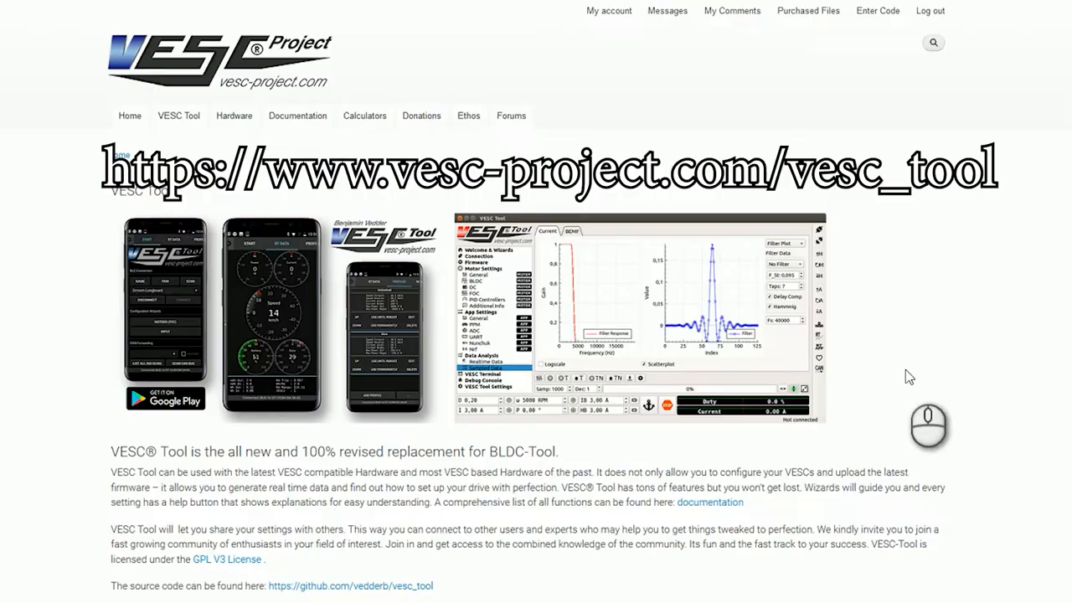
Scroll the VESC Tool page past the paid tiers to the €0.00 VESC Tool Free edition.
scroll("down", 3)
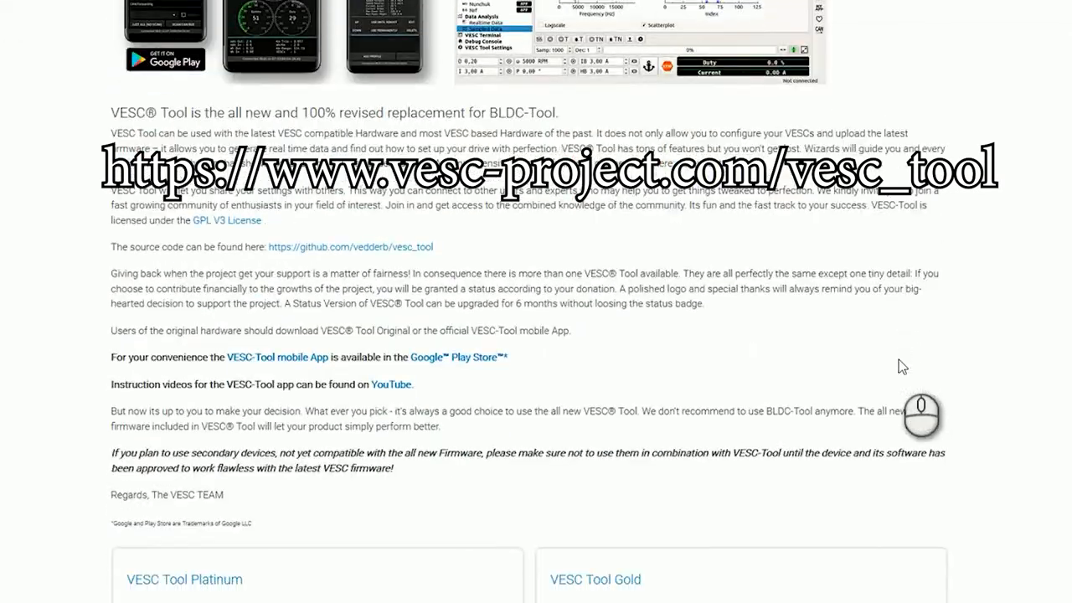
scroll("up", 3)
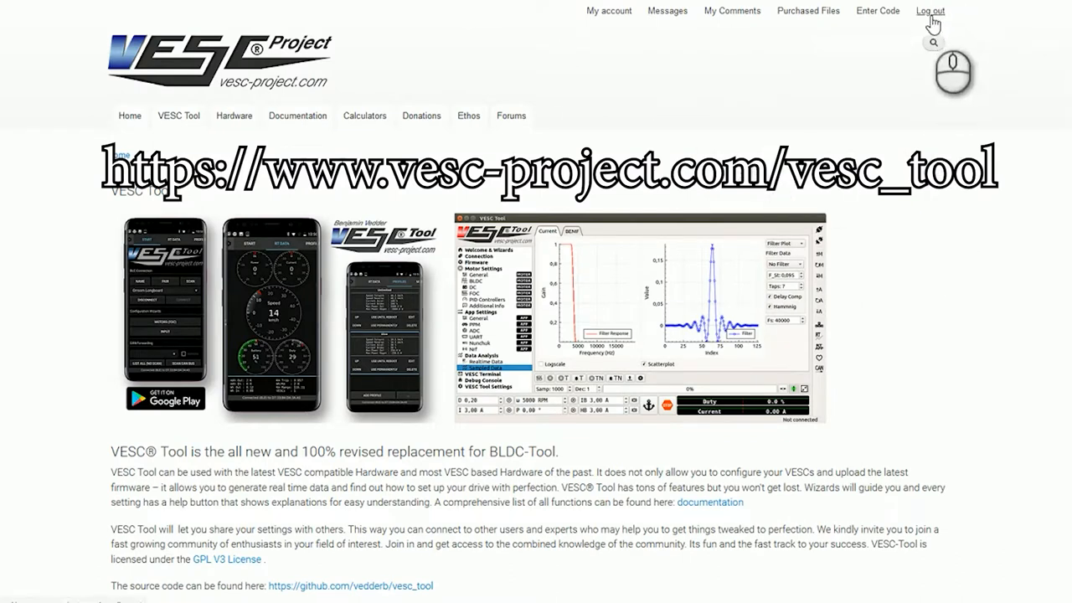
mouse_move(616, 192)
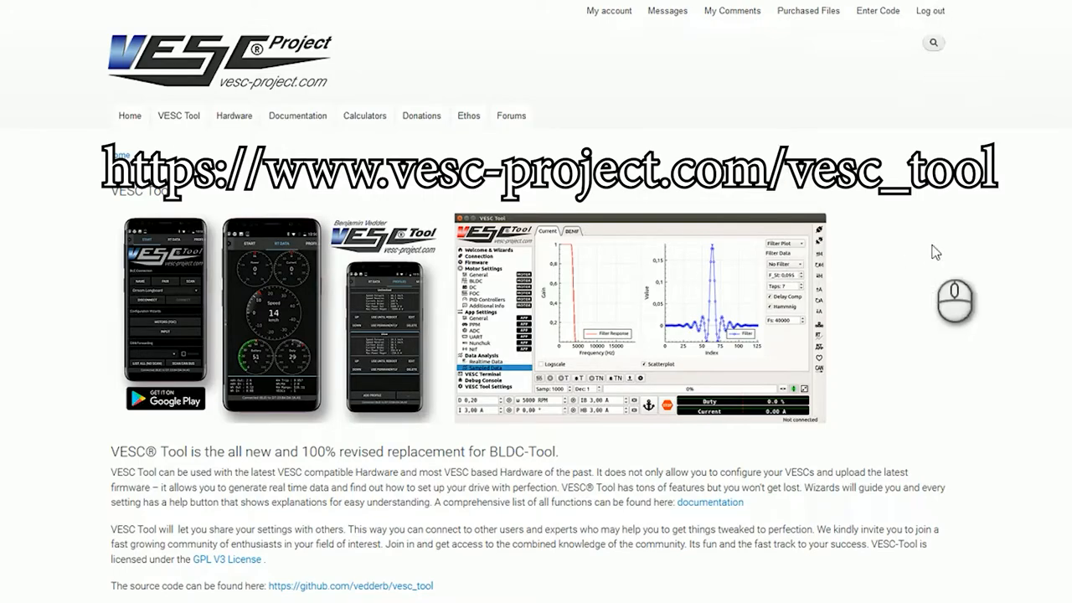
scroll("down", 3)
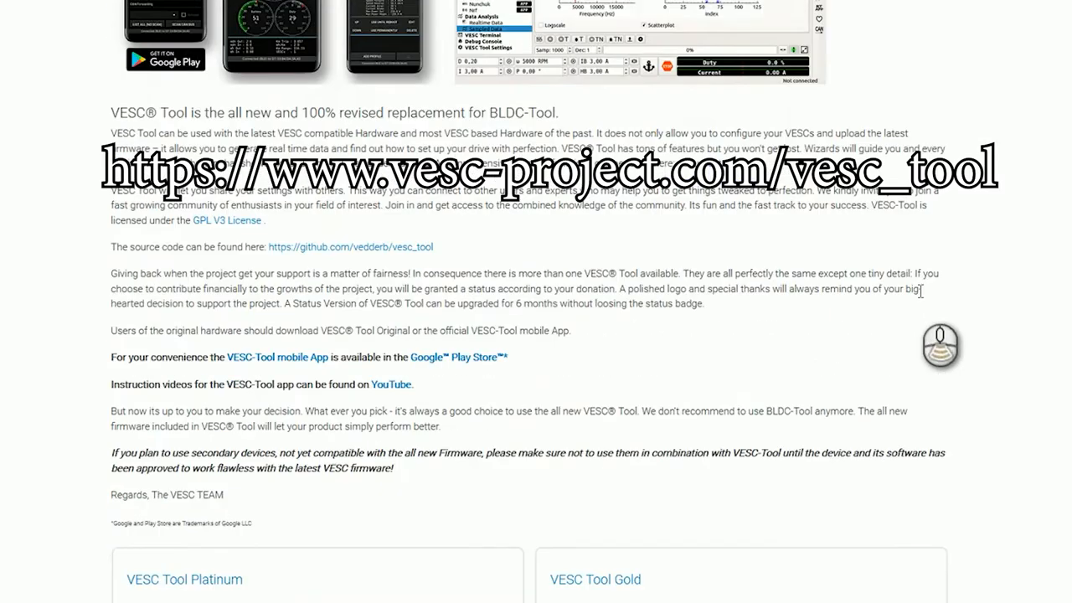
scroll("down", 3)
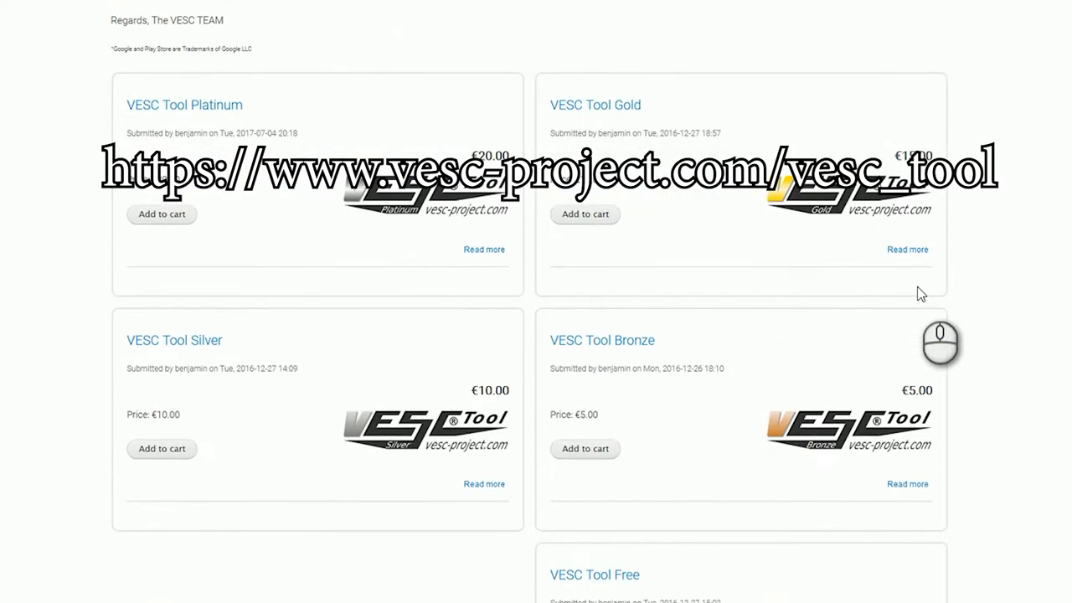
scroll("down", 3)
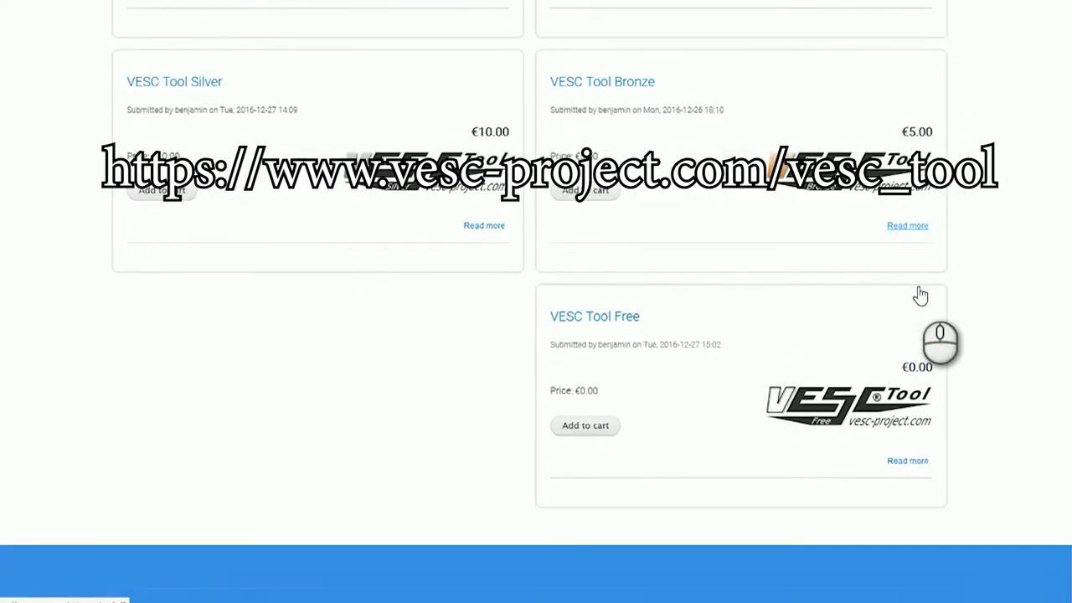
scroll("down", 3)
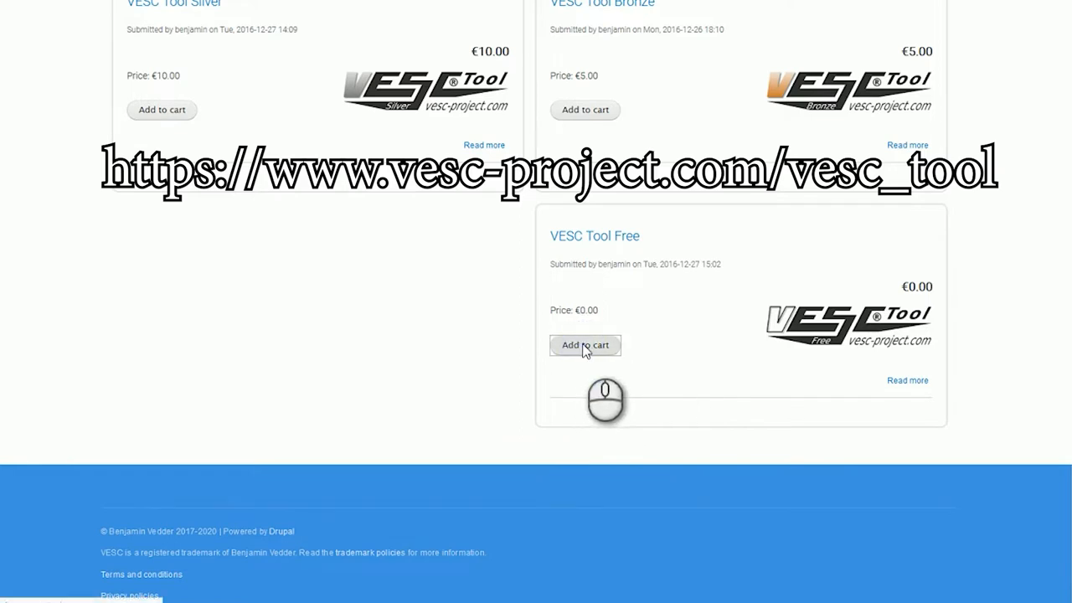
Cart VESC Tool Free, check out, then review and submit the €0.00 order.
left_click(585, 345)
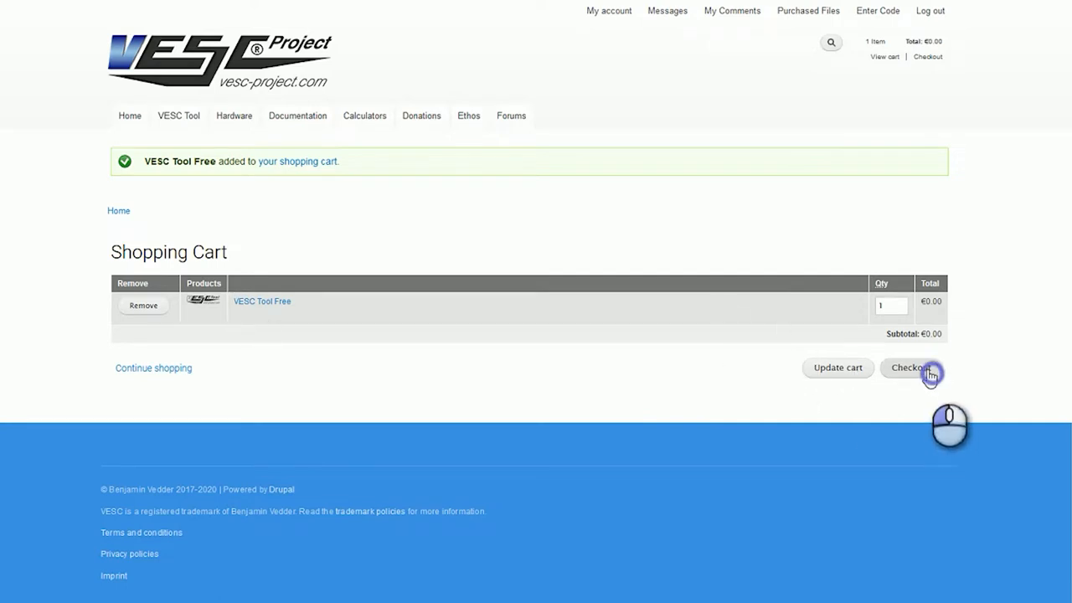
left_click(913, 368)
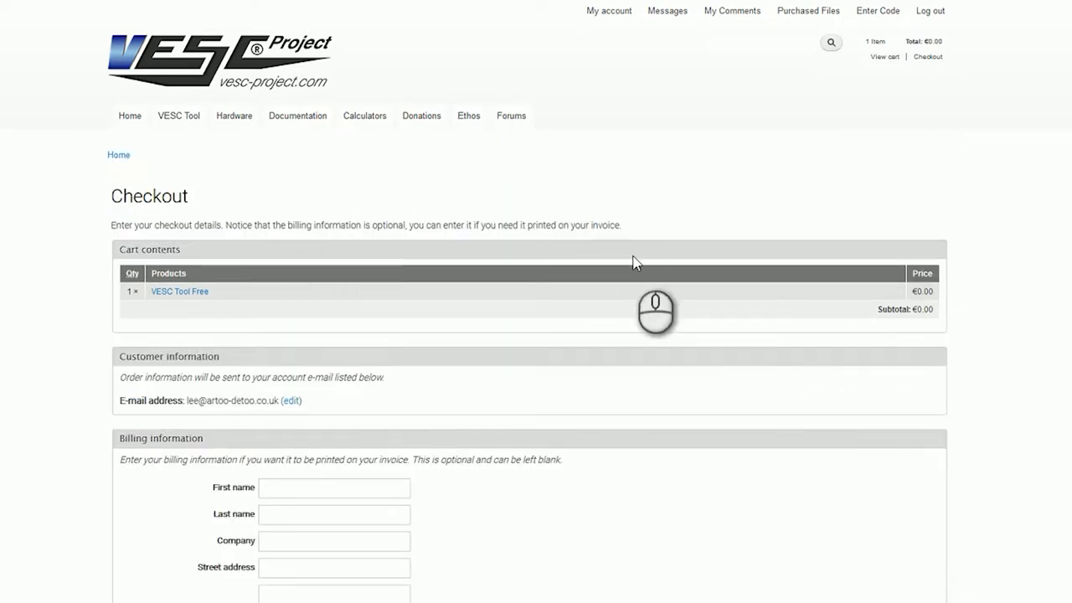
mouse_move(841, 392)
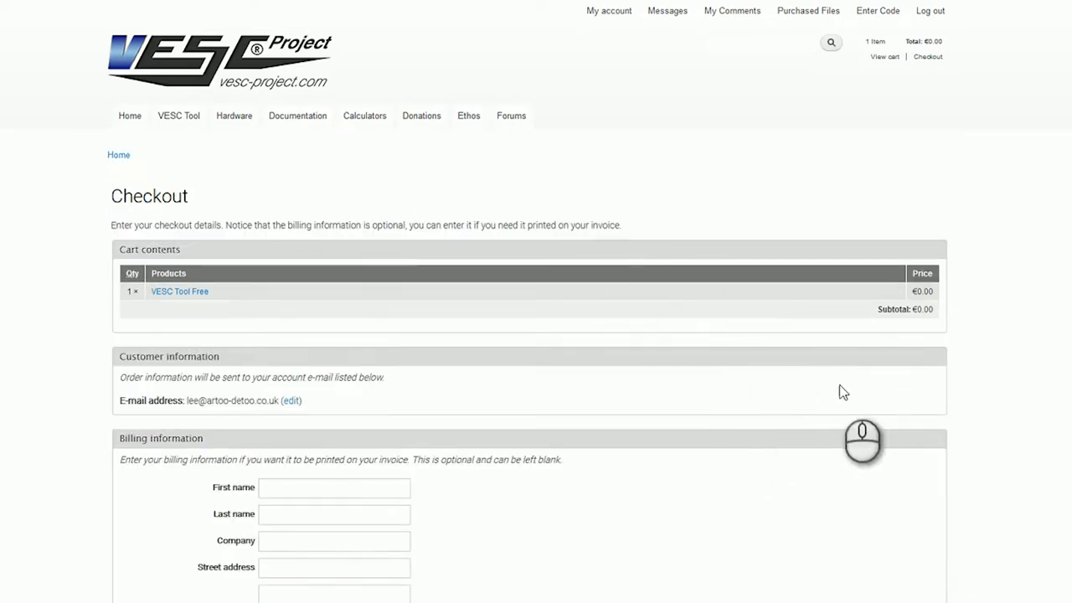
scroll("down", 3)
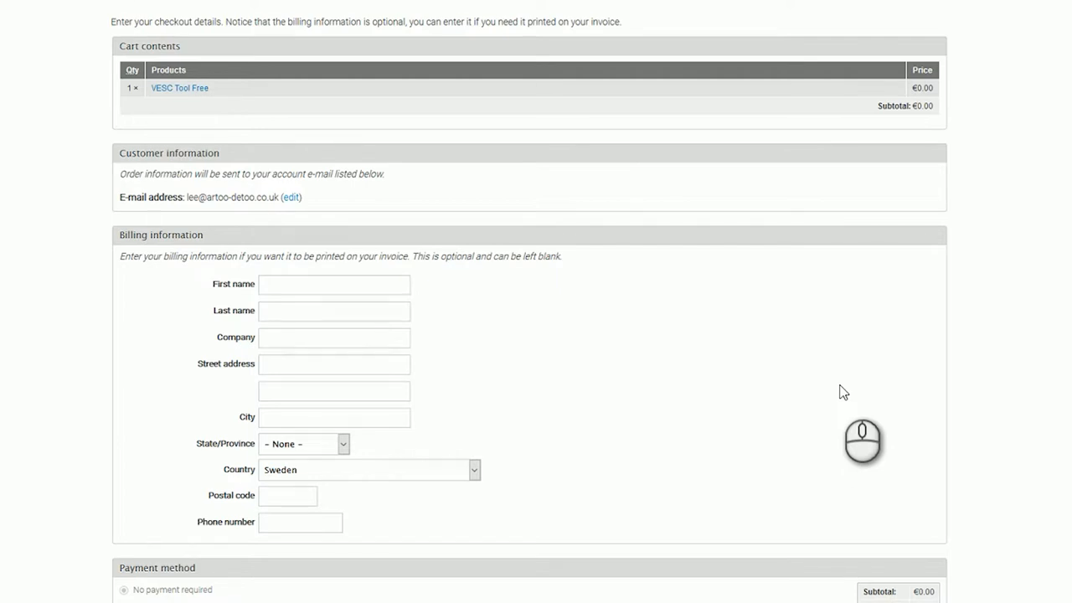
scroll("down", 3)
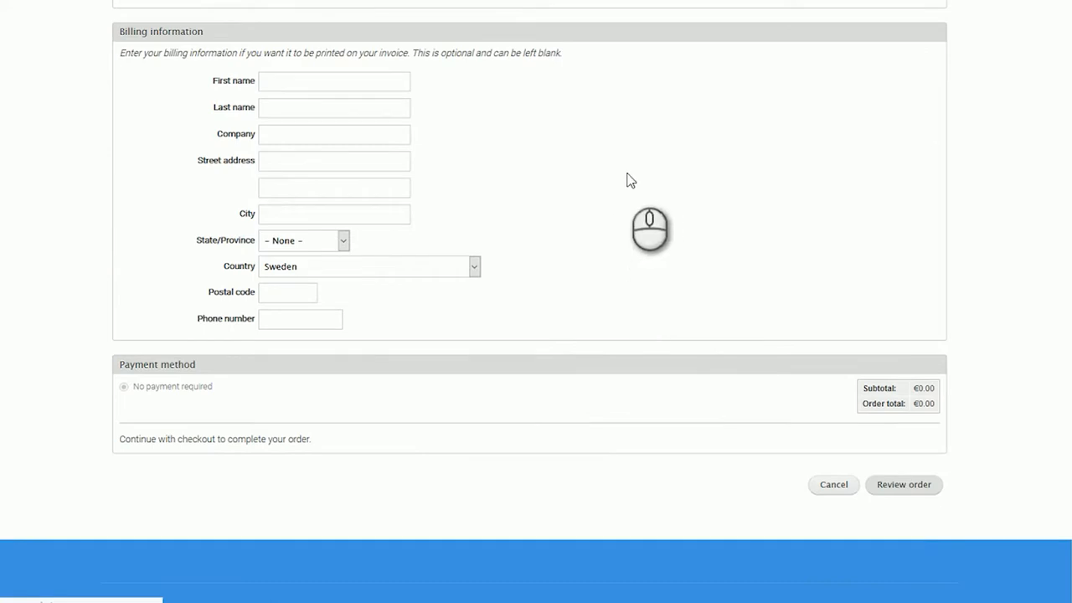
left_click(904, 483)
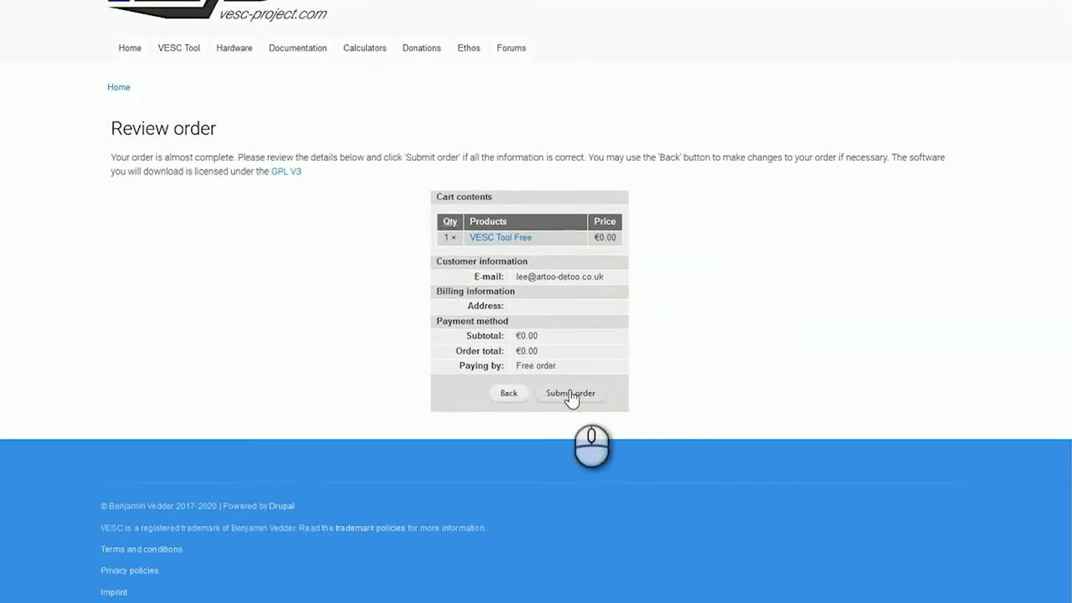
left_click(570, 393)
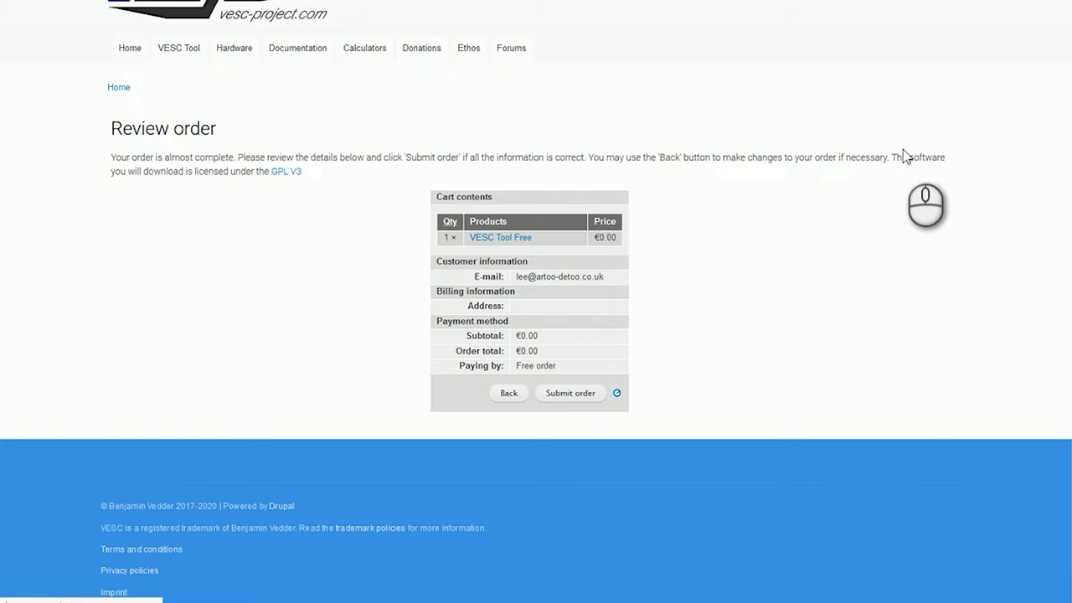
Open the status of completed order 48808 and scroll through its details.
left_click(569, 392)
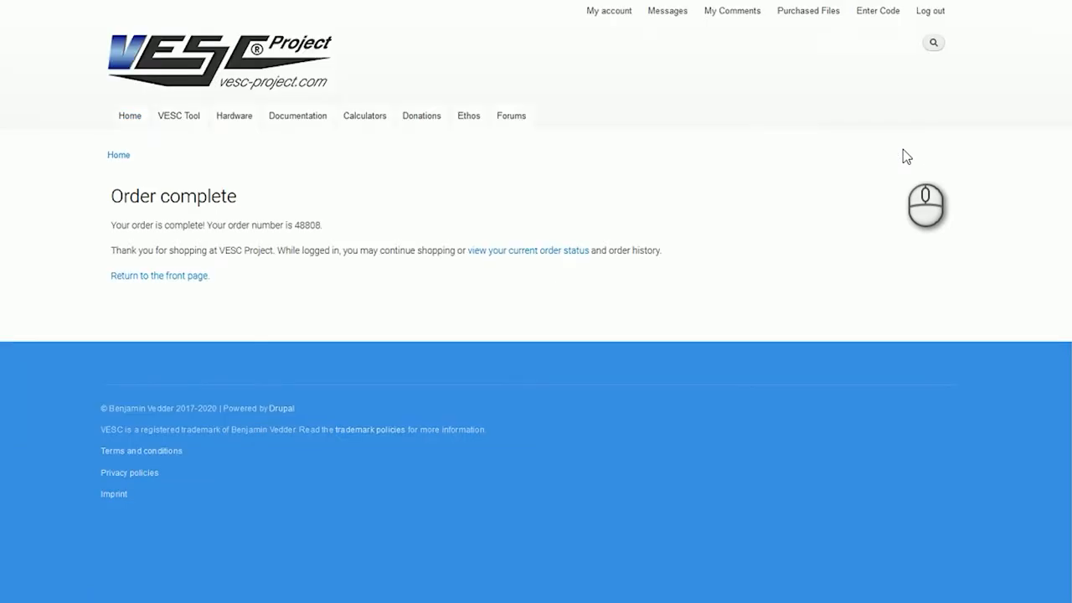
mouse_move(911, 161)
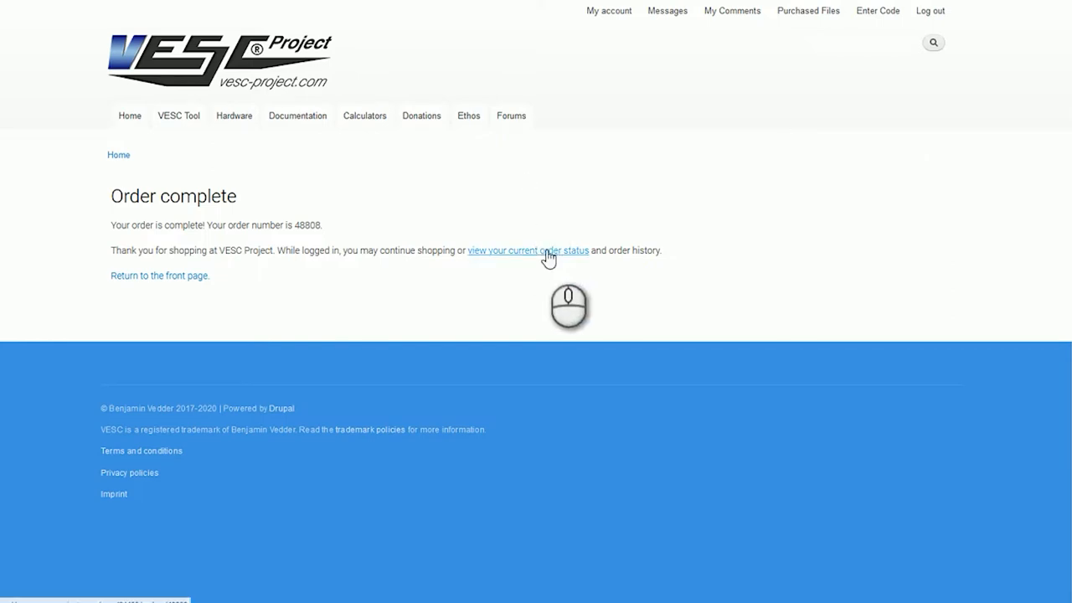
left_click(527, 250)
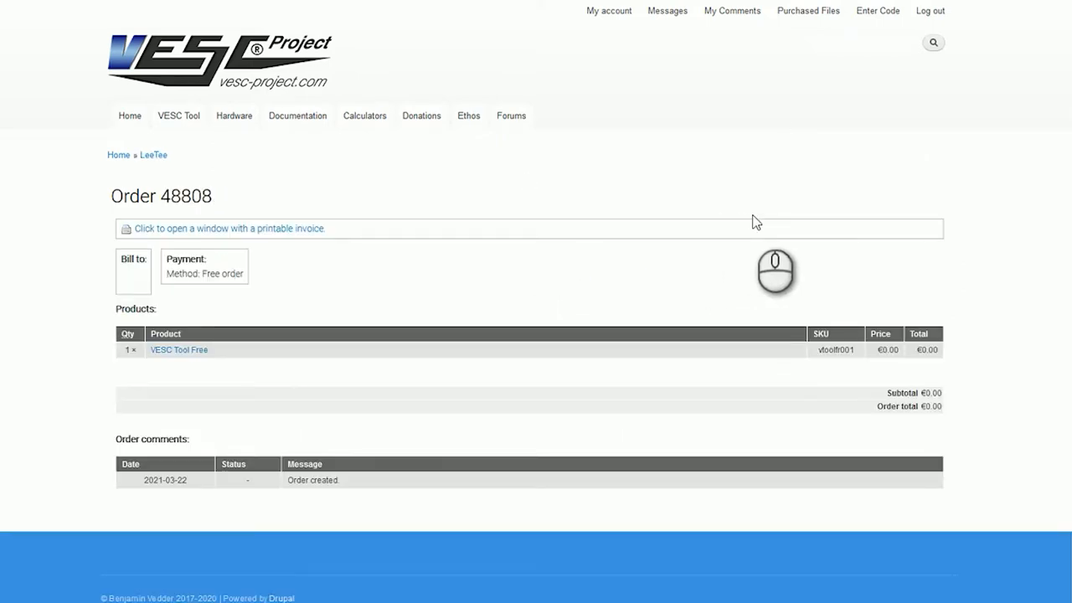
scroll("down", 3)
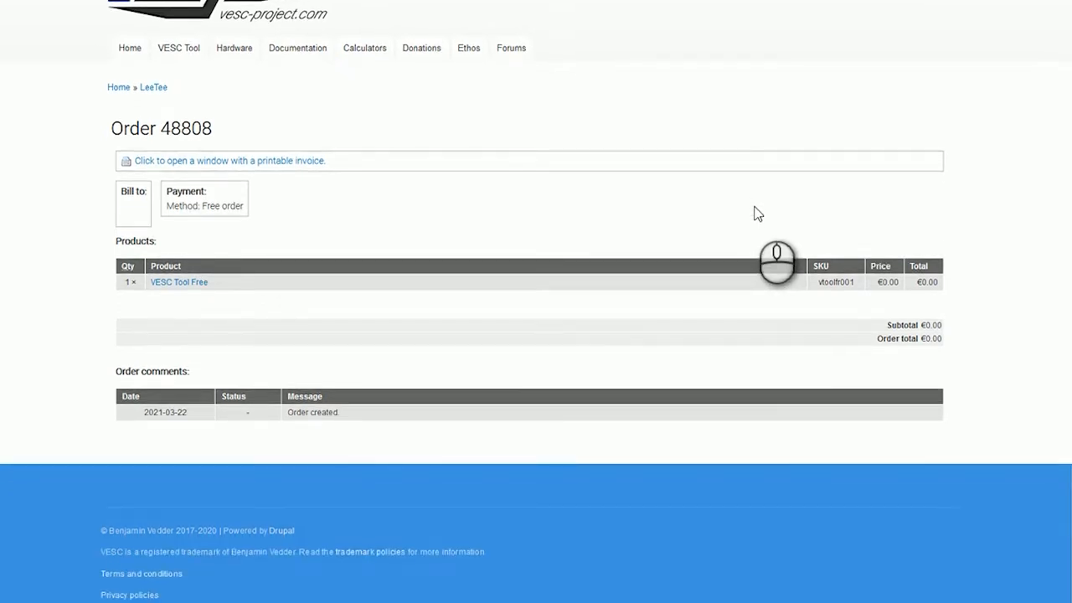
scroll("up", 3)
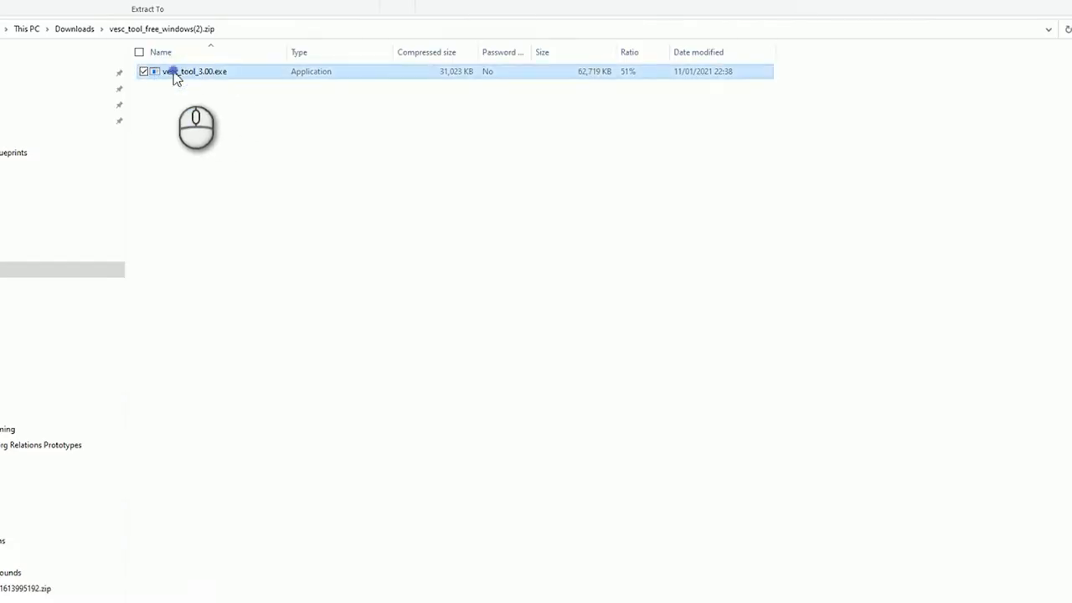
Launch vesc_tool_3.00.exe from the zip, allowing it through SmartScreen with Run anyway.
double_click(176, 71)
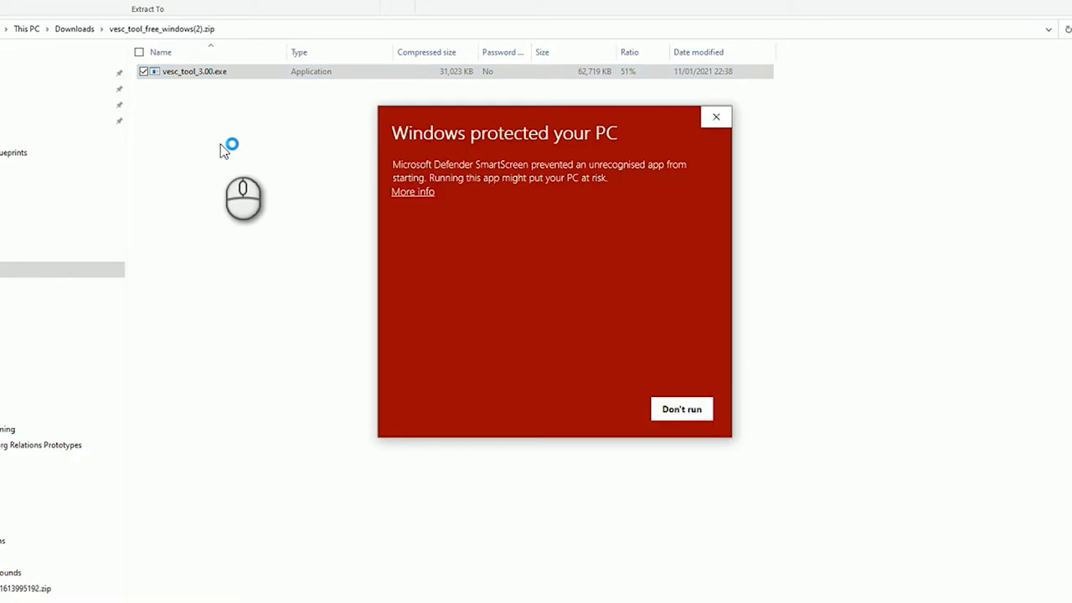
mouse_move(682, 413)
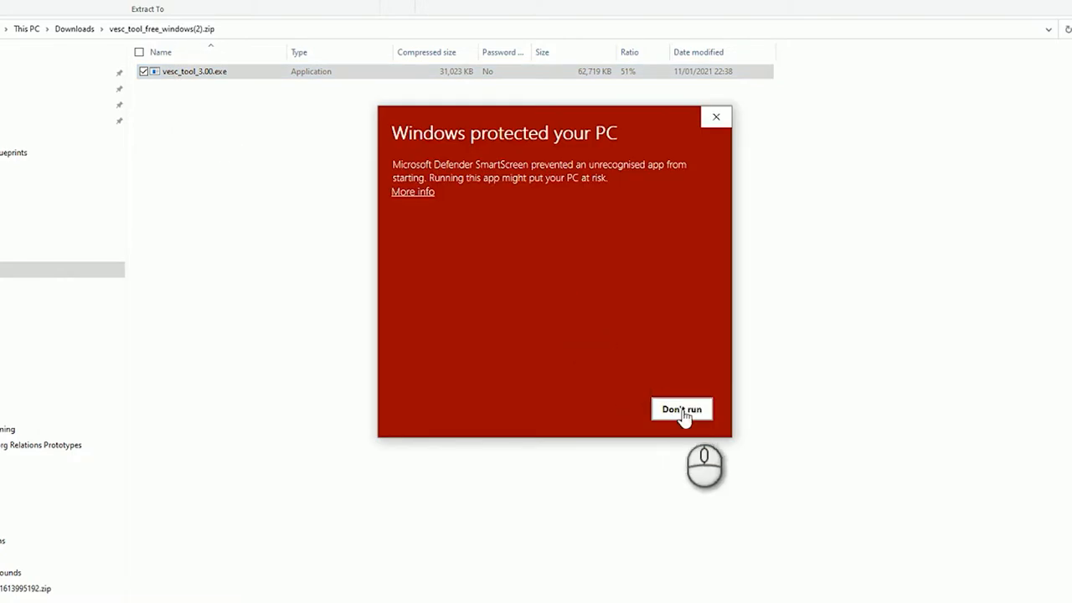
left_click(412, 191)
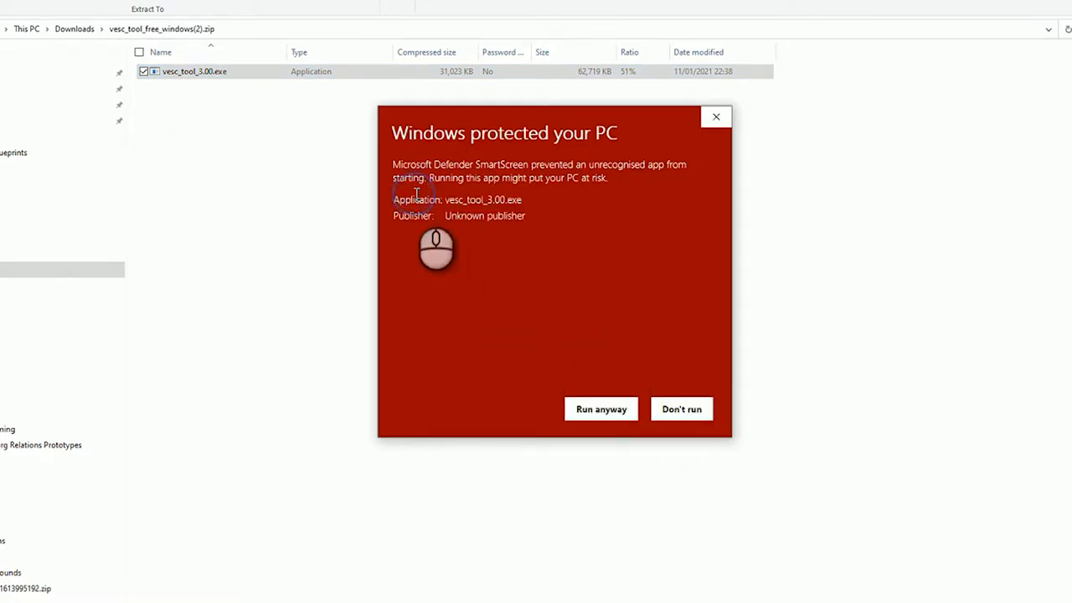
left_click(600, 408)
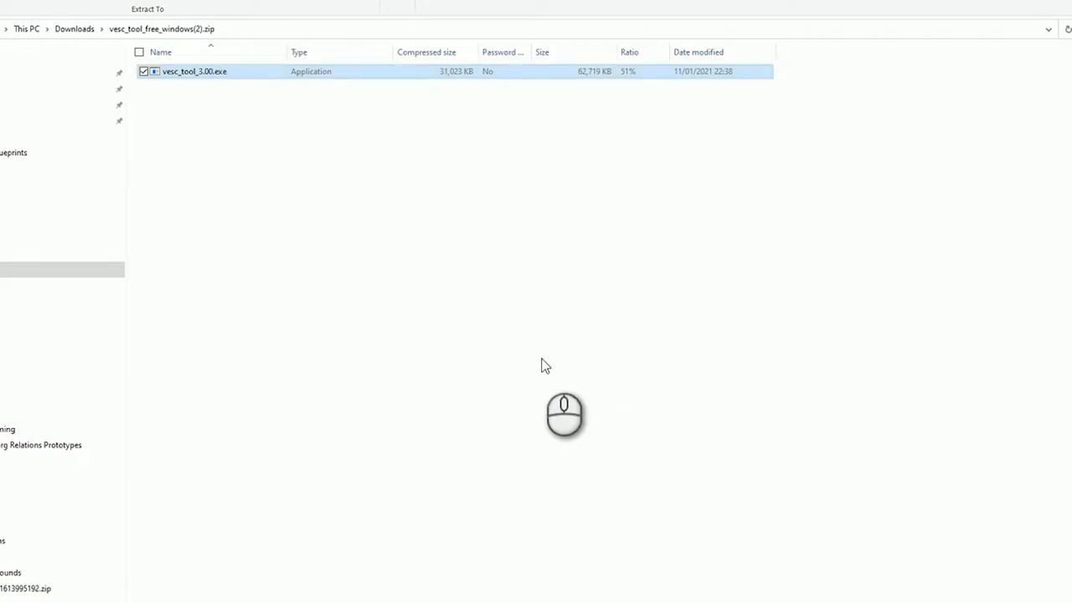
mouse_move(544, 353)
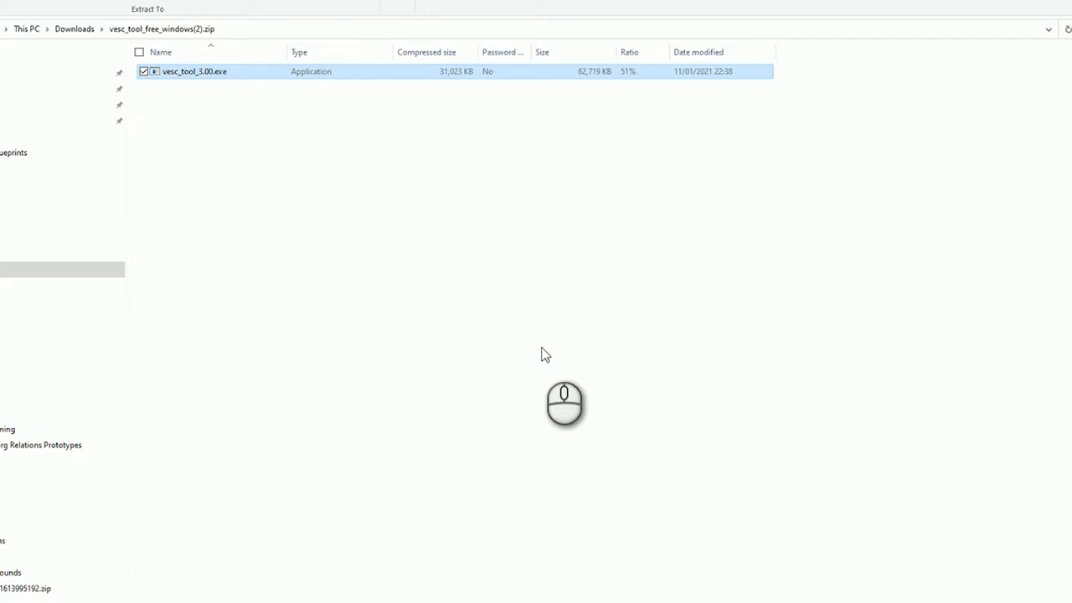
double_click(191, 71)
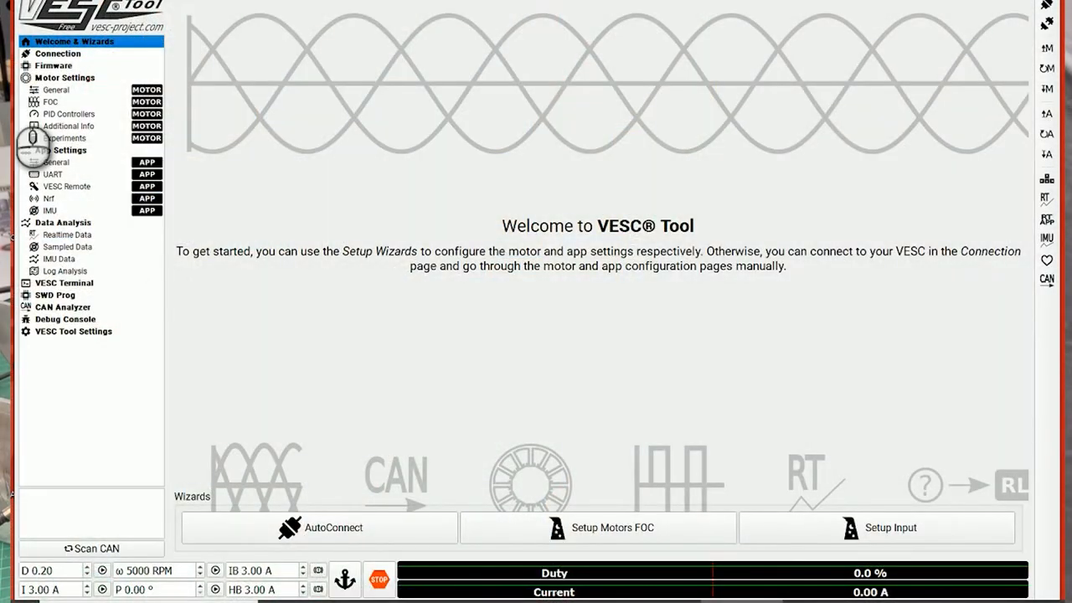
Start the Motor Setup Wizard from the motor settings overview and pass its introduction.
left_click(64, 77)
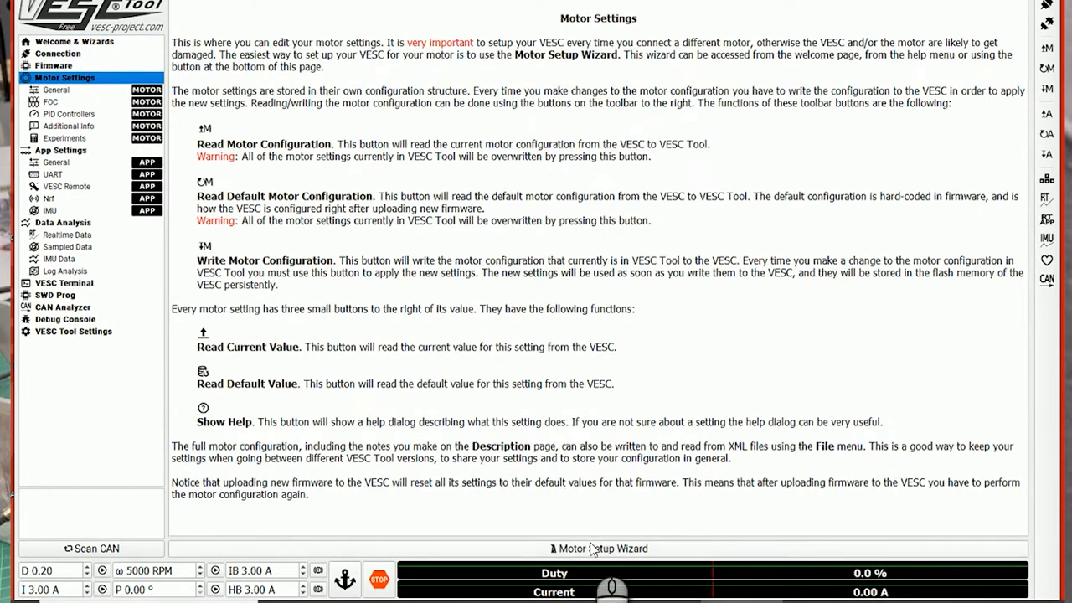
left_click(598, 547)
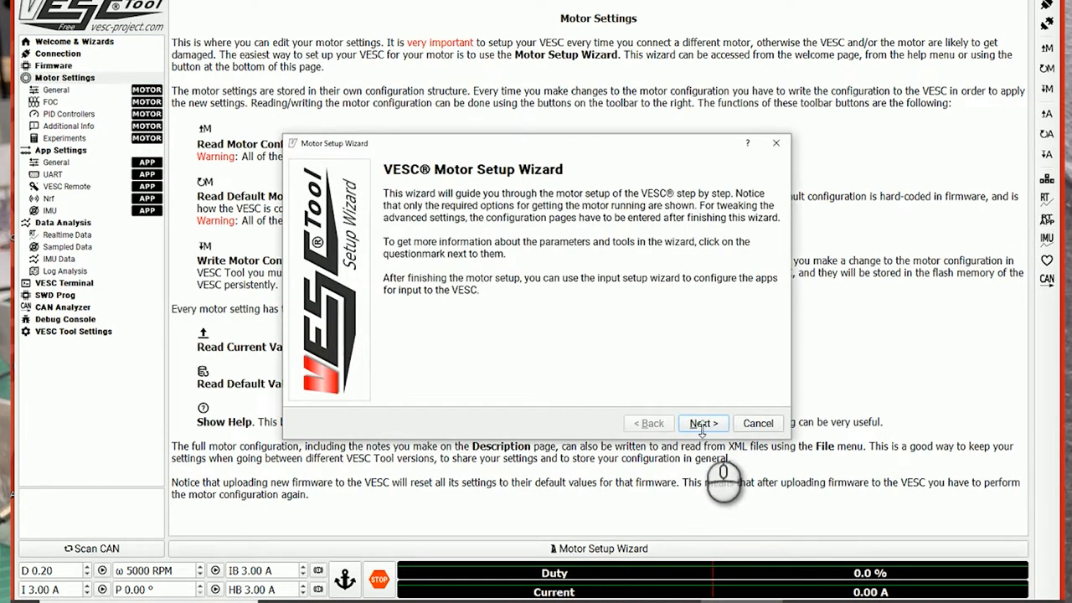
left_click(702, 423)
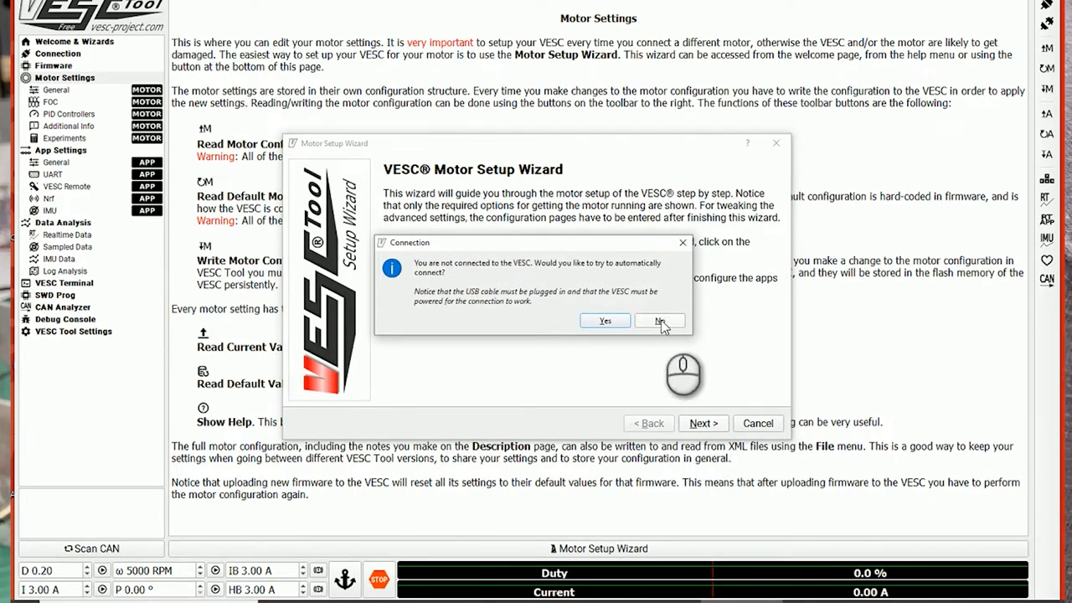
left_click(658, 319)
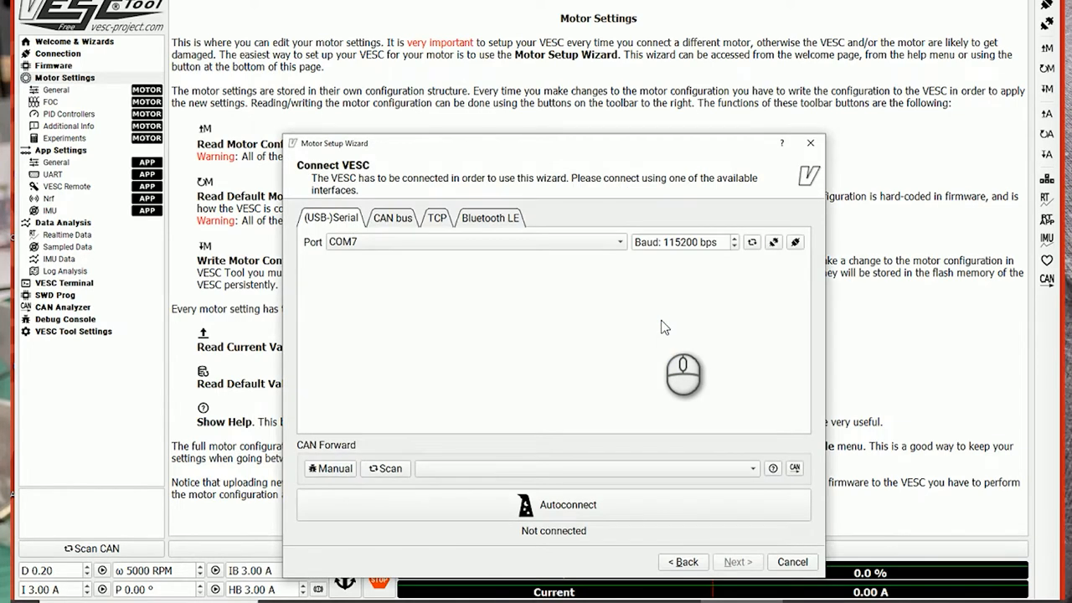
mouse_move(582, 508)
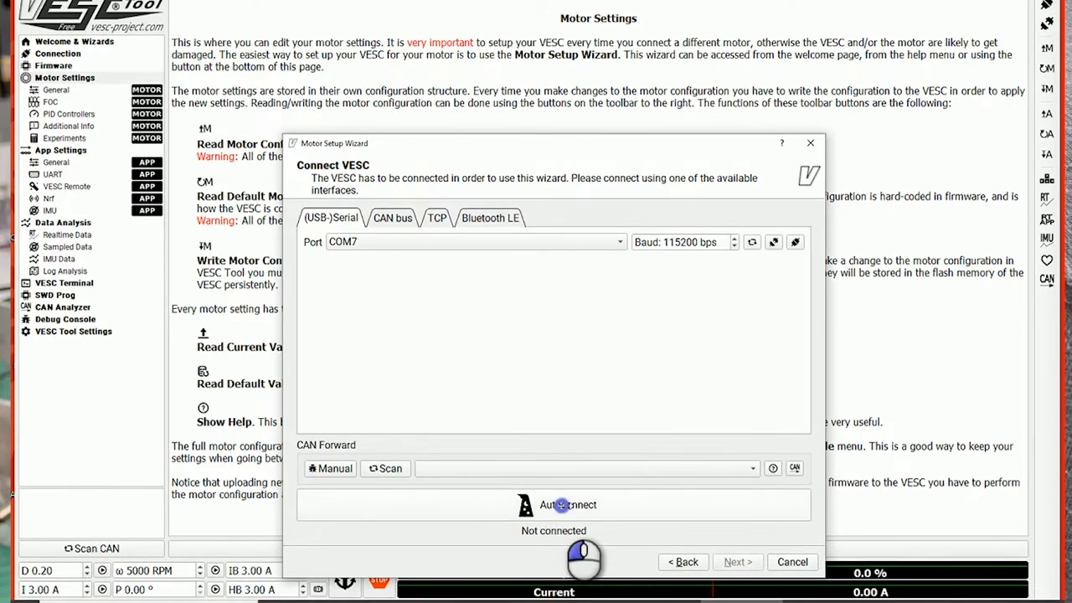
Autoconnect to the VESC on COM7 and decline loading the default configuration.
left_click(552, 504)
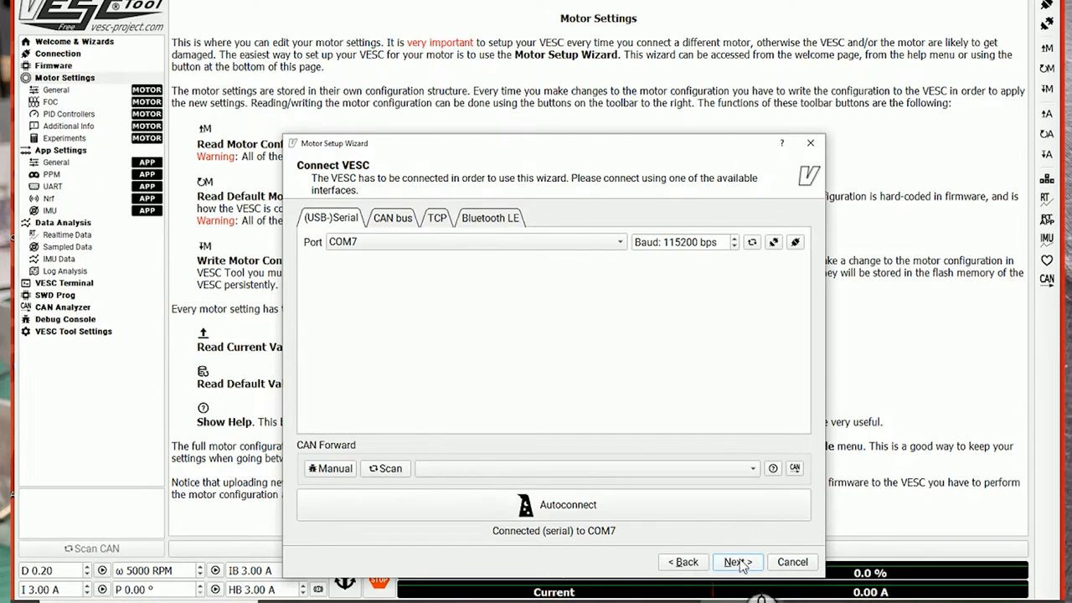
left_click(737, 561)
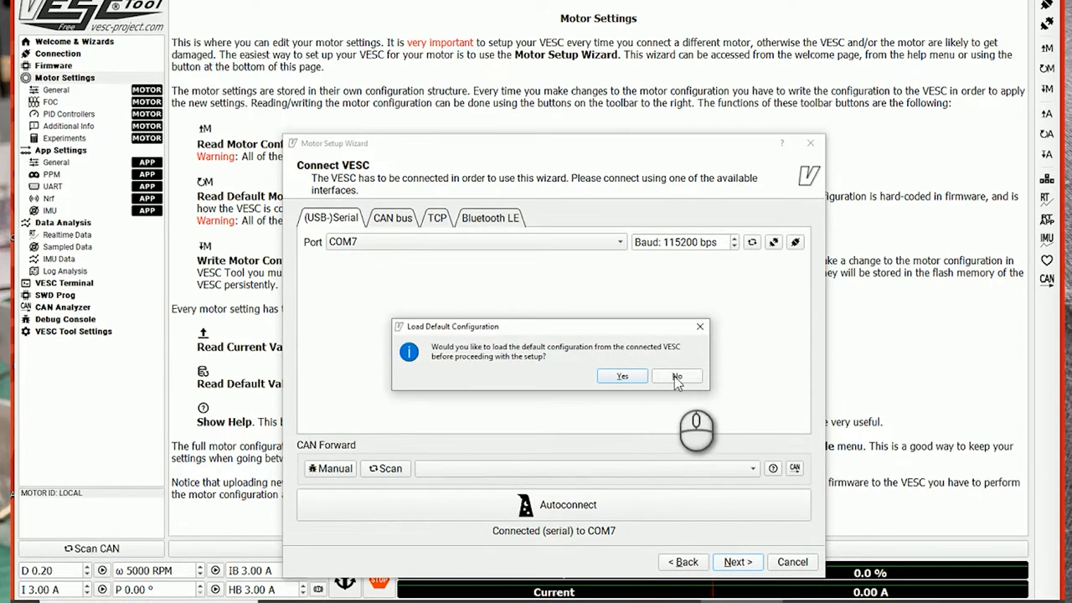
left_click(675, 376)
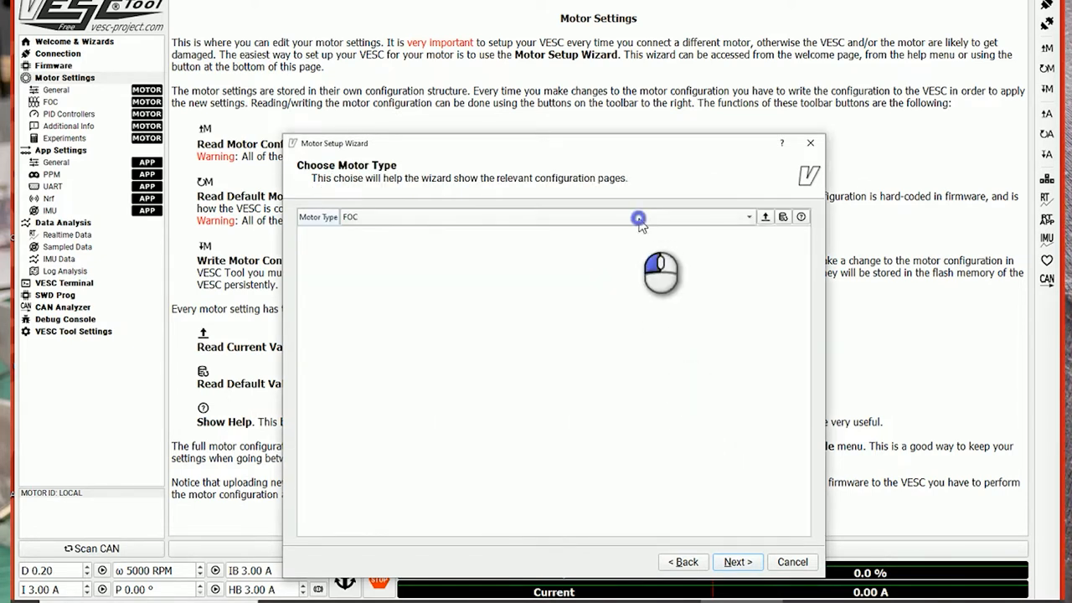
Keep FOC as motor type and set maximum brake current to -30.00 A.
left_click(638, 216)
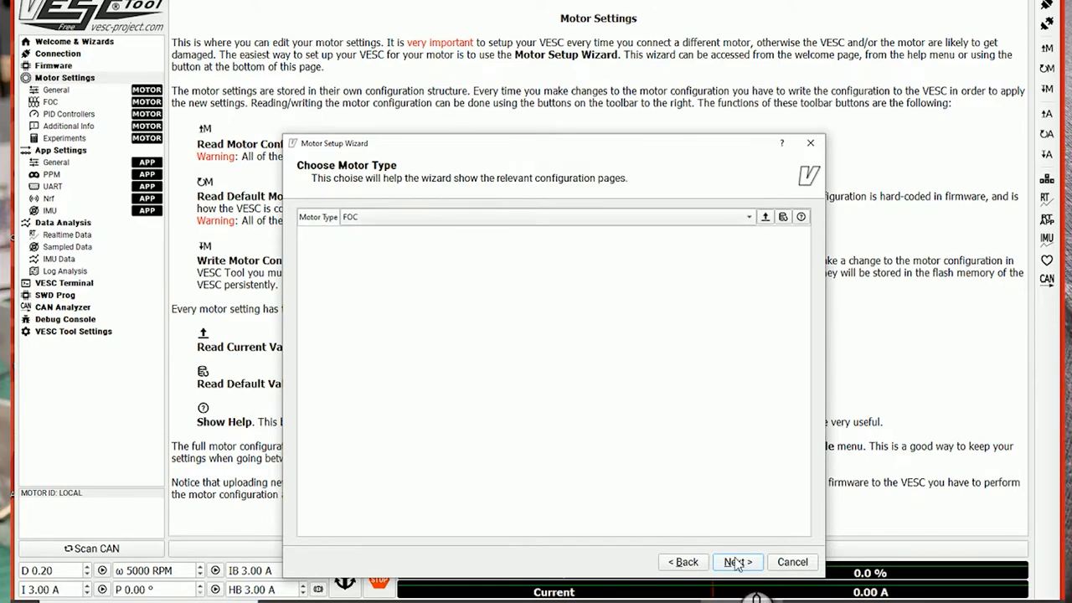
left_click(737, 561)
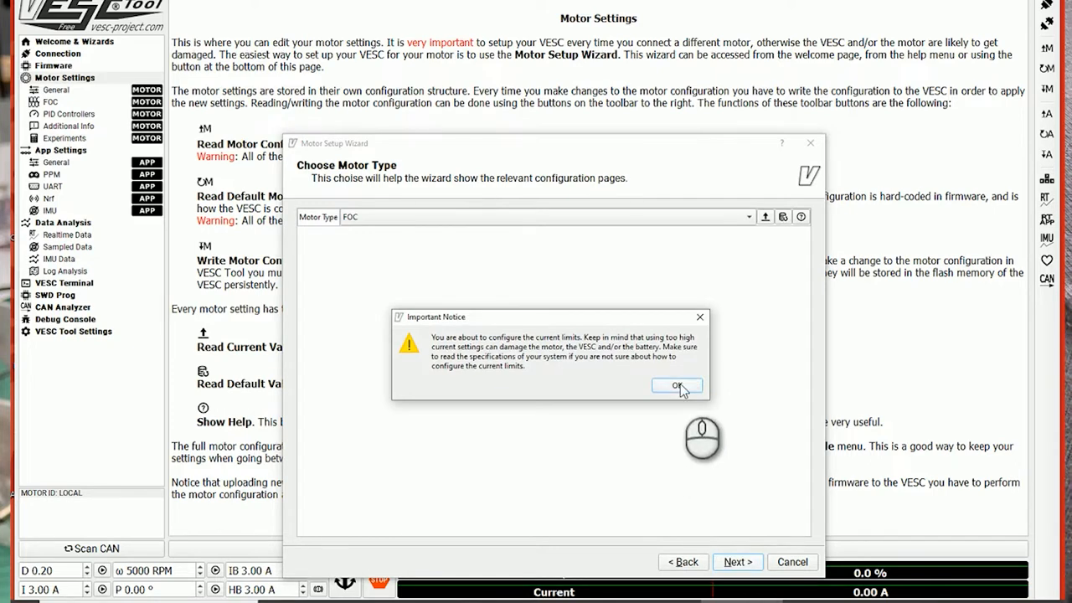
left_click(676, 385)
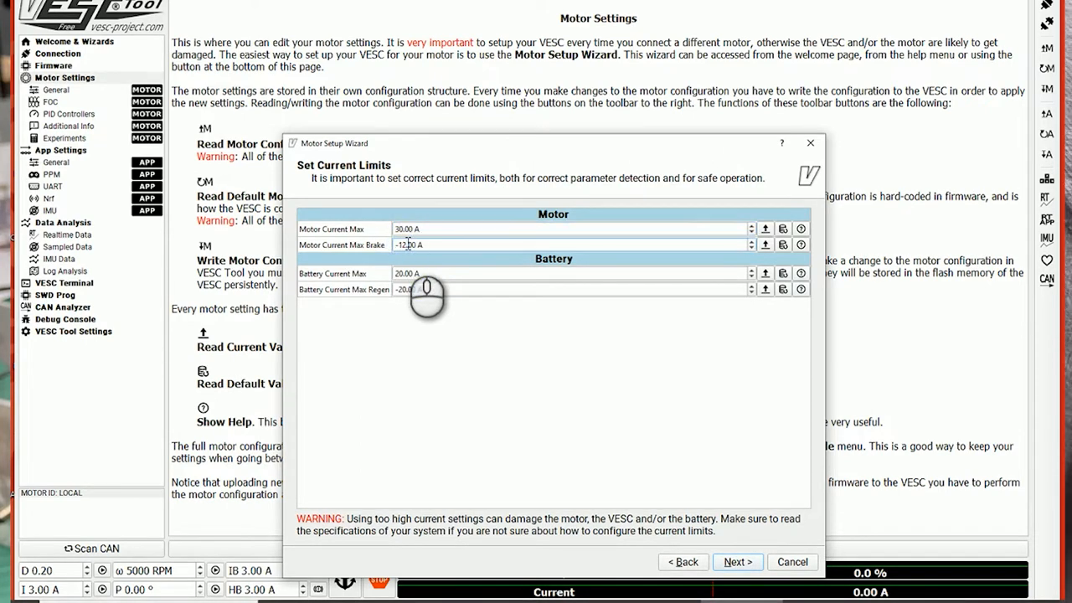
type("-30.00")
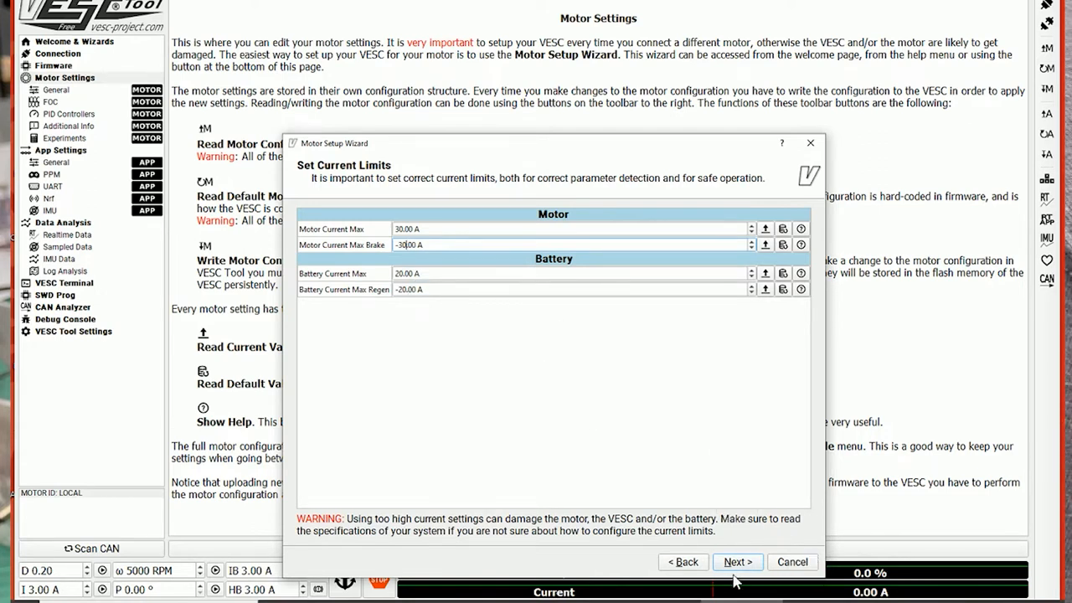
Skip the battery cutoff voltage and choose Hall Sensors as the sensor mode.
left_click(738, 561)
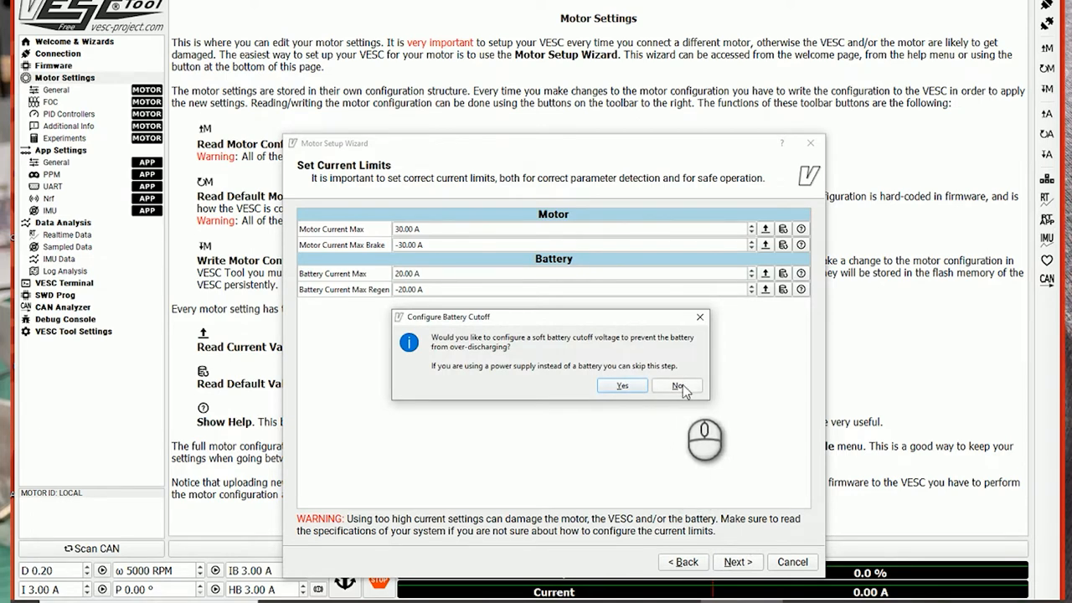
left_click(677, 385)
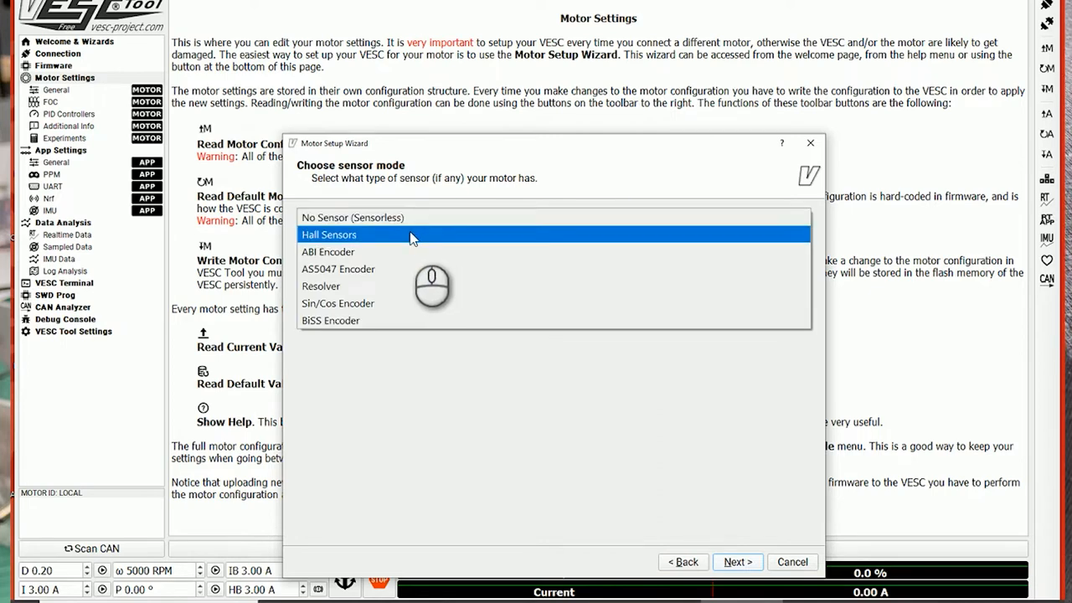
left_click(329, 234)
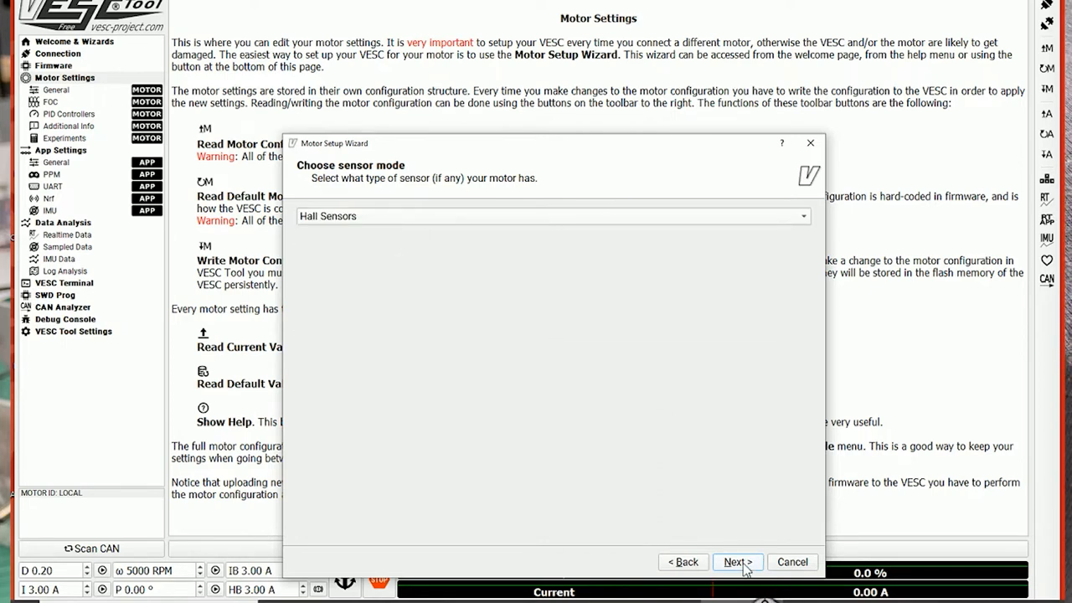
Measure the motor resistance and inductance (42.36 mΩ, 18.31 µH).
left_click(737, 561)
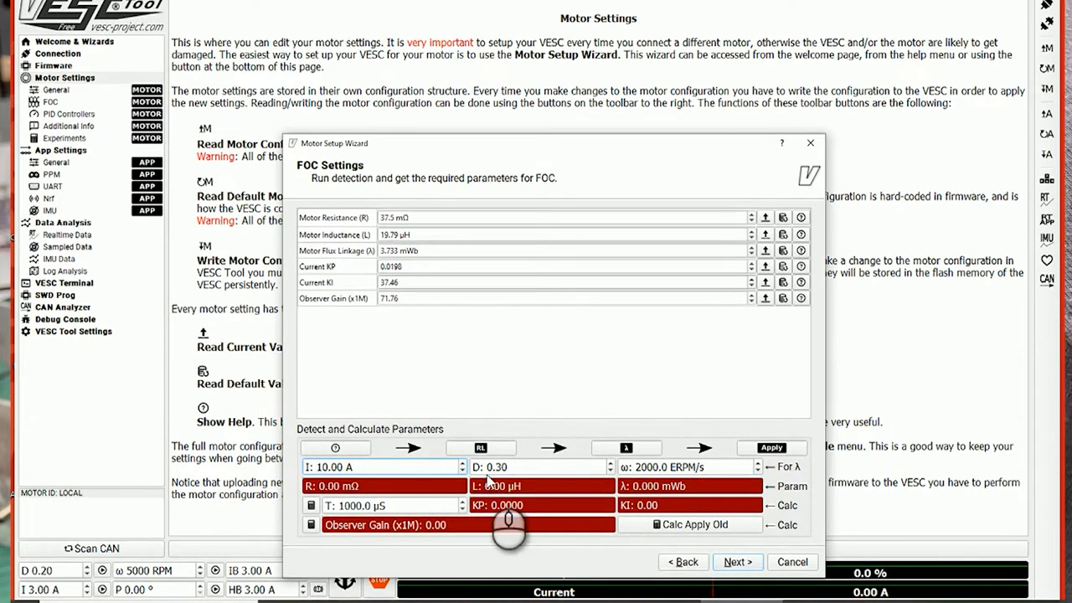
mouse_move(516, 502)
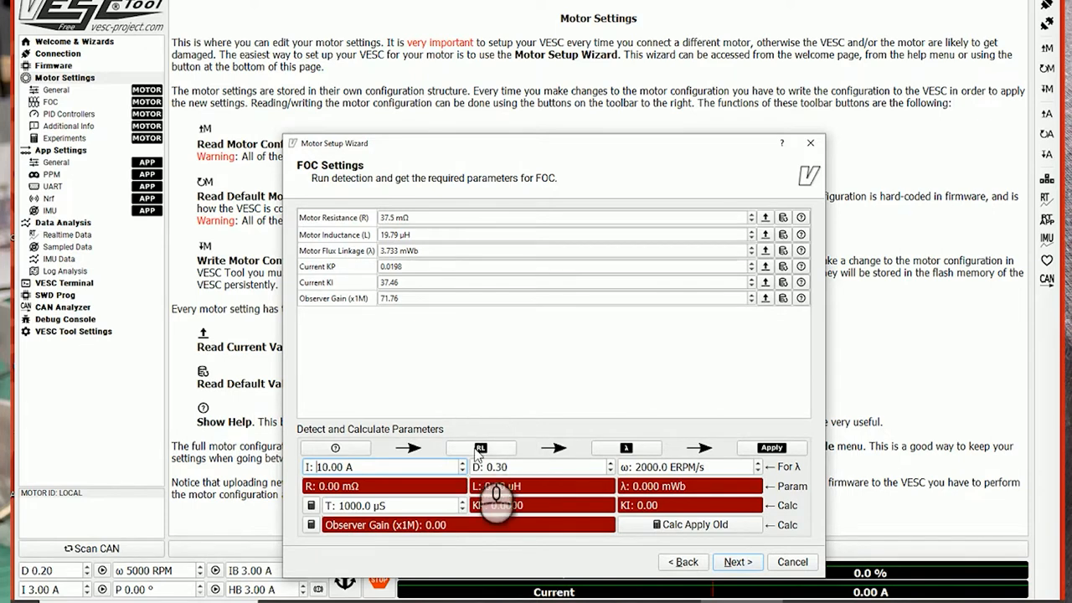
mouse_move(481, 447)
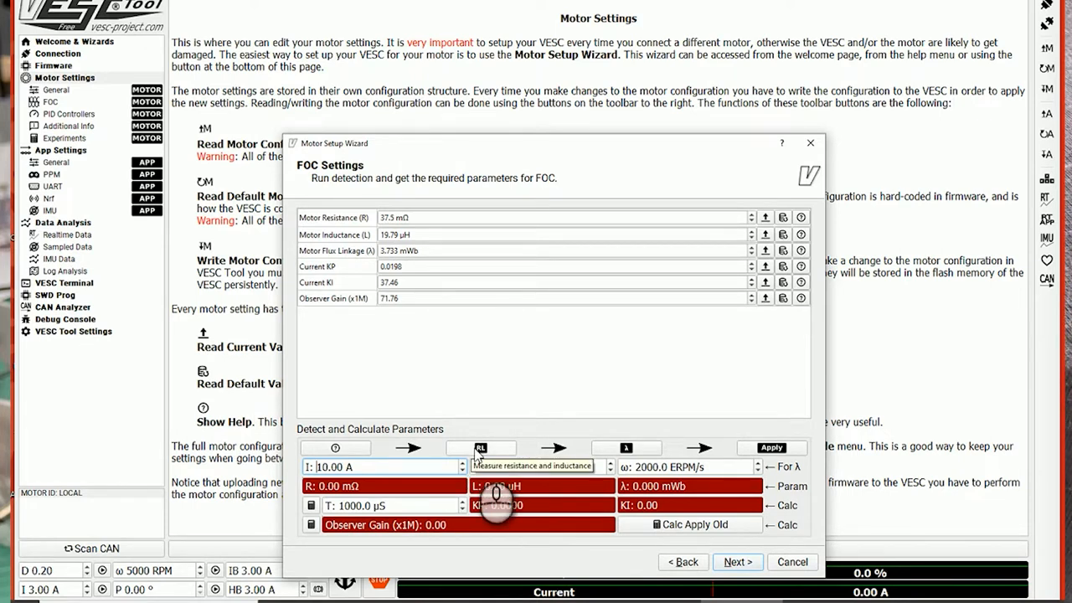
left_click(480, 447)
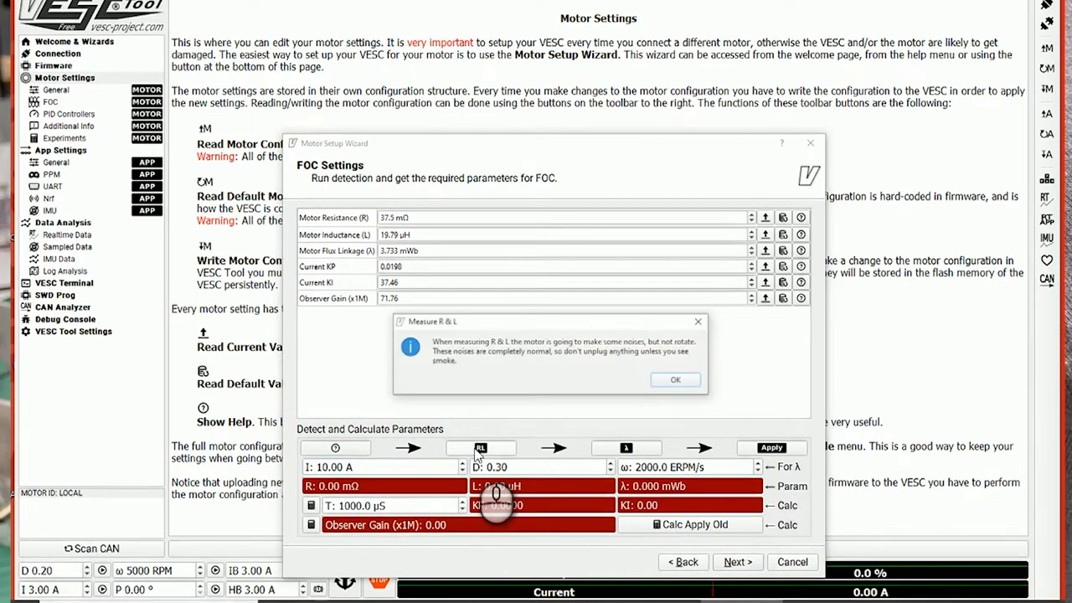
left_click(674, 379)
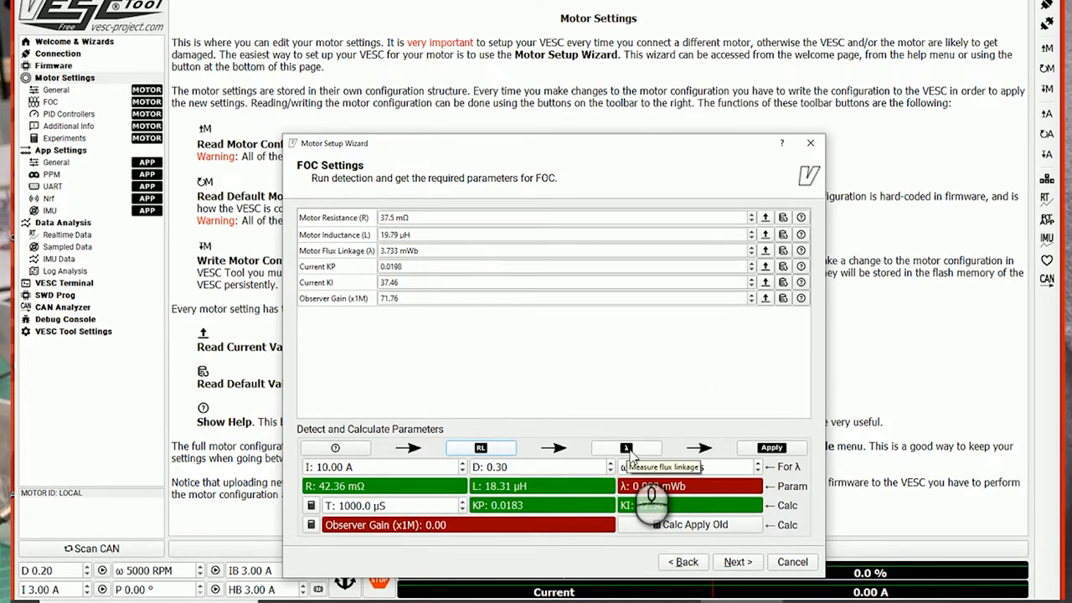
Measure flux linkage (4.068 mWb) and apply the calculated FOC parameters.
left_click(626, 447)
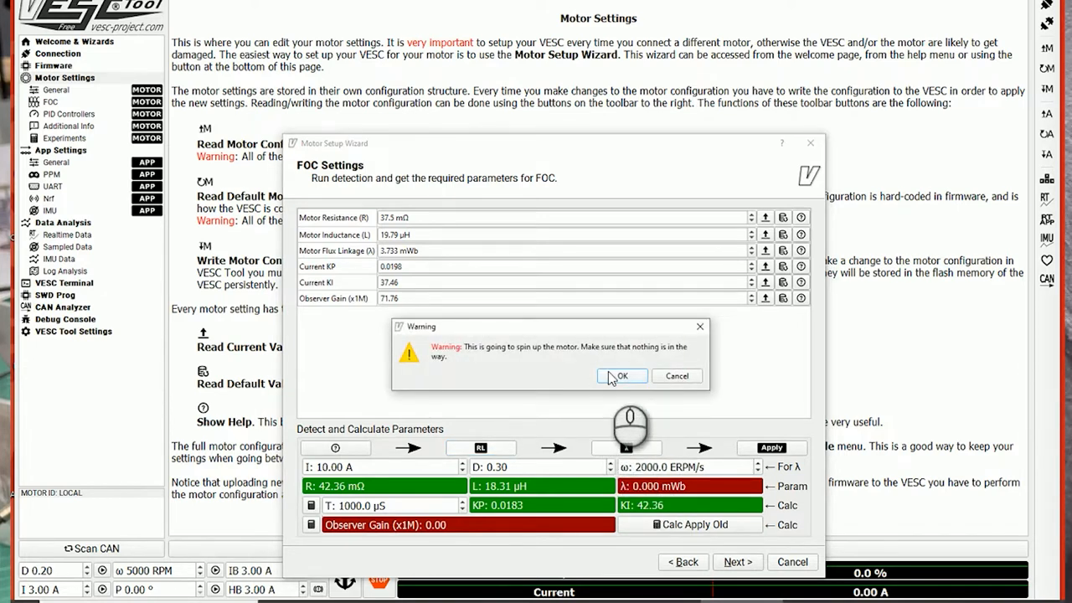
left_click(622, 375)
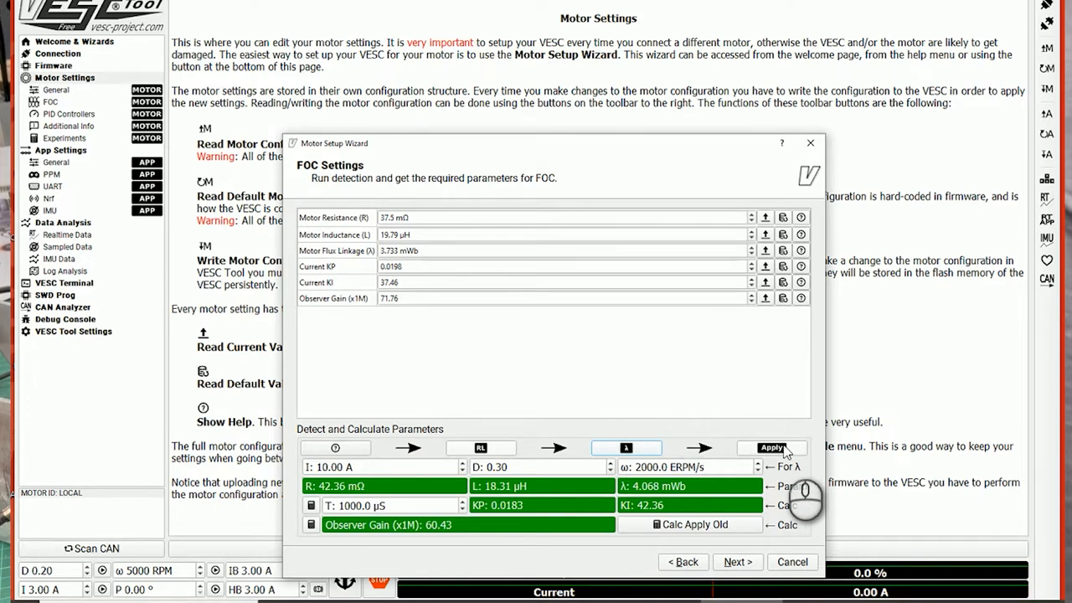
mouse_move(775, 447)
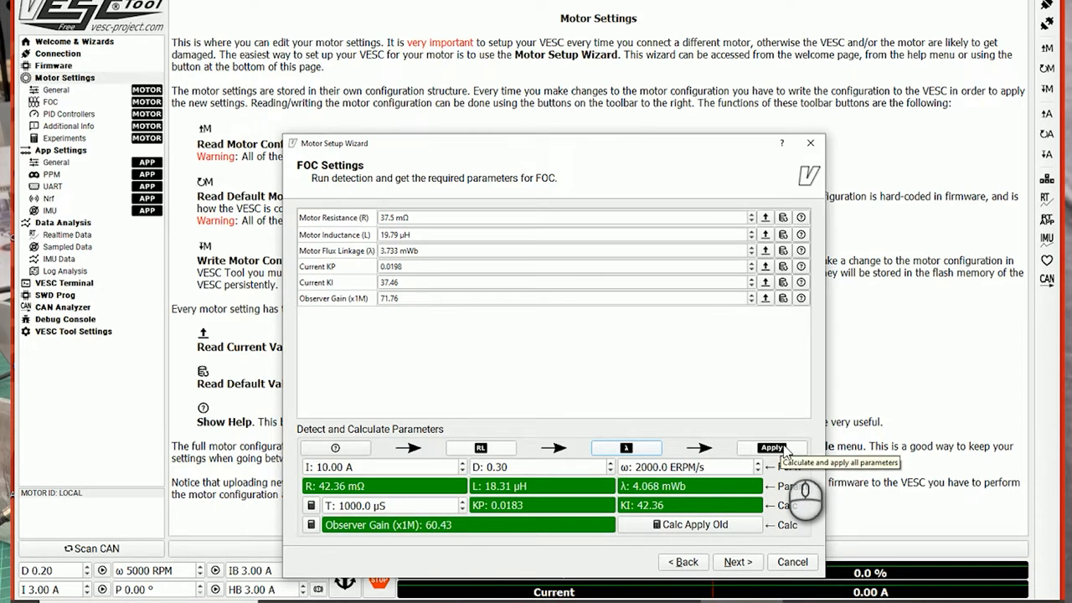
left_click(772, 448)
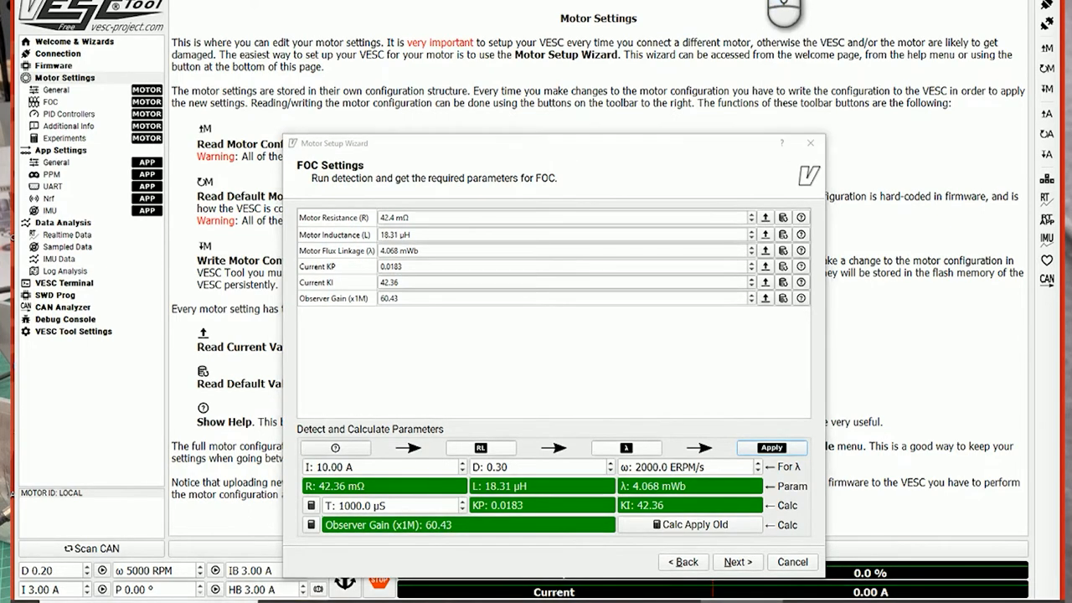
Detect and apply Hall table 255, 27, 99, 61, 158, 196, 127, 255, reaching Conclusion.
left_click(737, 562)
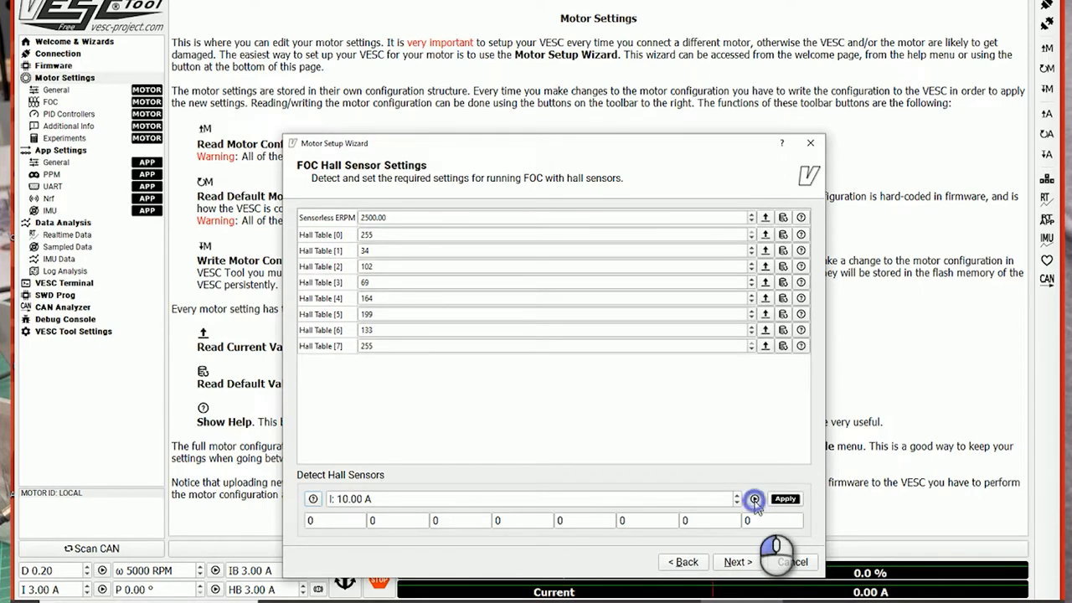
left_click(754, 498)
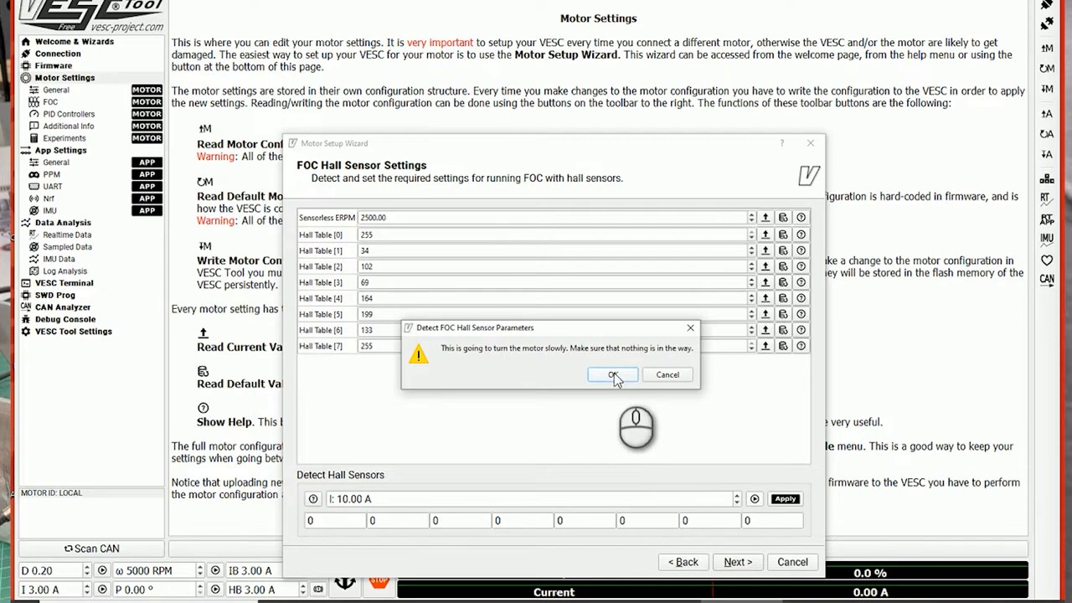
left_click(612, 374)
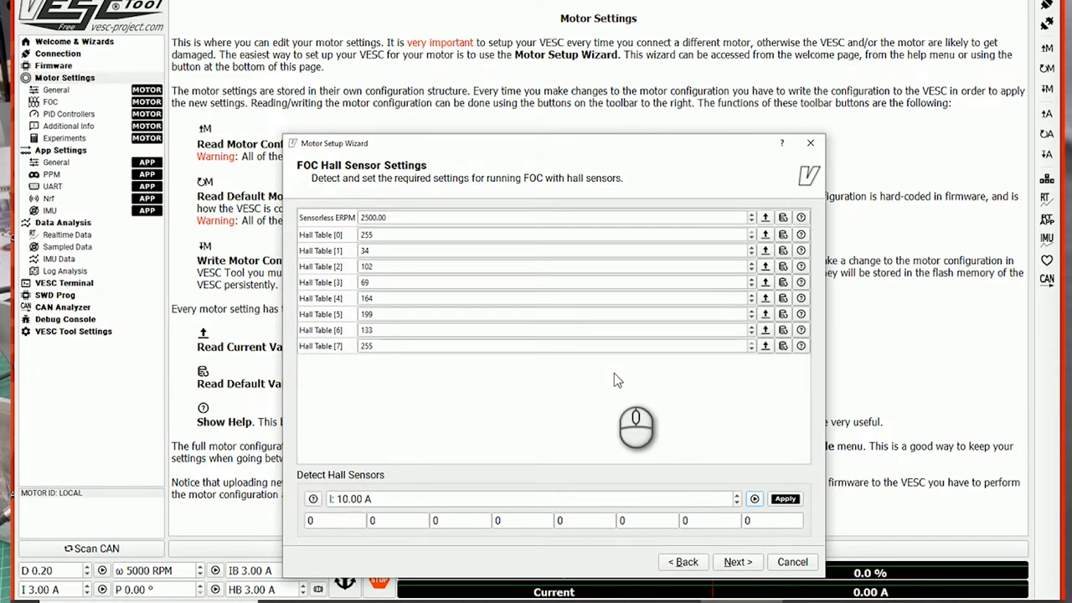
left_click(754, 498)
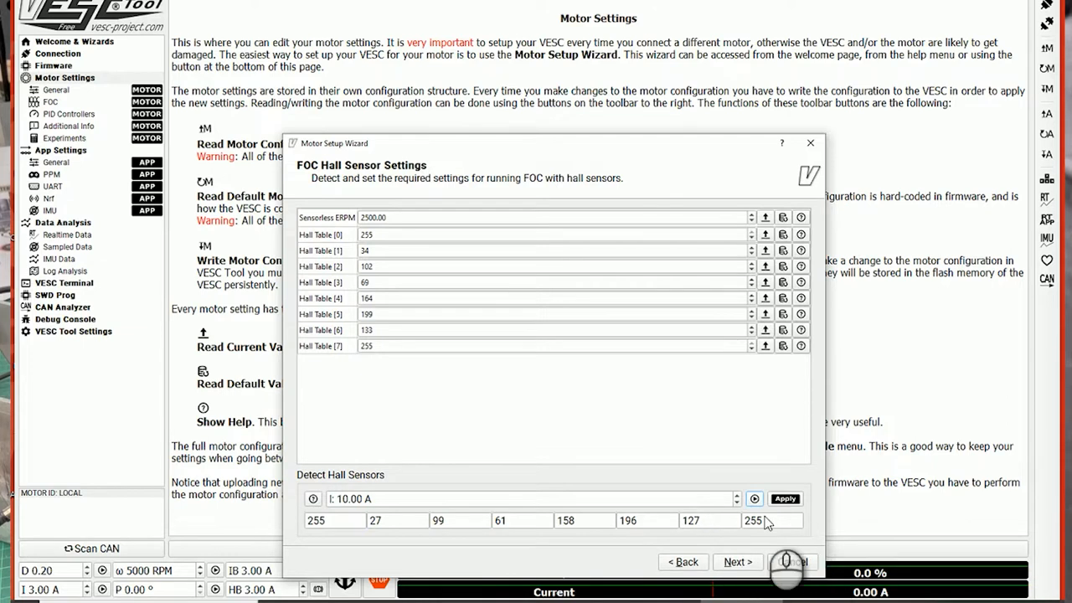
left_click(785, 499)
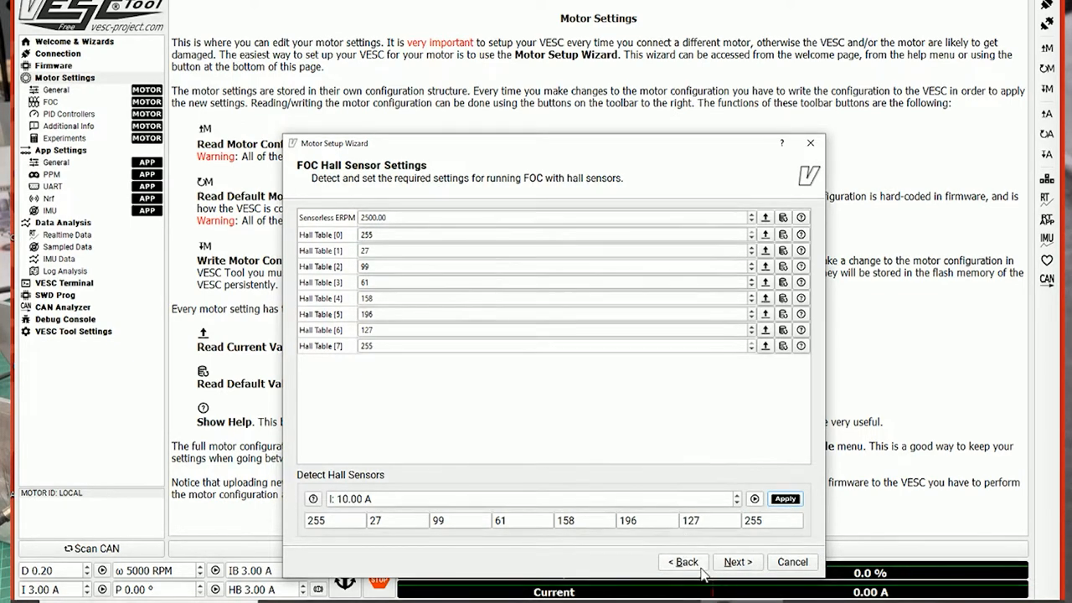
mouse_move(738, 562)
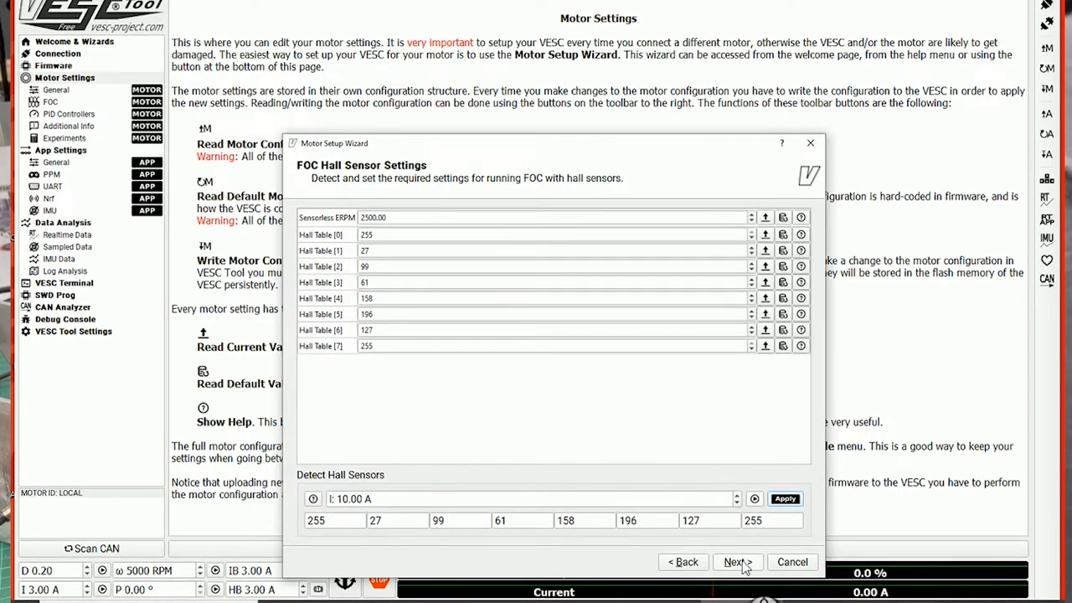
left_click(736, 562)
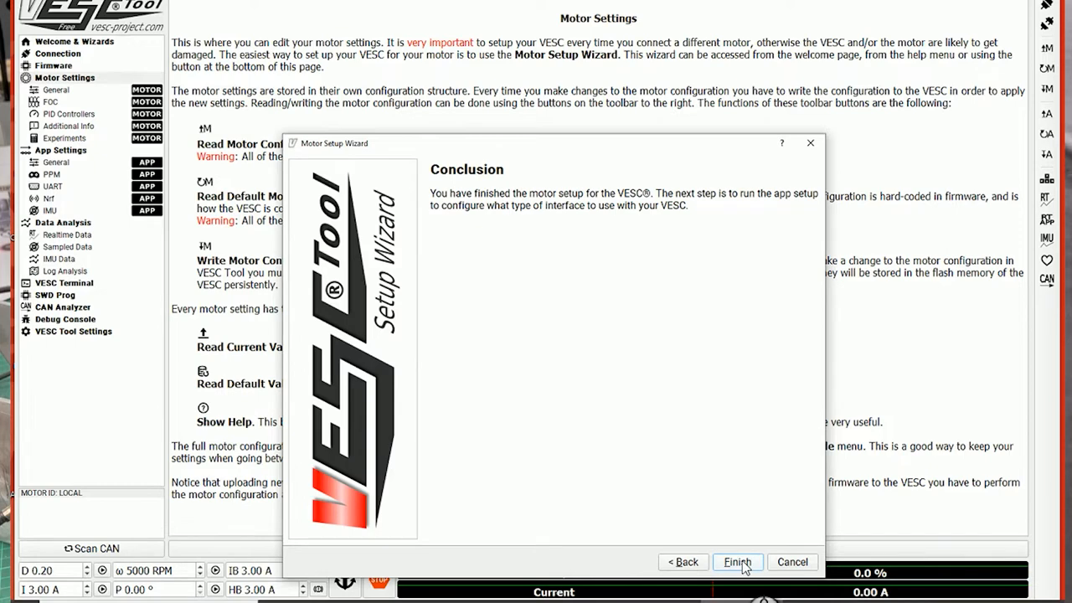
Close the wizard and review the General, Current, RPM, Temperature and Advanced motor settings.
left_click(737, 562)
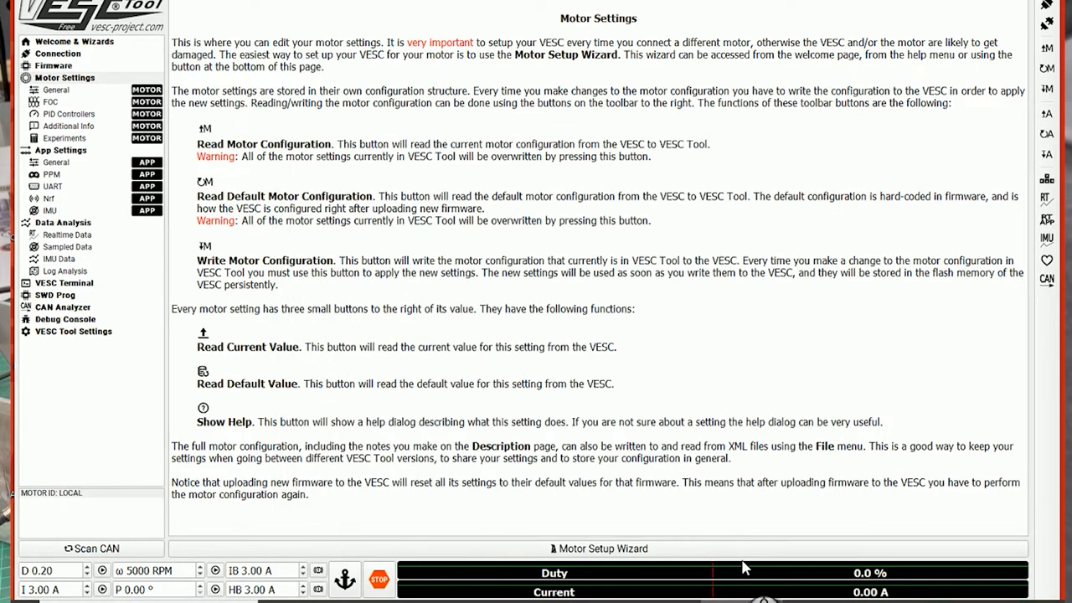
mouse_move(76, 139)
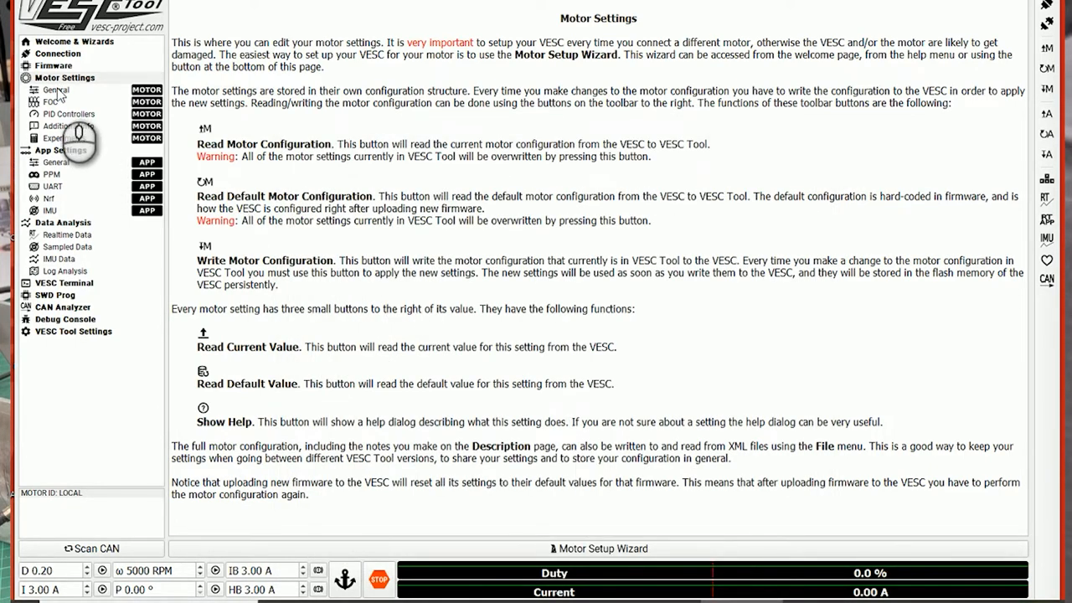
left_click(56, 89)
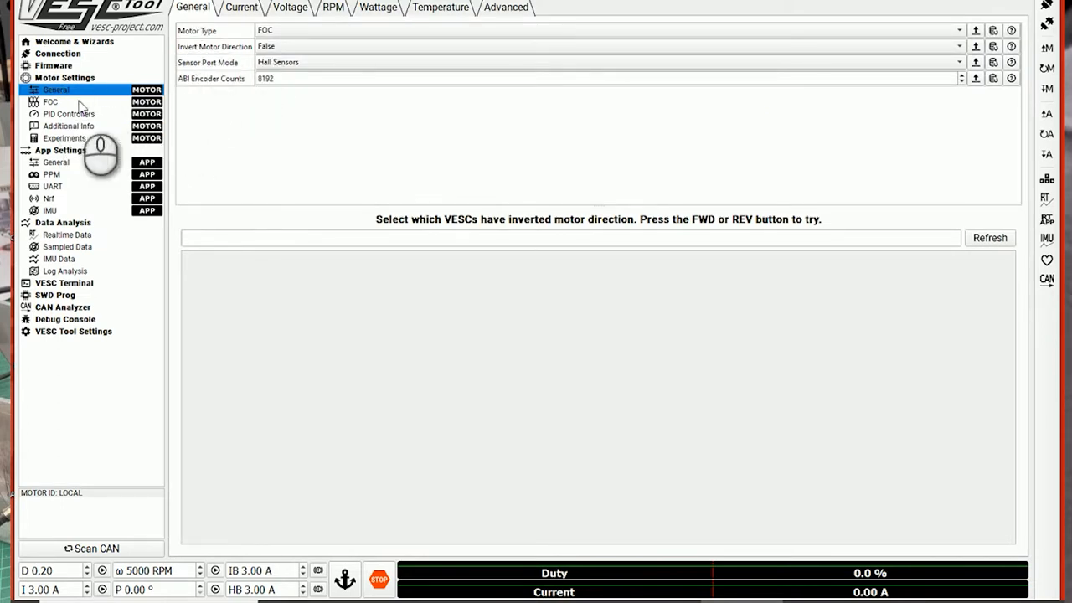
mouse_move(216, 49)
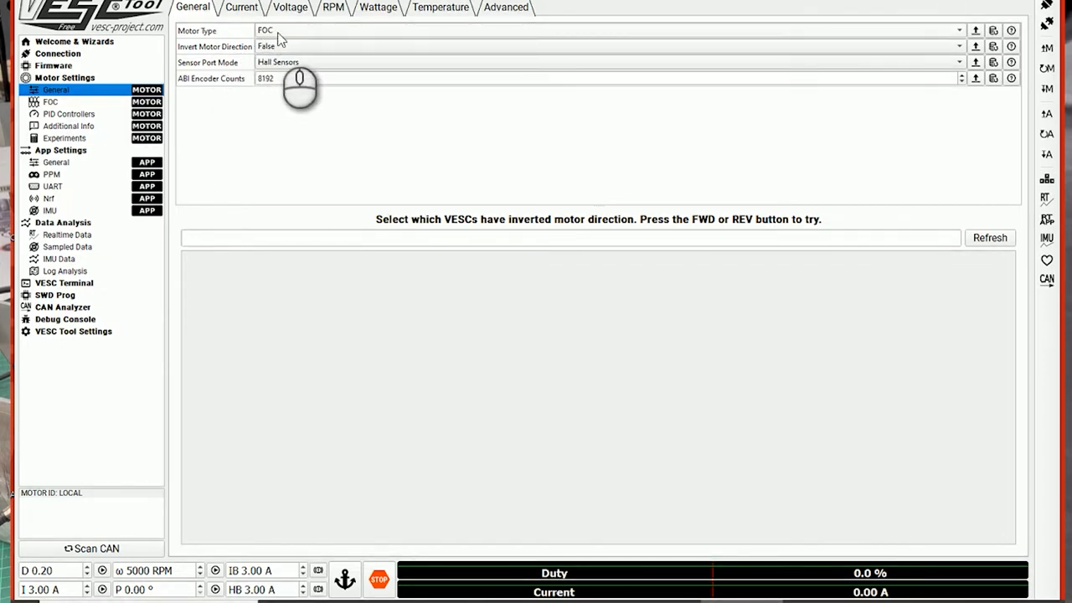
mouse_move(282, 78)
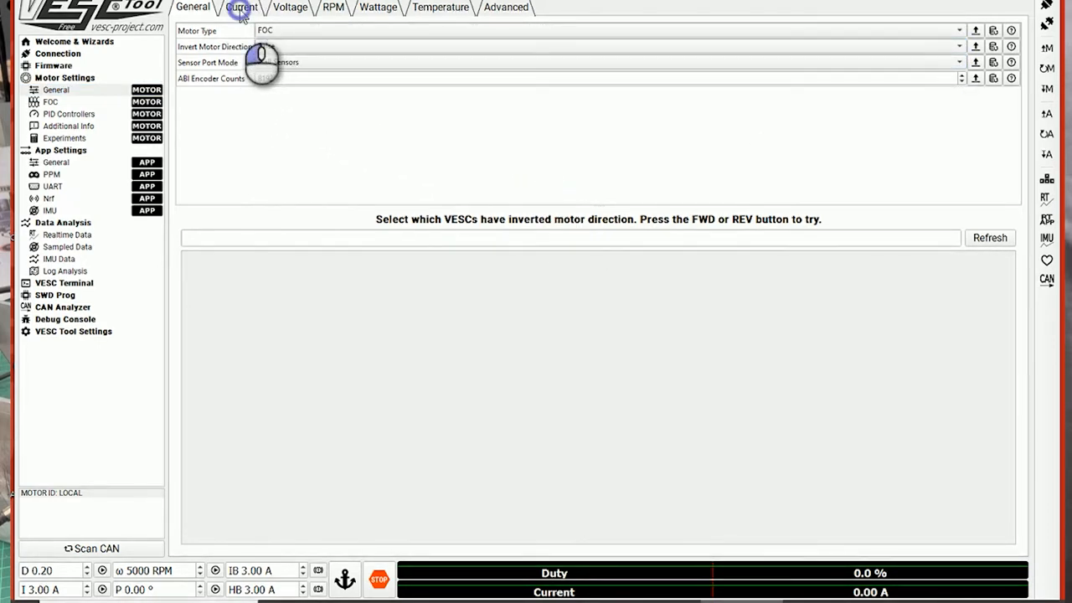
left_click(242, 9)
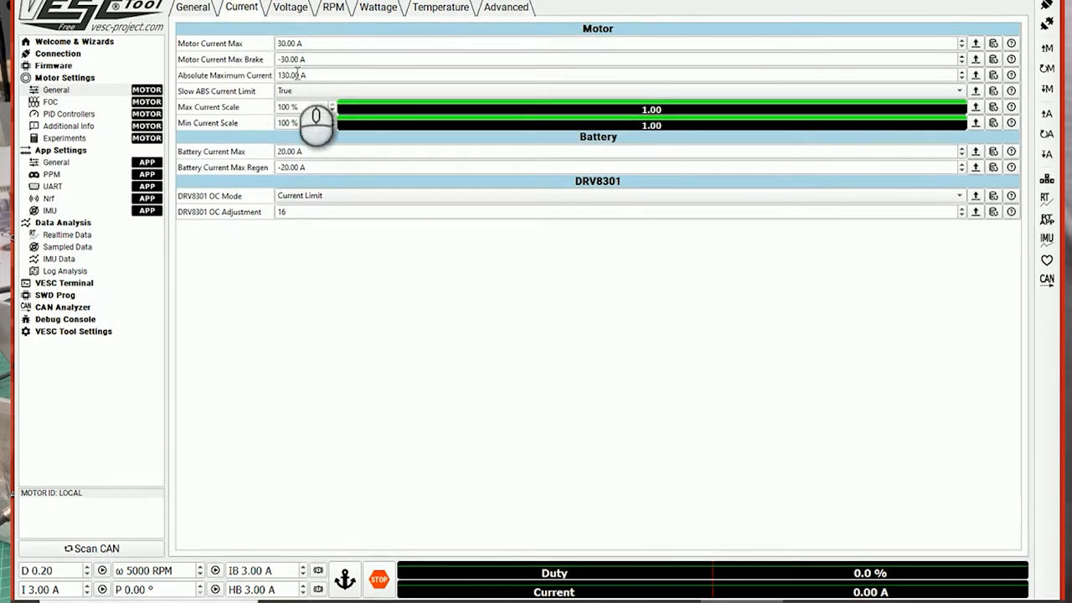
mouse_move(291, 59)
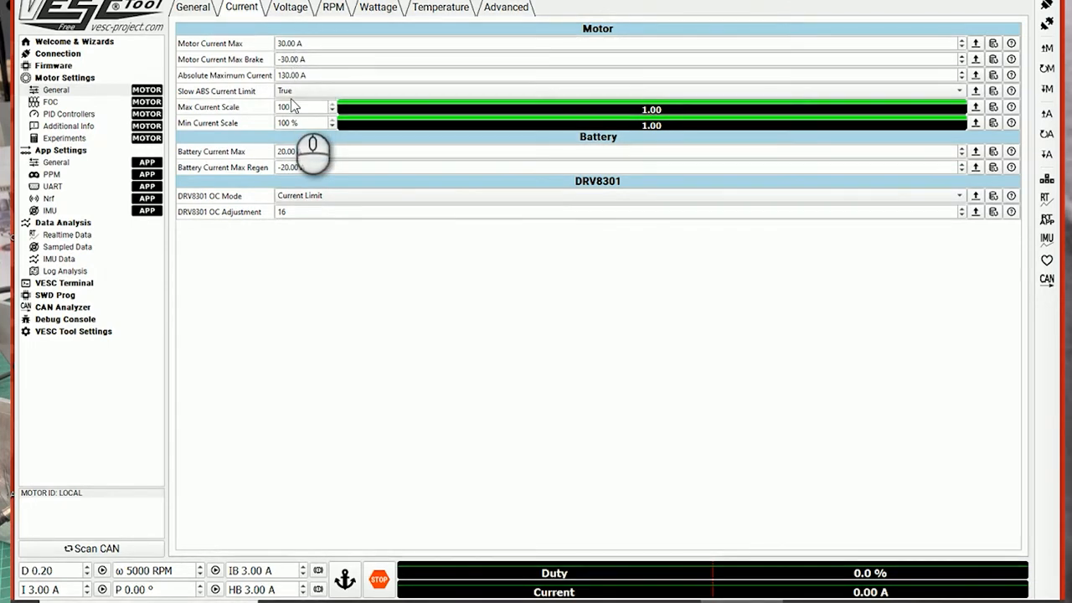
left_click(289, 7)
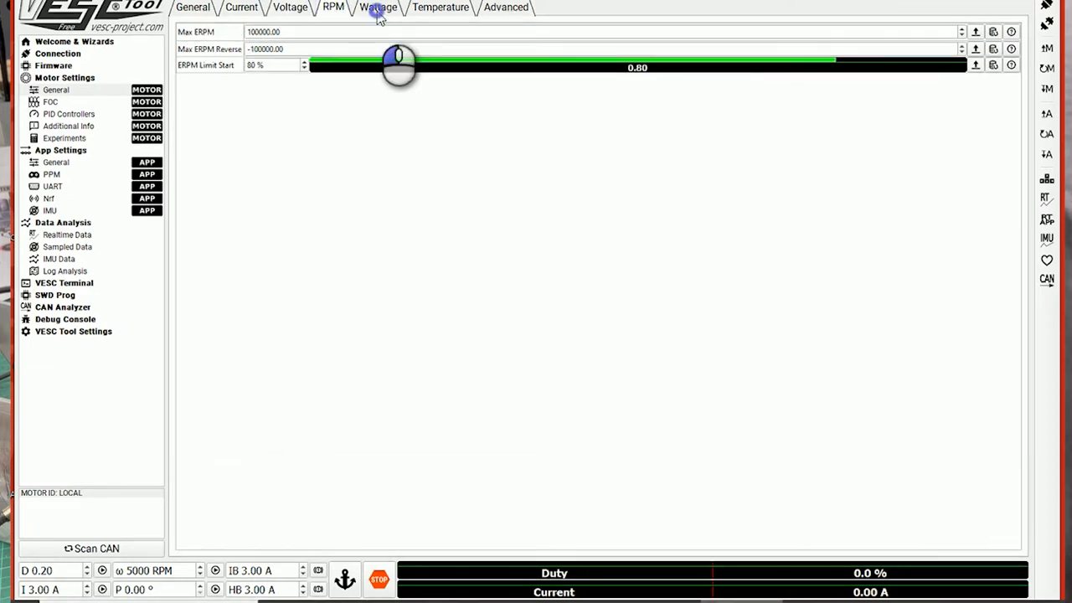
left_click(441, 8)
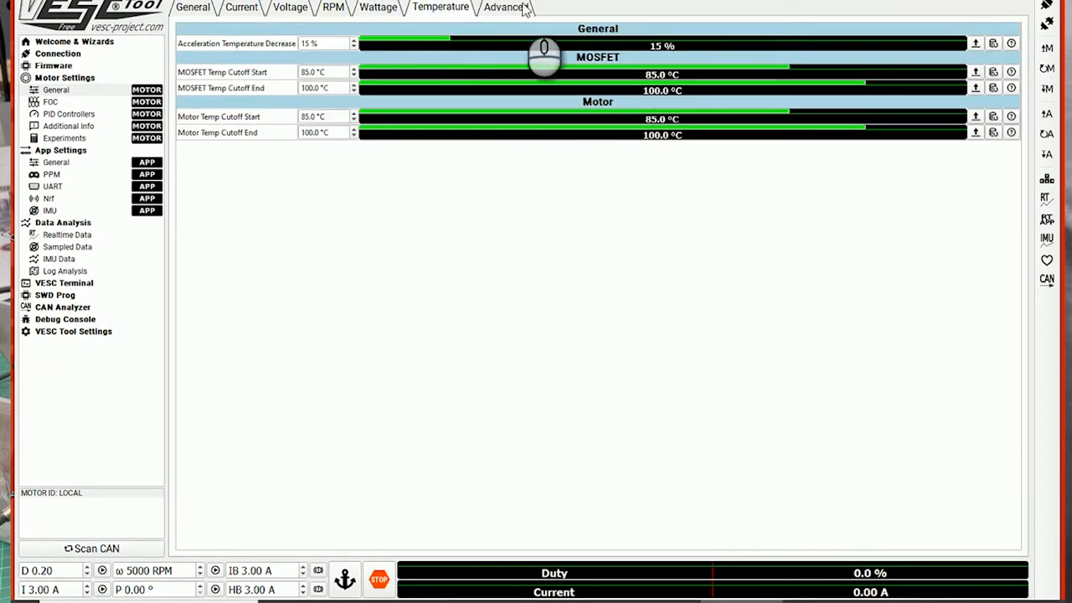
left_click(502, 7)
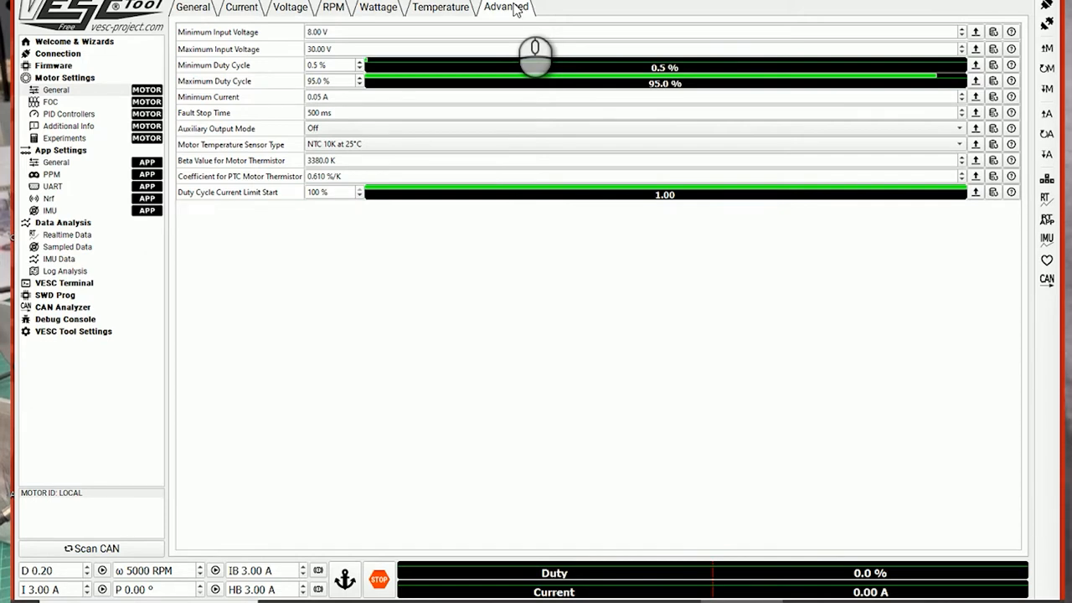
mouse_move(316, 176)
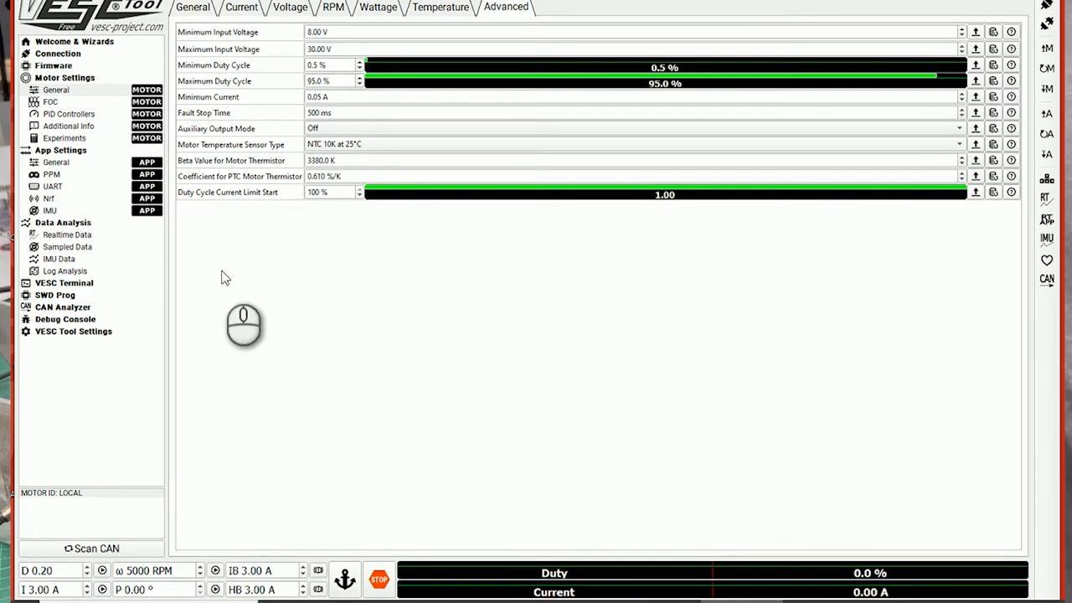
On the FOC page, re-measure R, L and flux linkage (42.62 mΩ, 18.37 µH, 4.074 mWb).
left_click(50, 101)
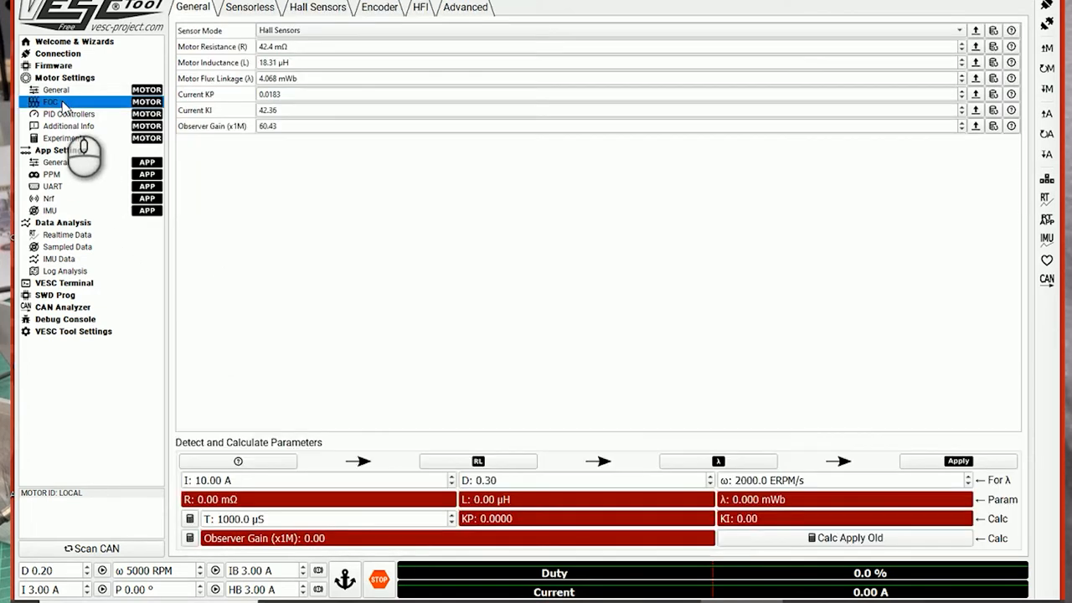
mouse_move(481, 572)
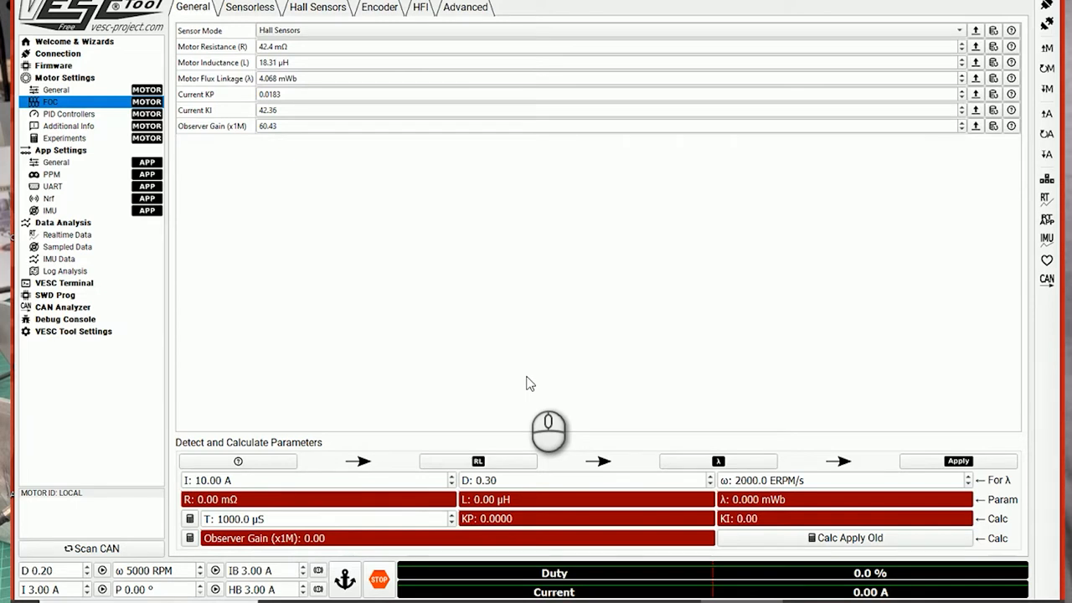
left_click(478, 460)
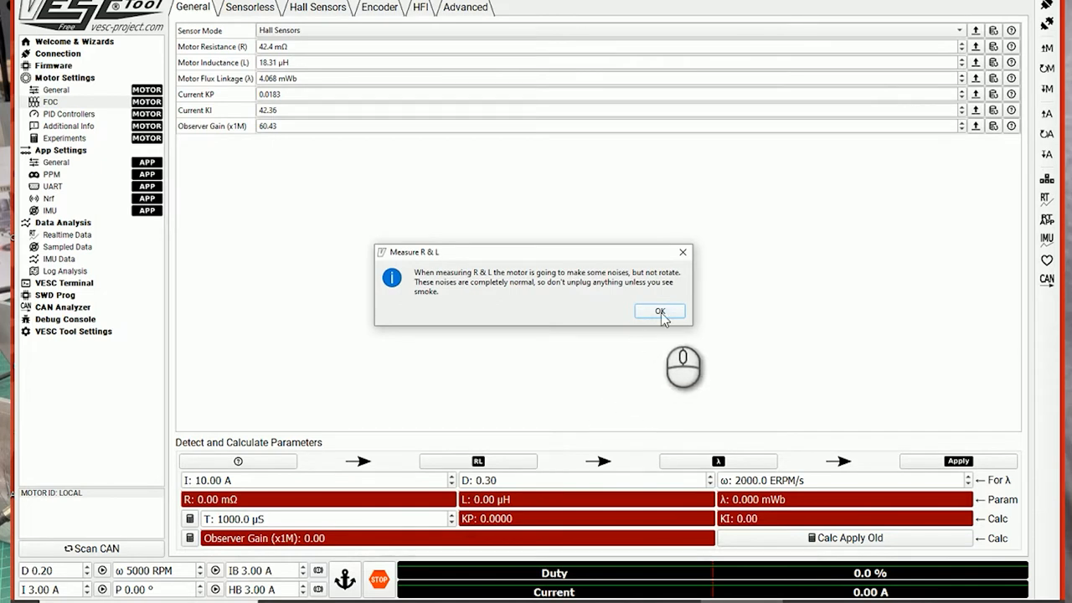
left_click(659, 311)
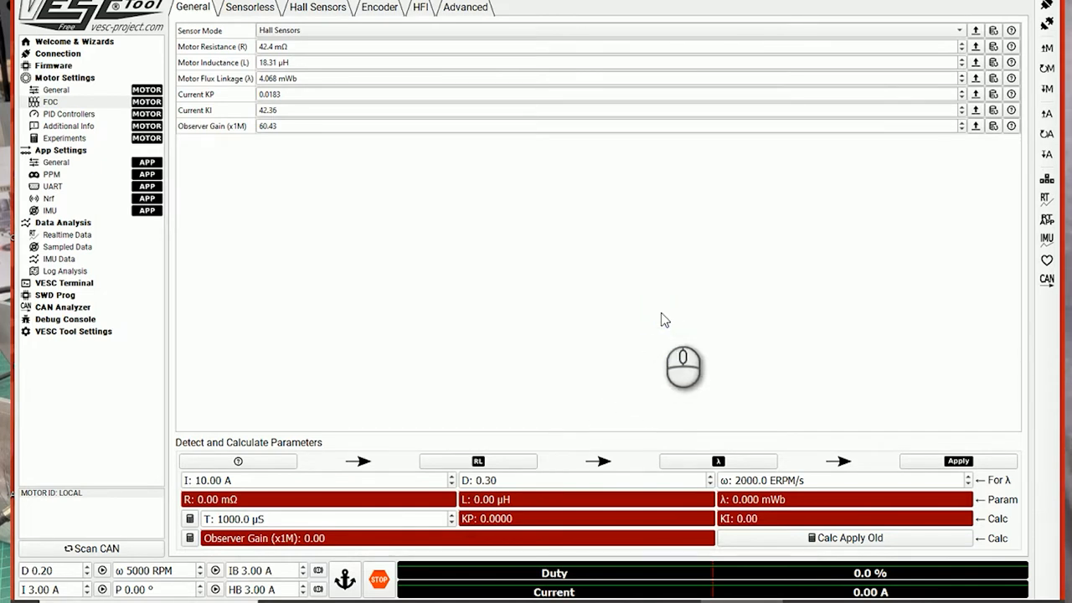
left_click(478, 460)
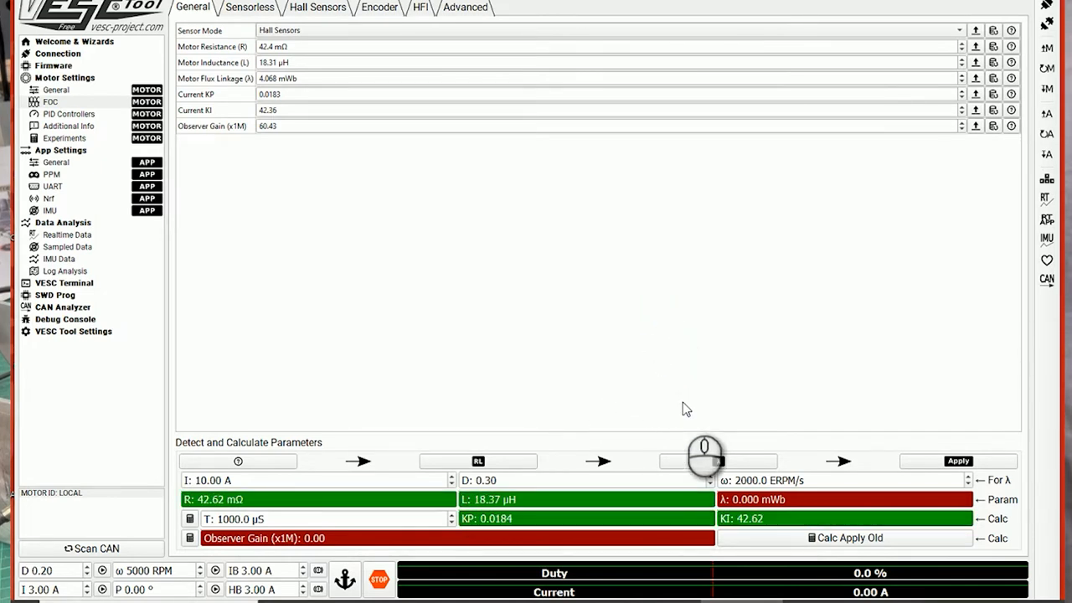
left_click(717, 460)
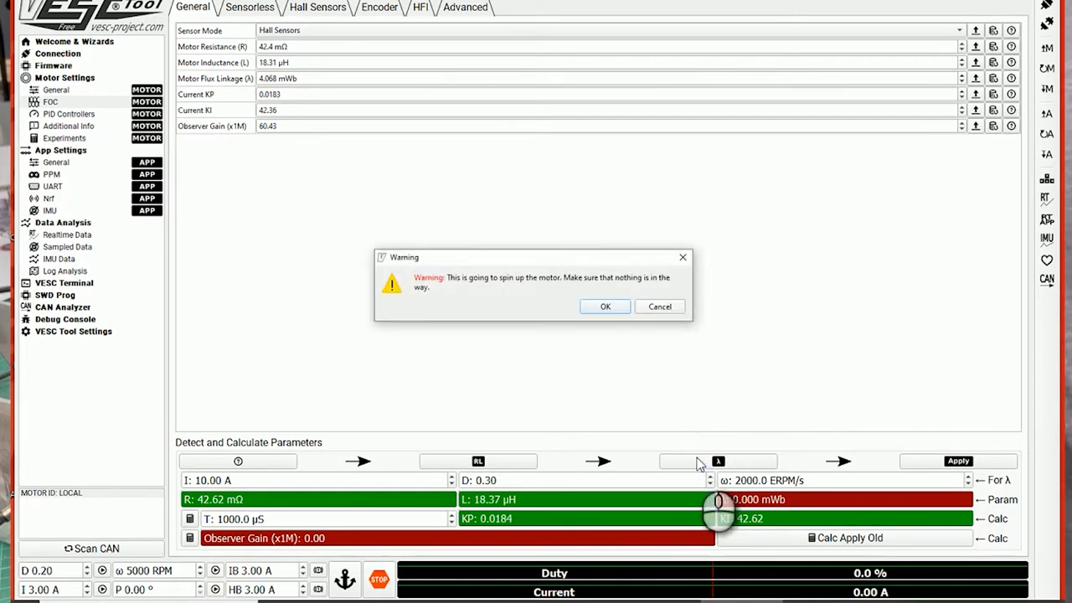
left_click(605, 306)
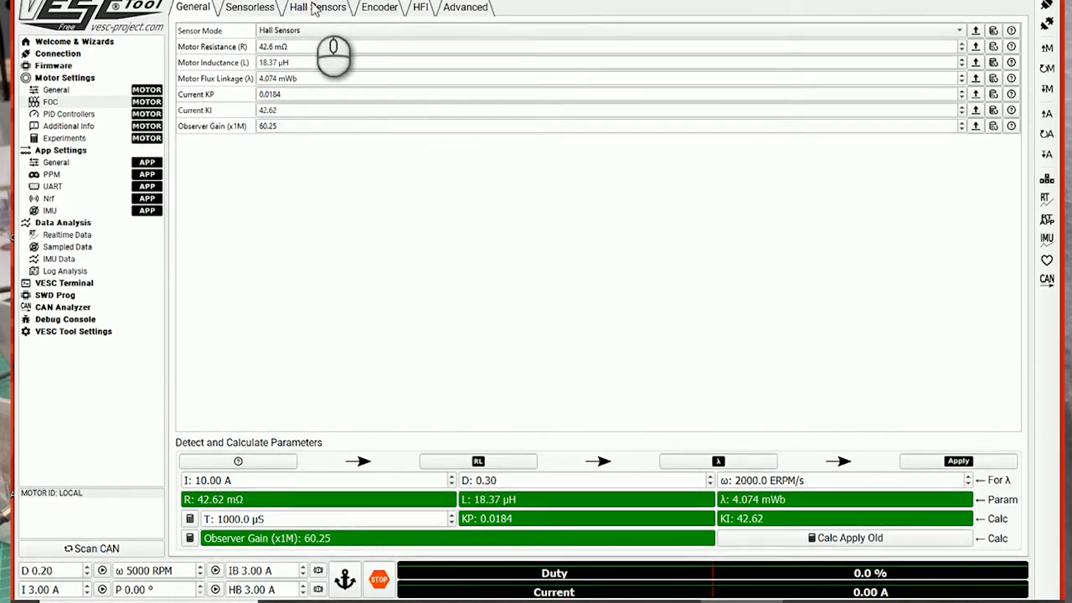
Browse the Sensorless, Hall Sensors, Encoder, HFI and Advanced FOC tabs, ending on the App Settings overview.
left_click(250, 6)
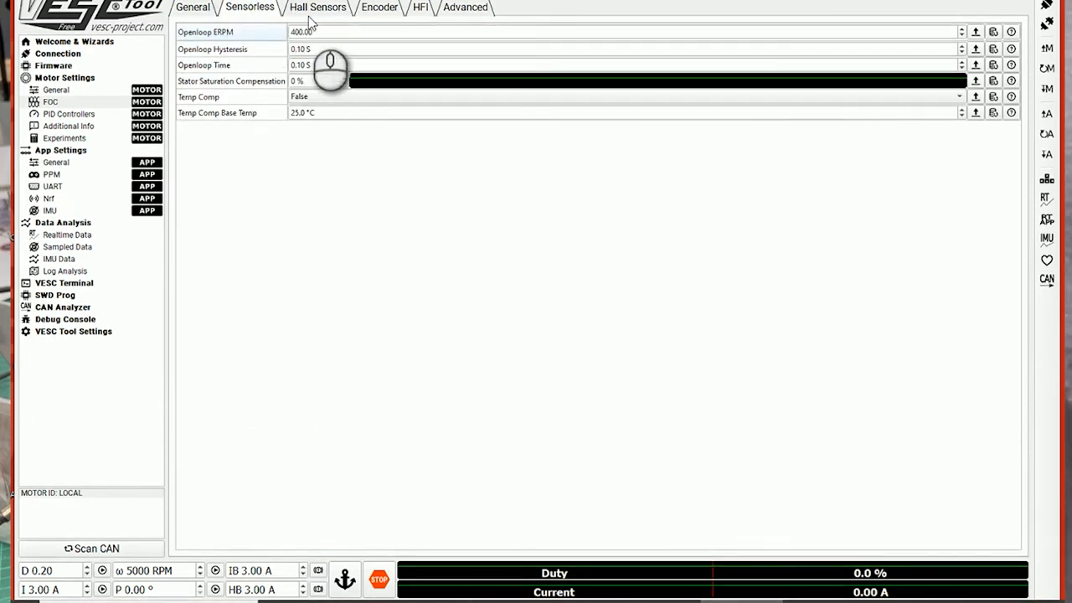
left_click(322, 7)
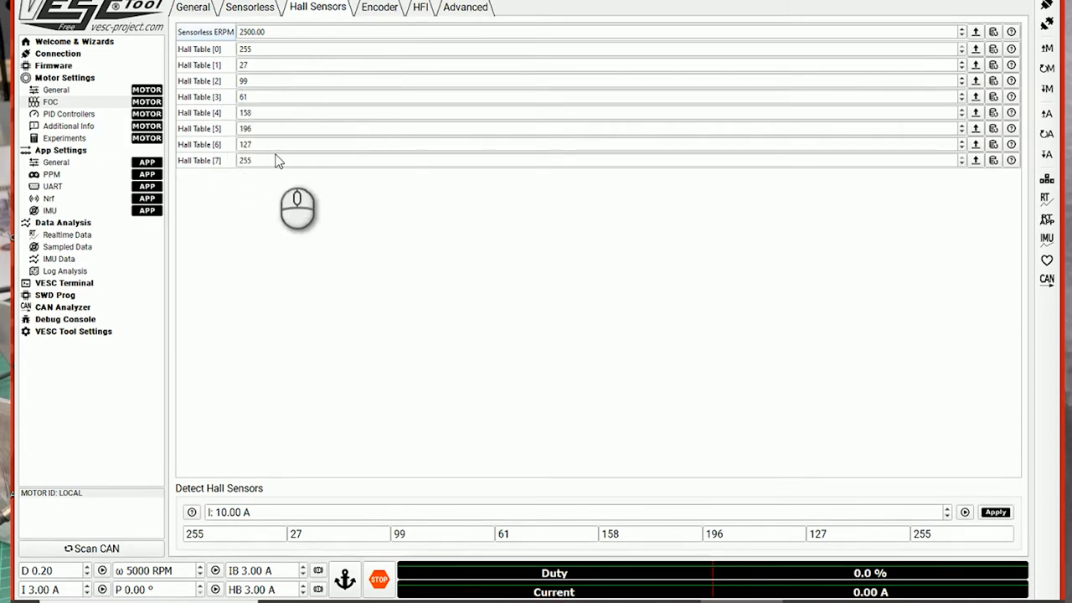
mouse_move(635, 462)
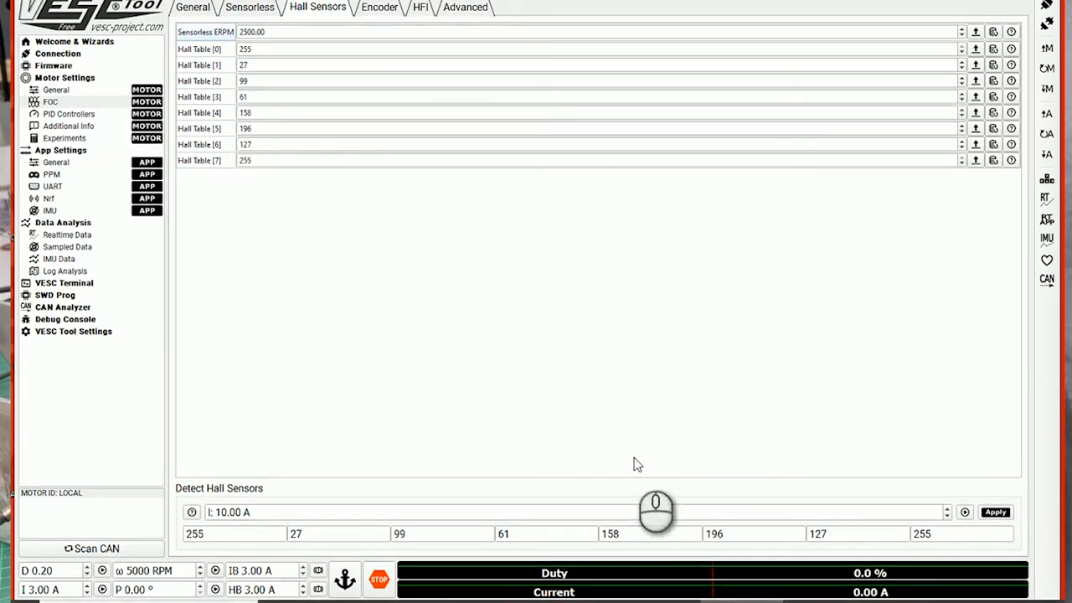
mouse_move(692, 561)
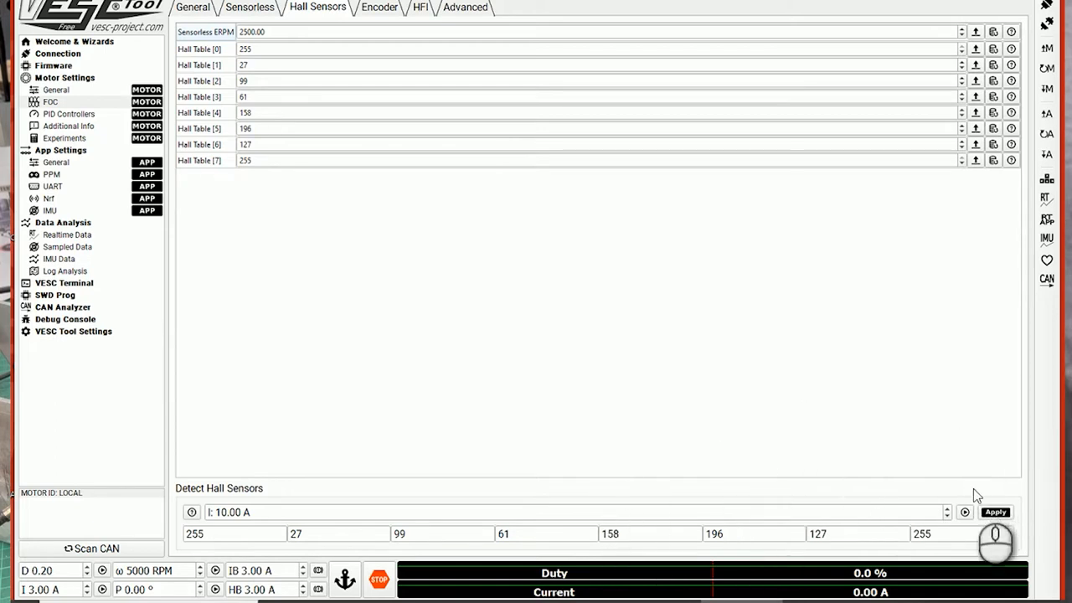
mouse_move(402, 92)
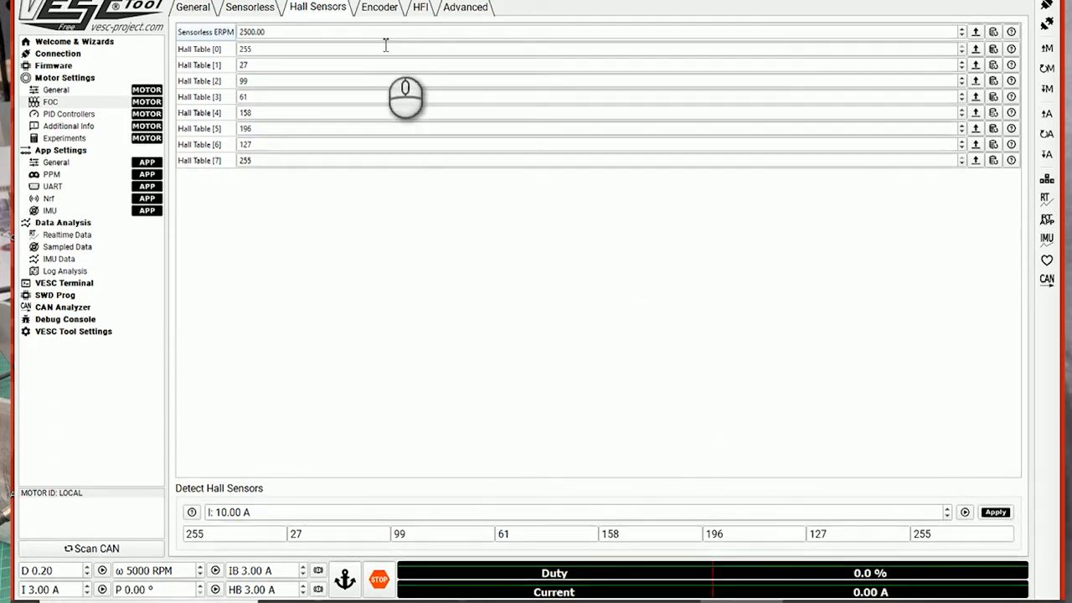
left_click(379, 8)
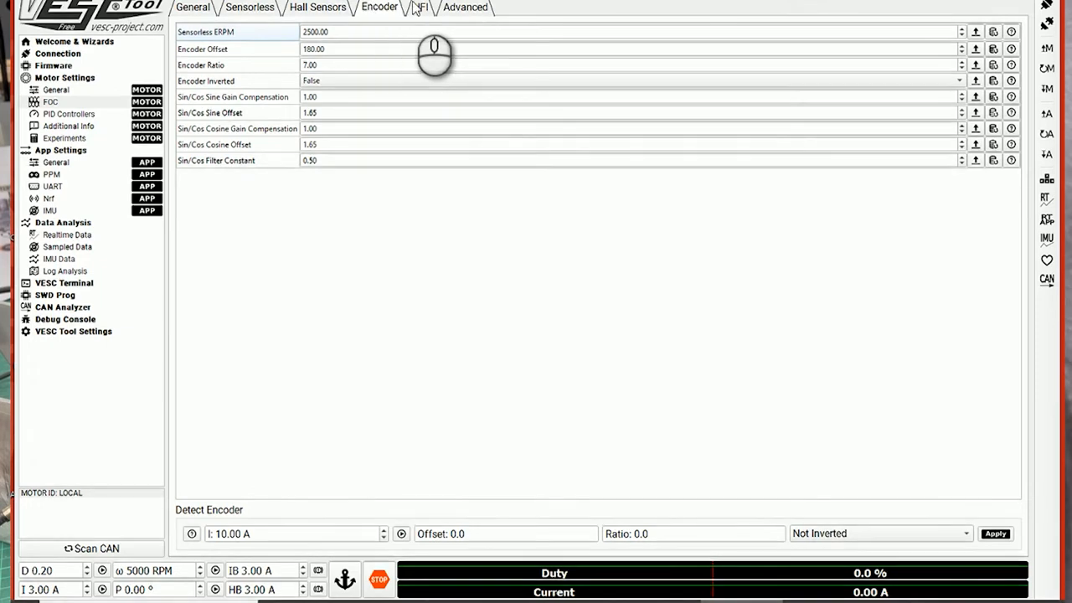
left_click(427, 8)
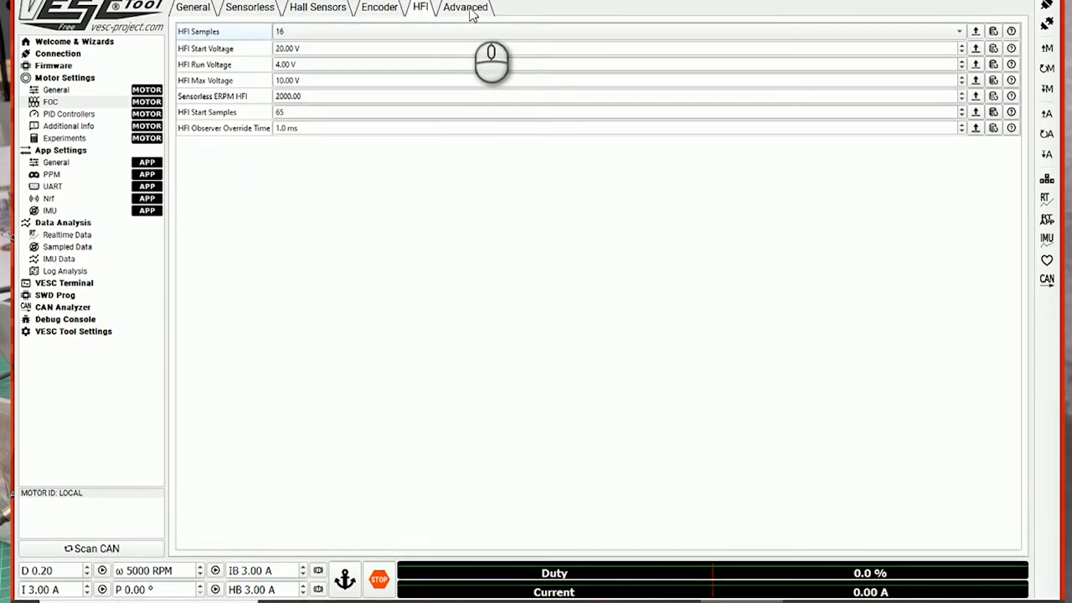
left_click(467, 7)
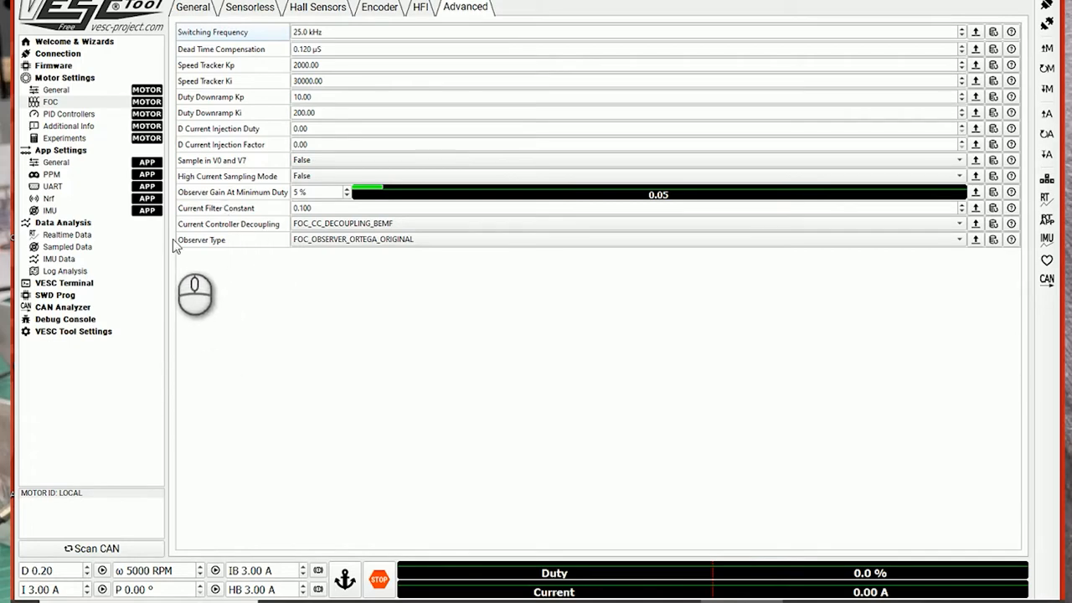
left_click(60, 150)
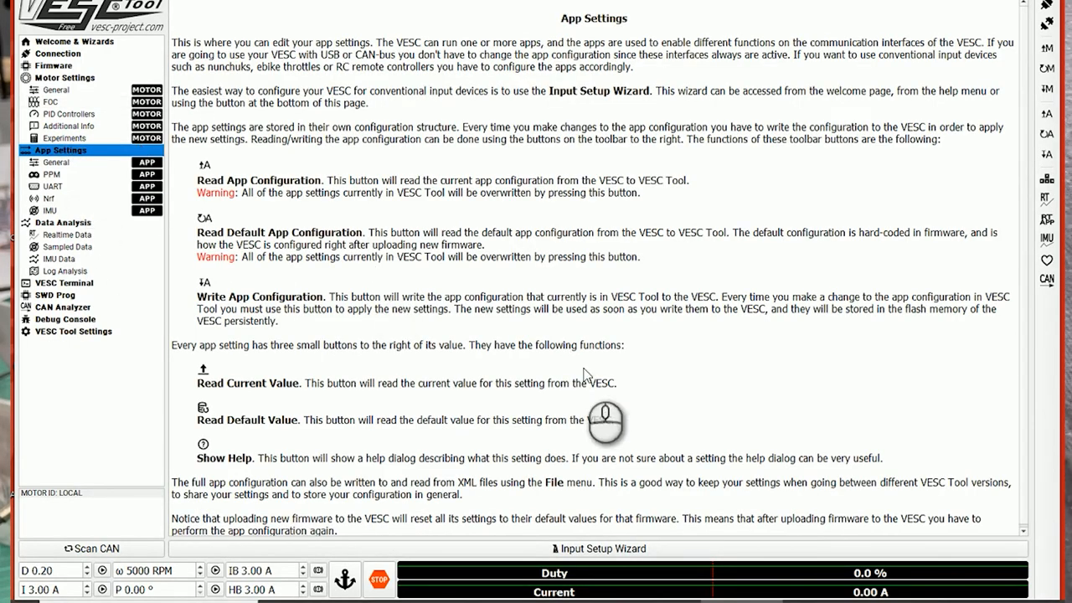
mouse_move(598, 549)
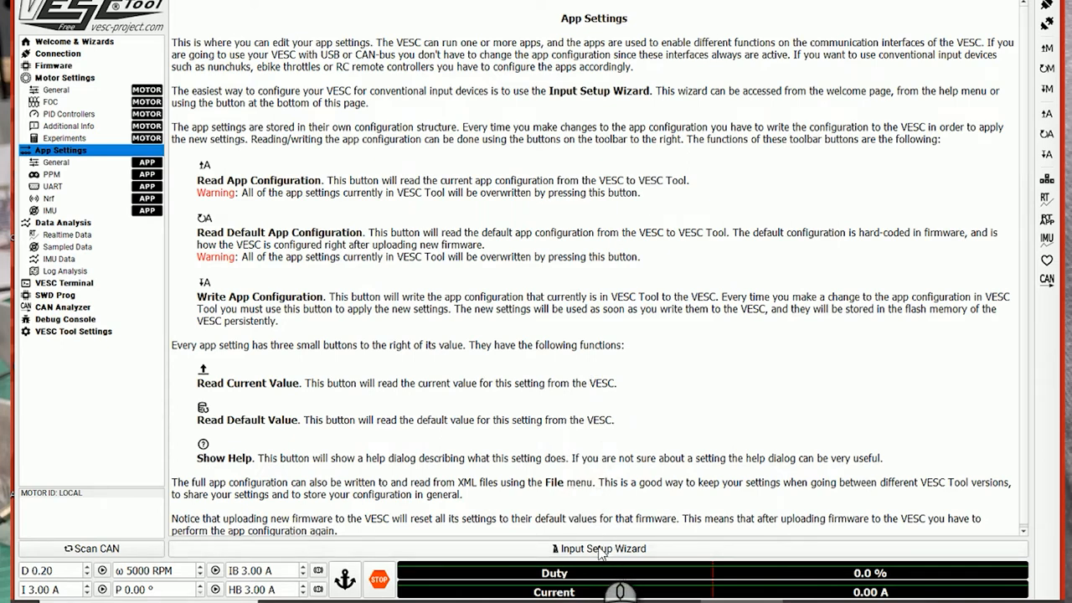
Launch the input setup wizard and proceed with PPM receiver input to the mapping page.
left_click(597, 549)
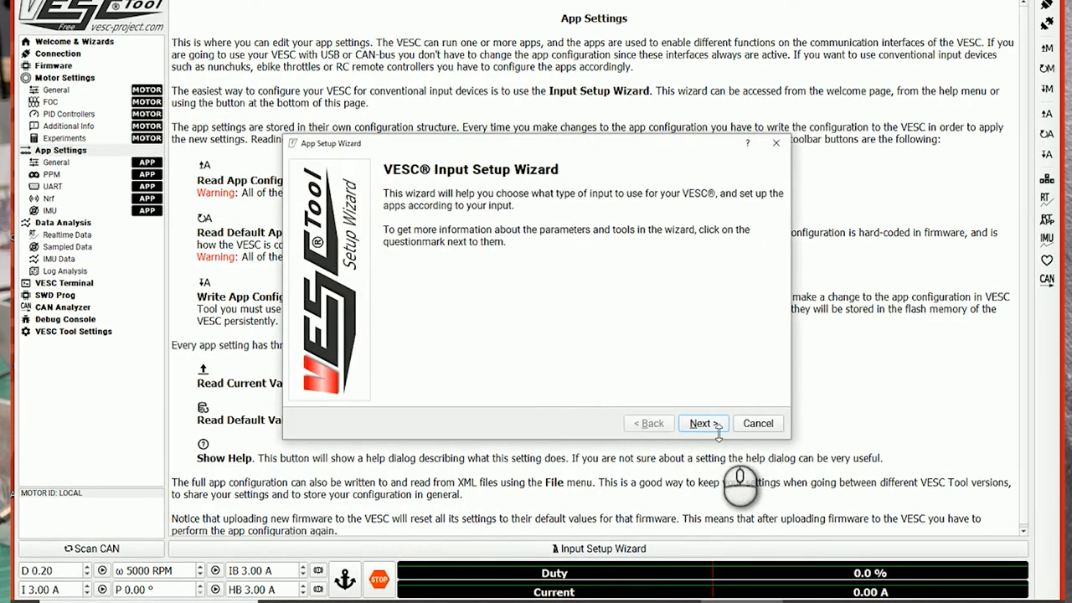
left_click(702, 422)
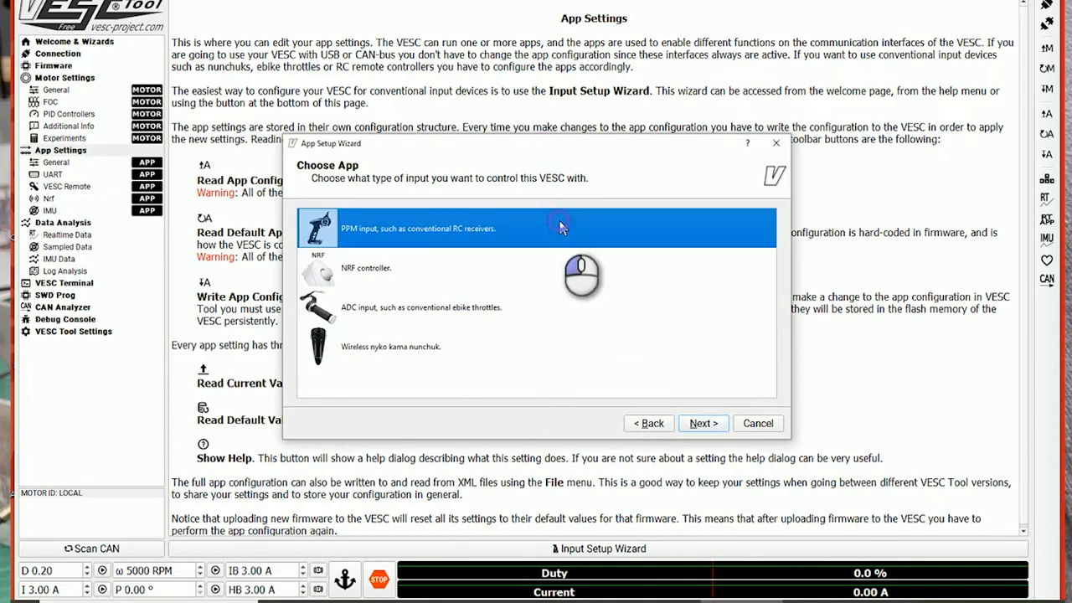
mouse_move(613, 370)
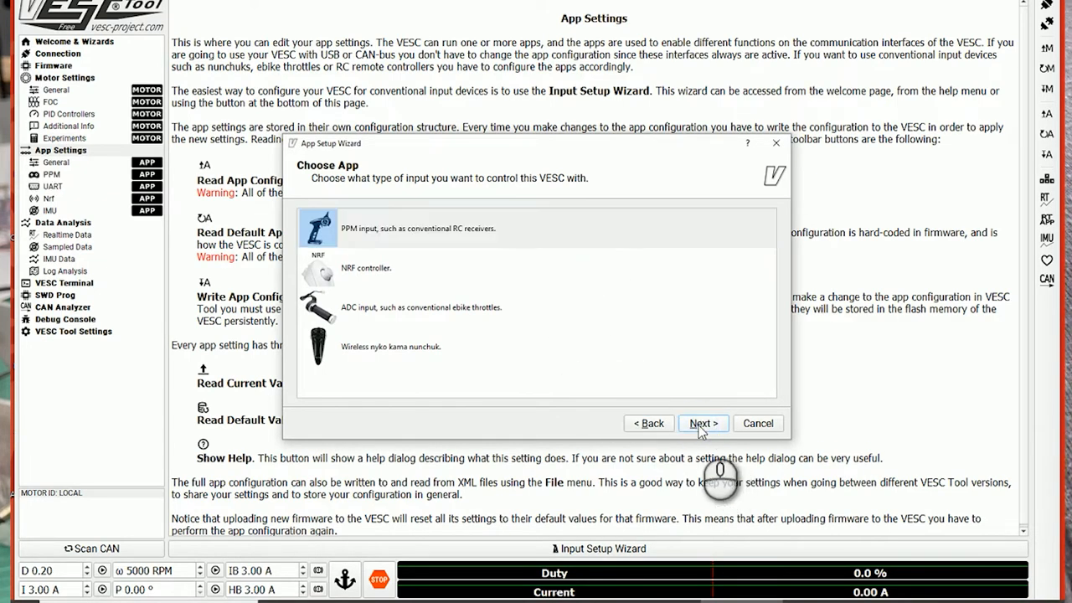
left_click(703, 422)
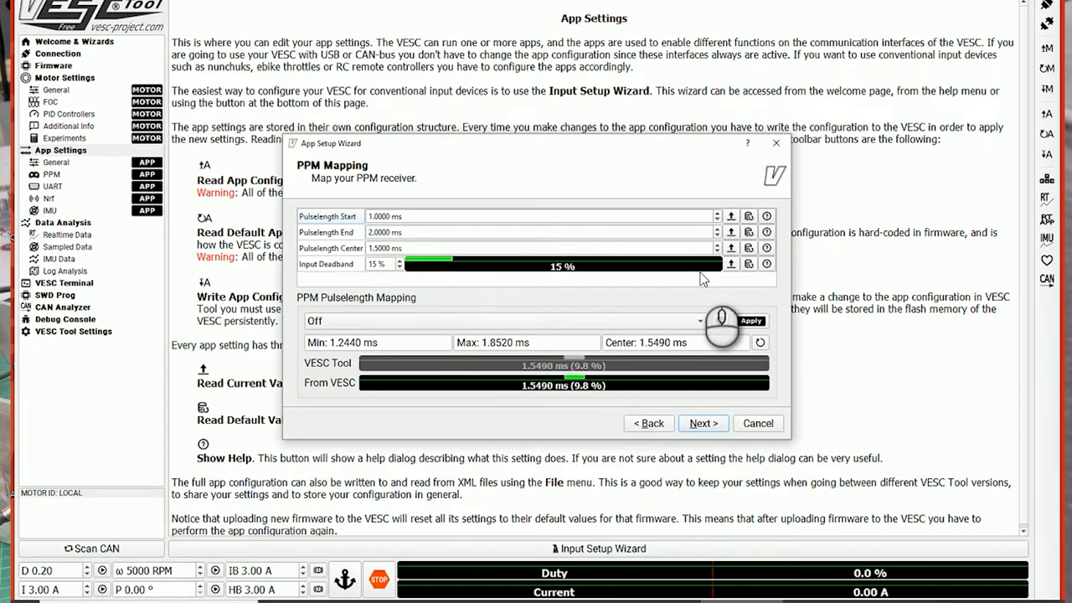
Apply measured PPM pulses 1.253–1.849 ms with 1.547 ms centre, previewing in Duty Cycle mode.
left_click(751, 320)
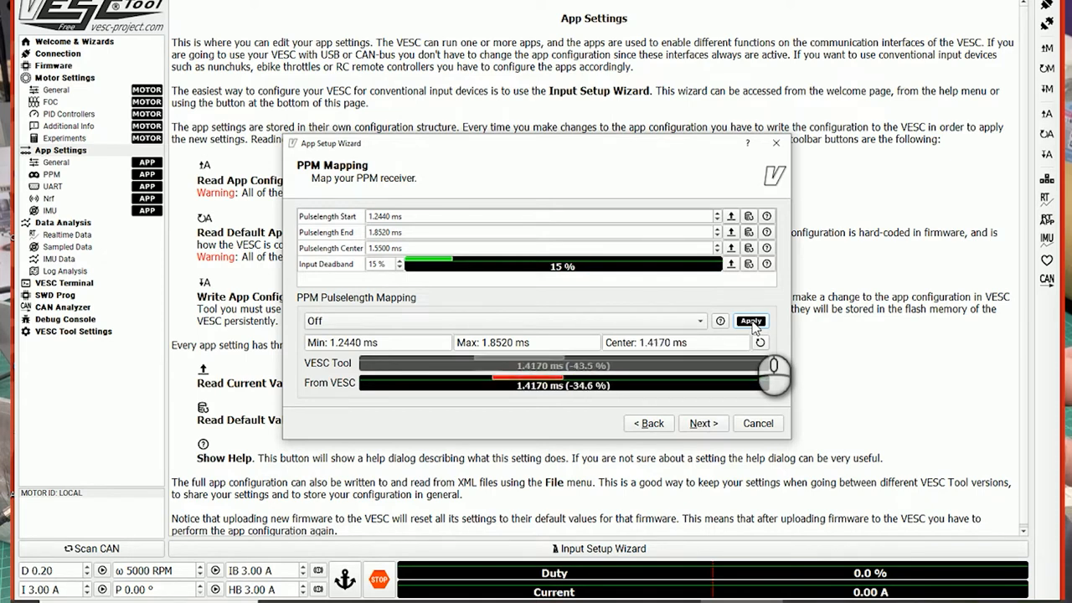
left_click(751, 321)
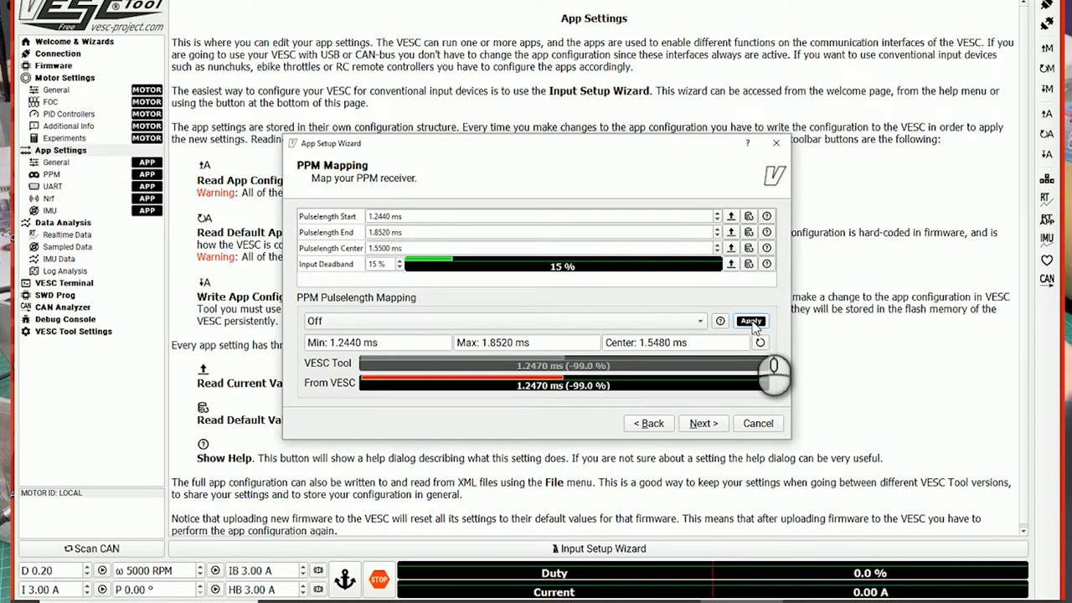
left_click(750, 320)
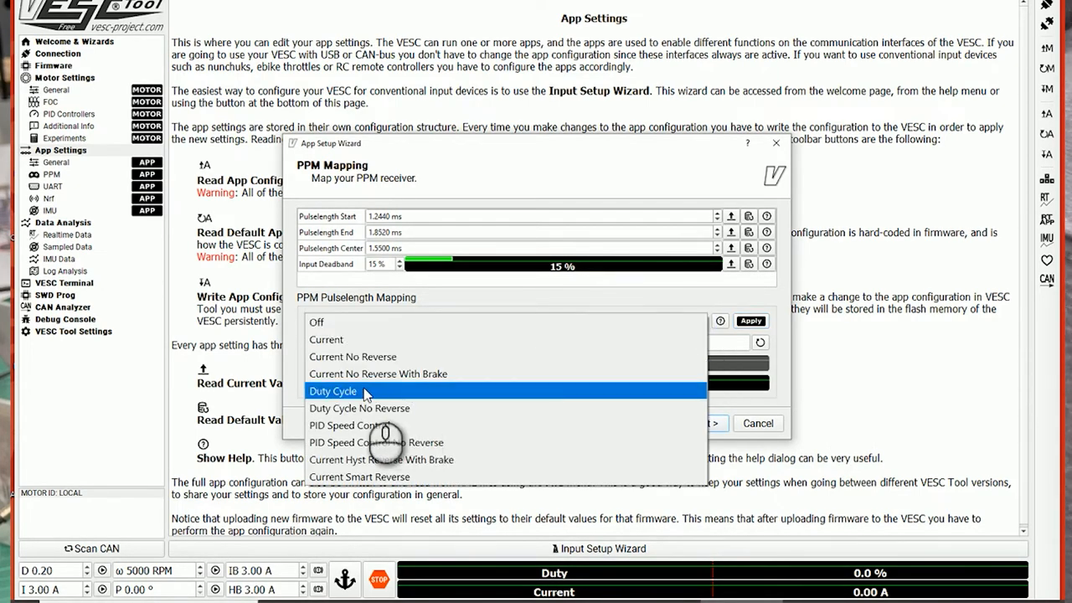
left_click(331, 391)
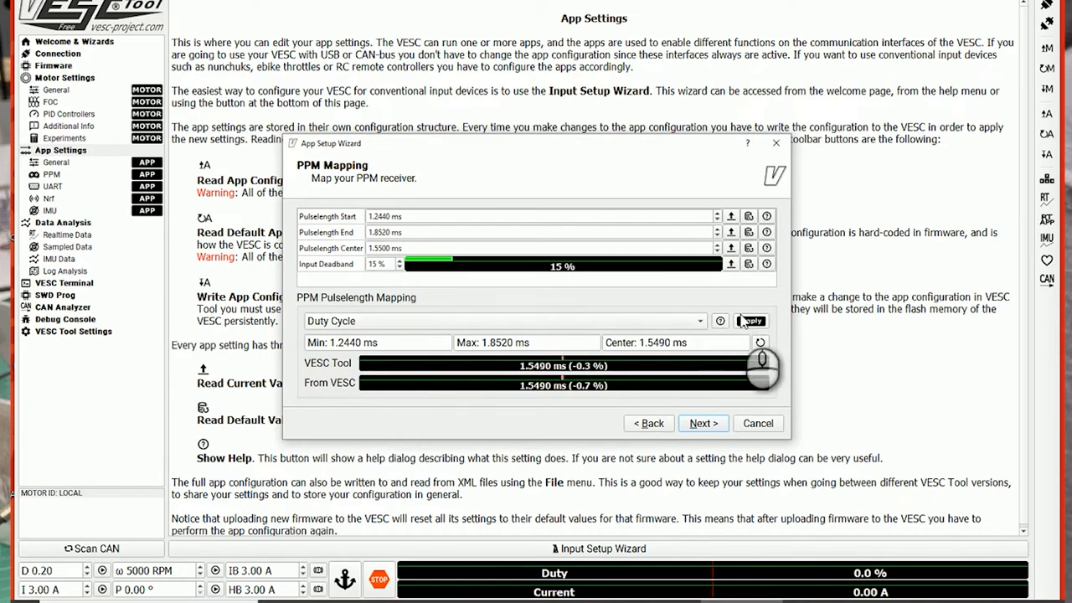
left_click(750, 320)
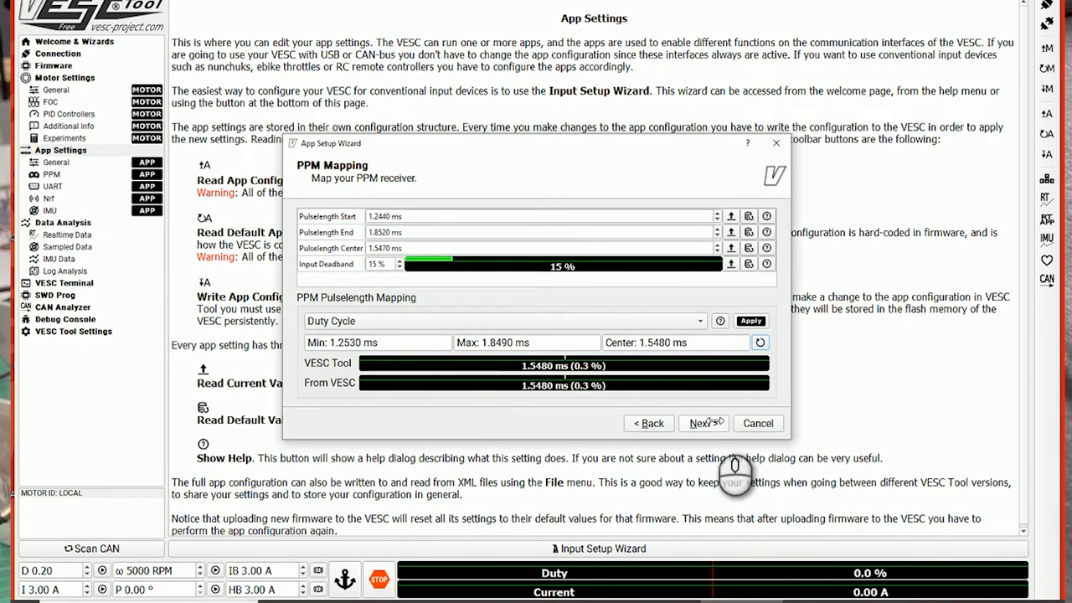
Choose Duty Cycle from the PPM Control Type list and finish the input wizard.
left_click(703, 423)
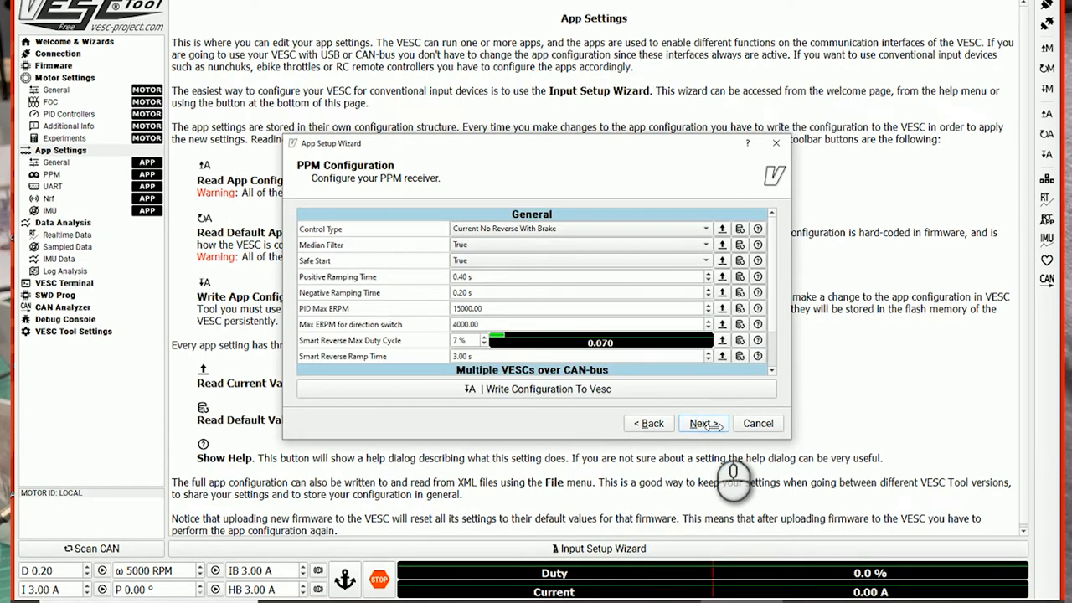
left_click(703, 423)
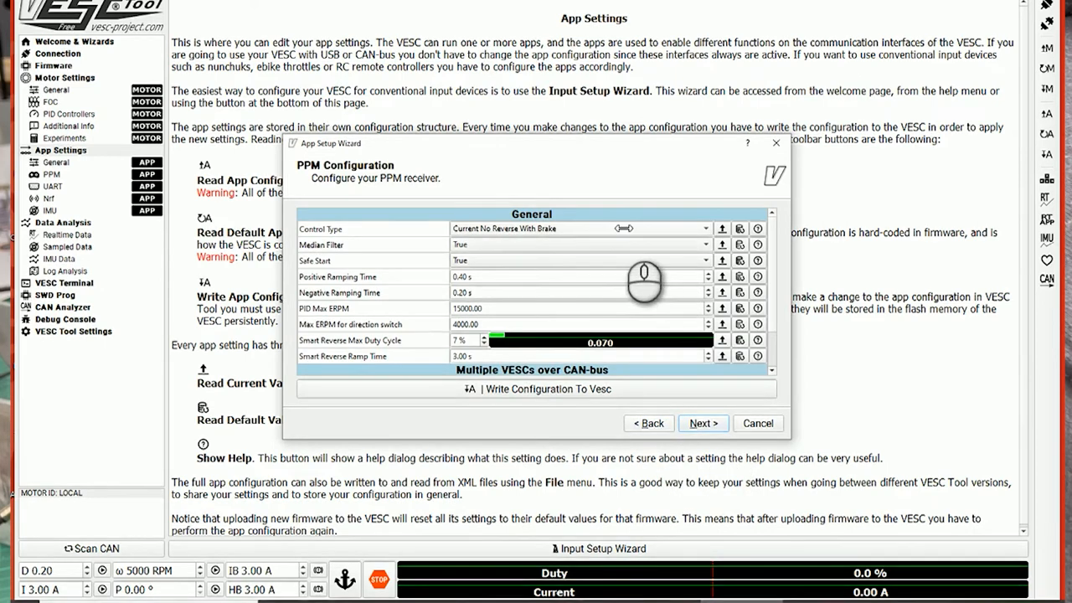
left_click(577, 228)
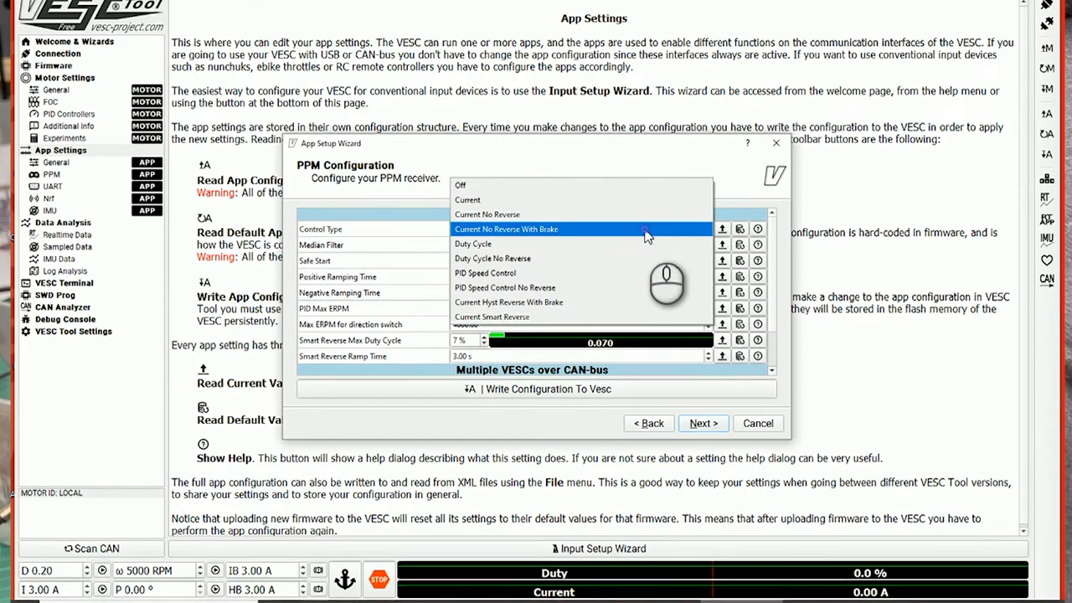
left_click(474, 244)
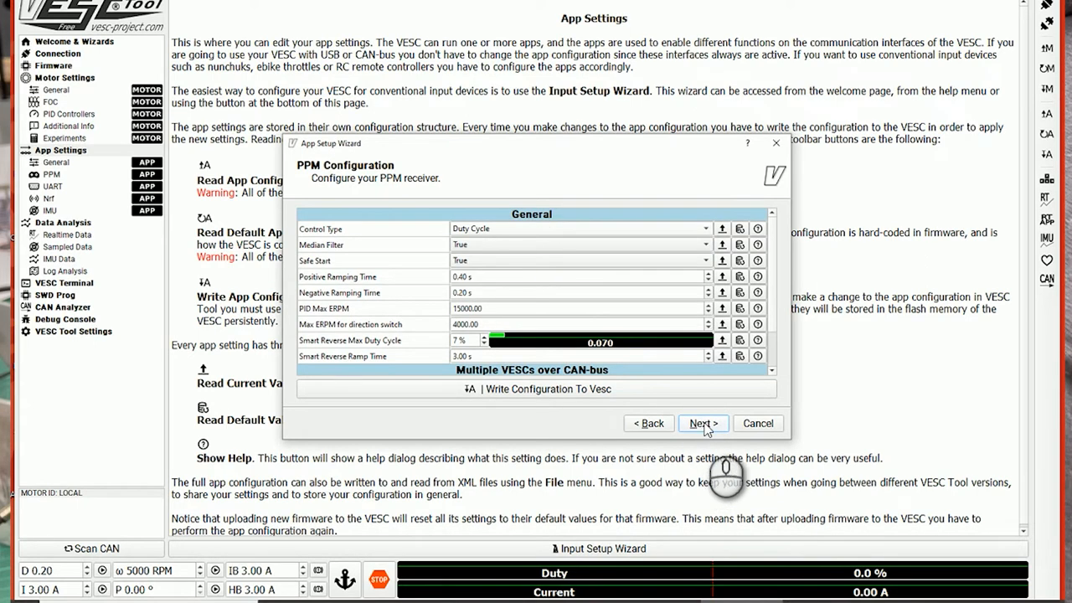
mouse_move(644, 392)
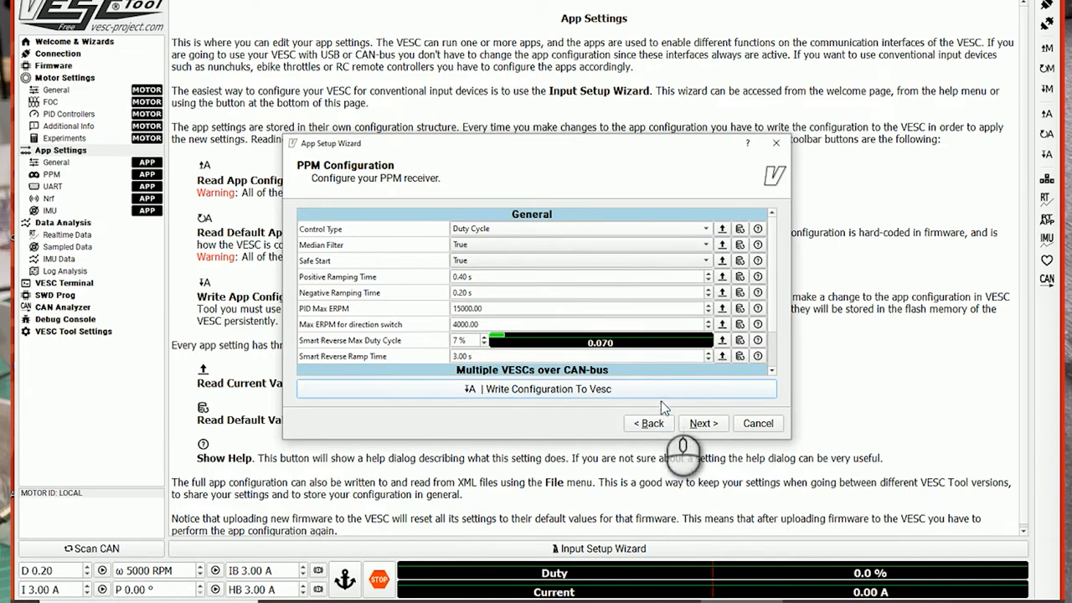
left_click(702, 422)
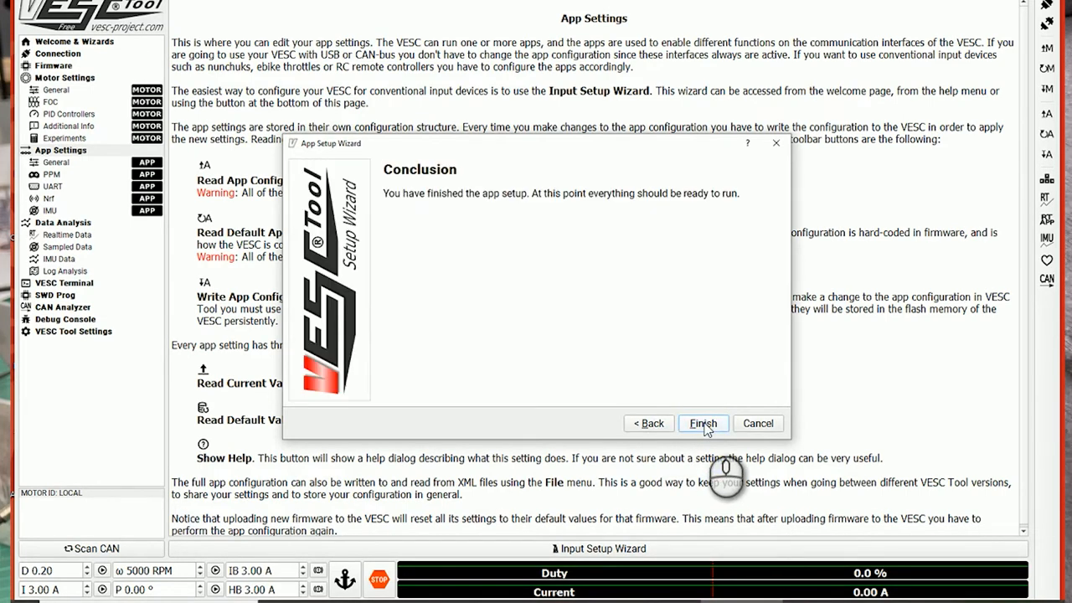
left_click(702, 423)
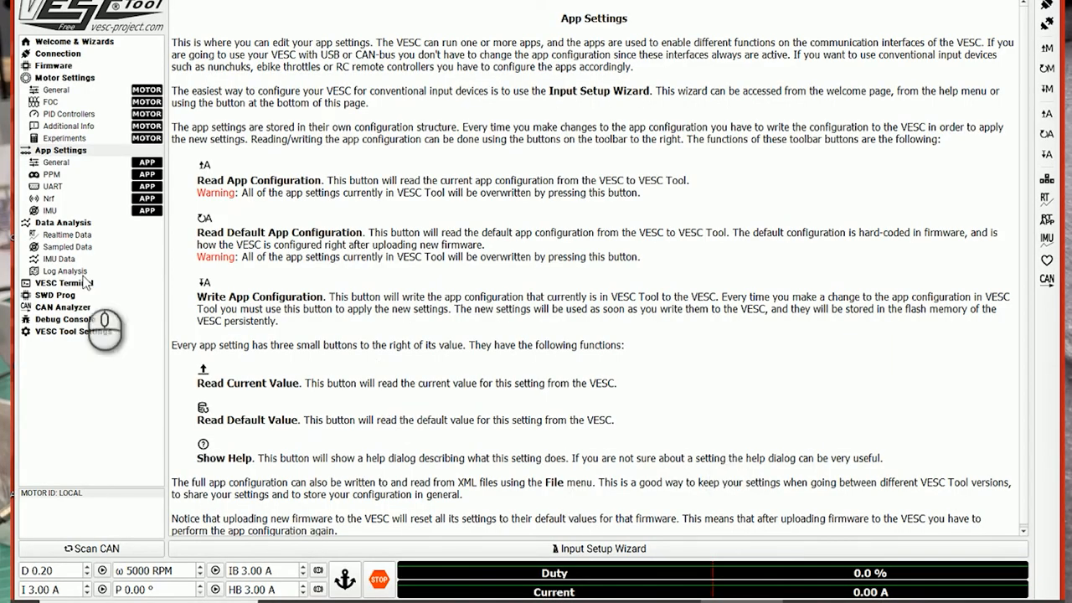
Check General (PPM and UART) and PPM Mapping and Throttle Curve pages, ending on Mapping.
left_click(55, 161)
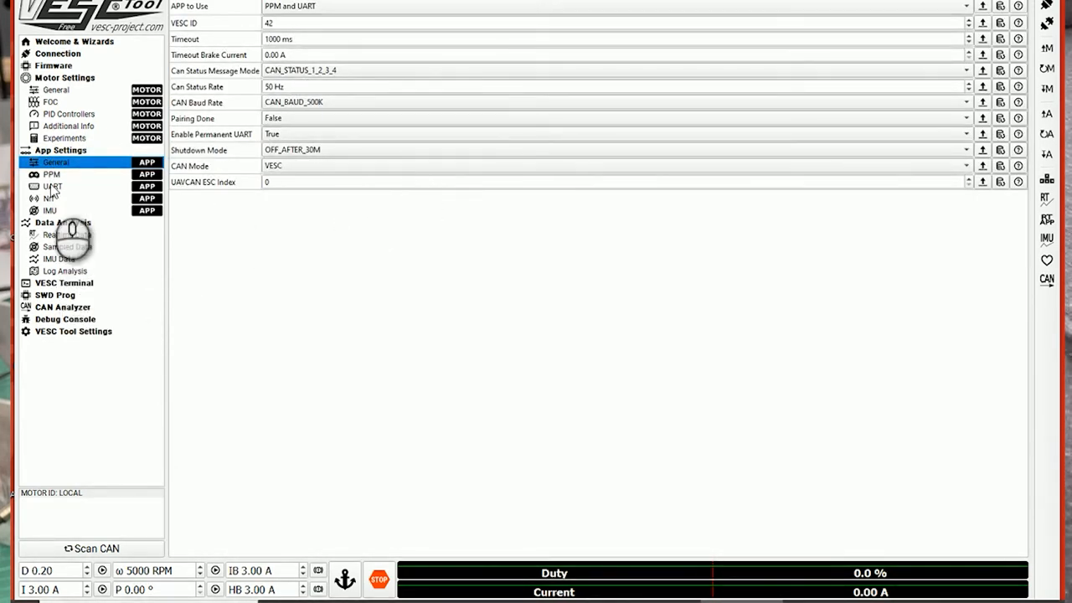
left_click(52, 175)
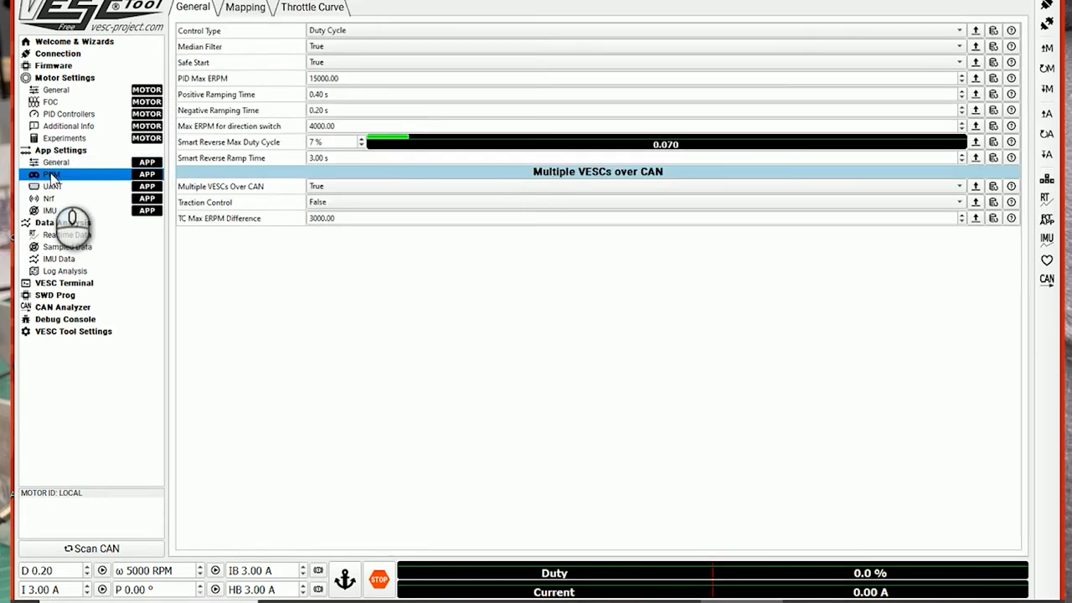
left_click(56, 162)
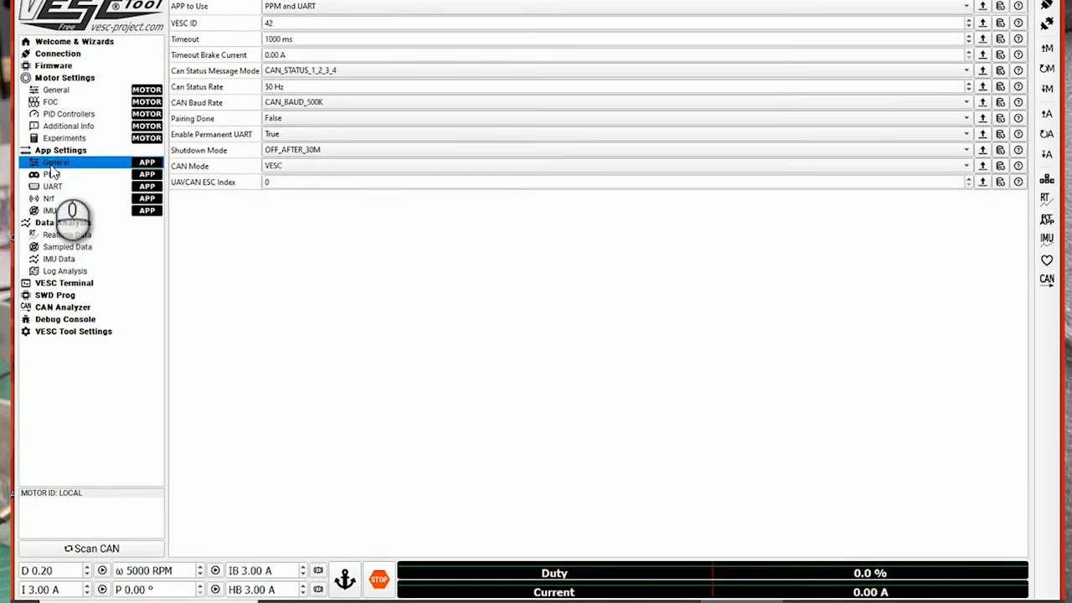
left_click(52, 174)
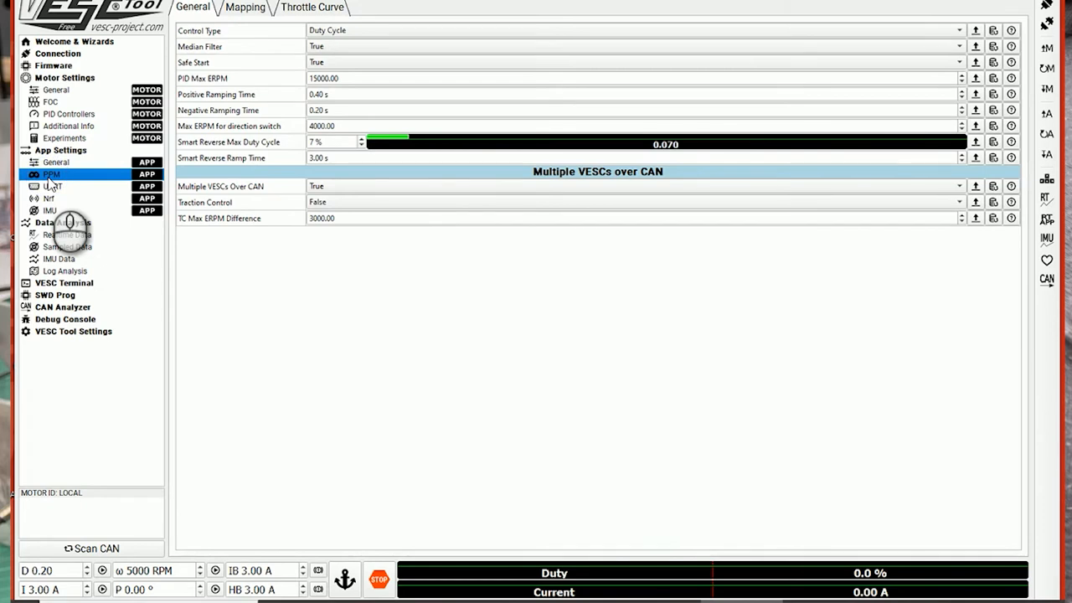
left_click(244, 8)
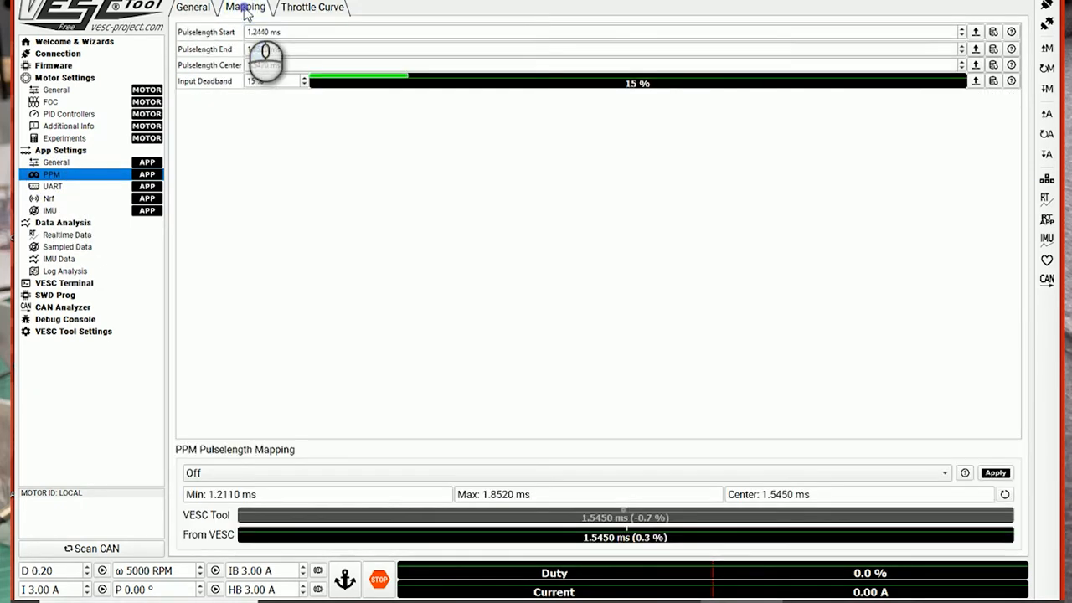
left_click(318, 8)
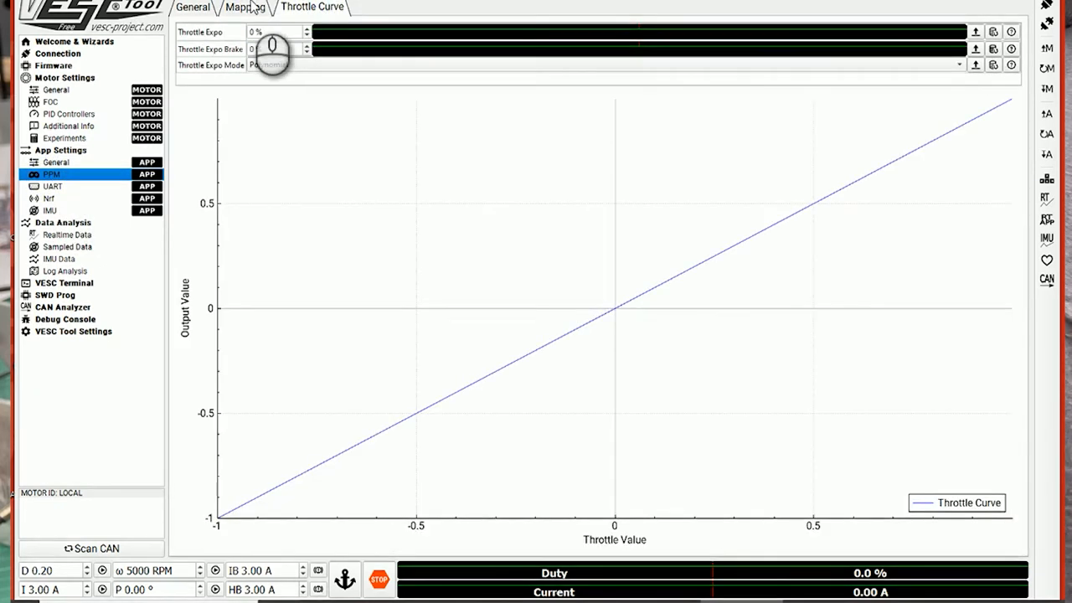
left_click(243, 7)
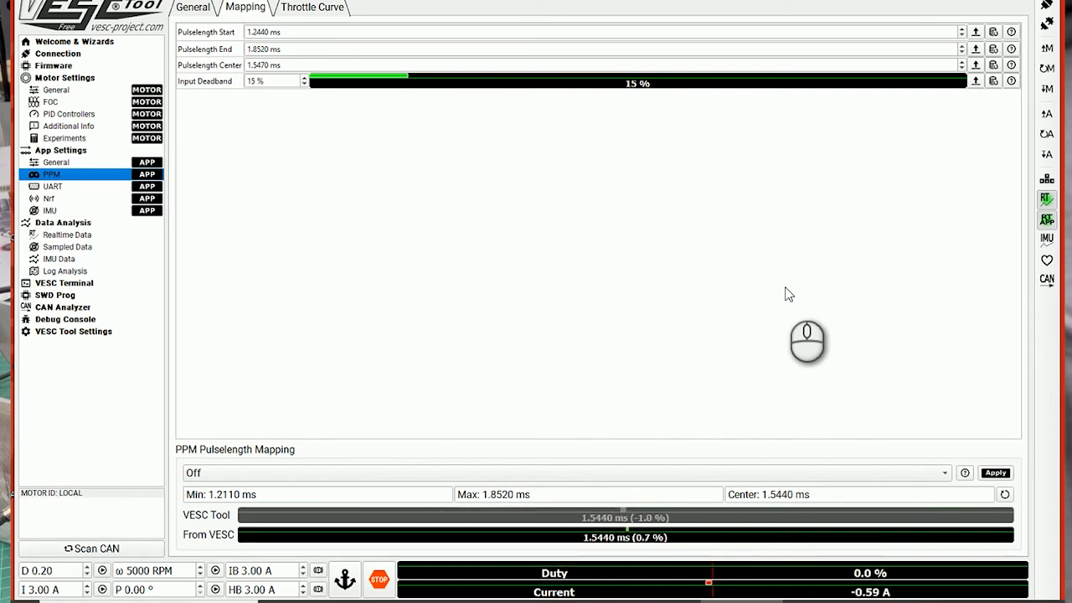
mouse_move(1009, 385)
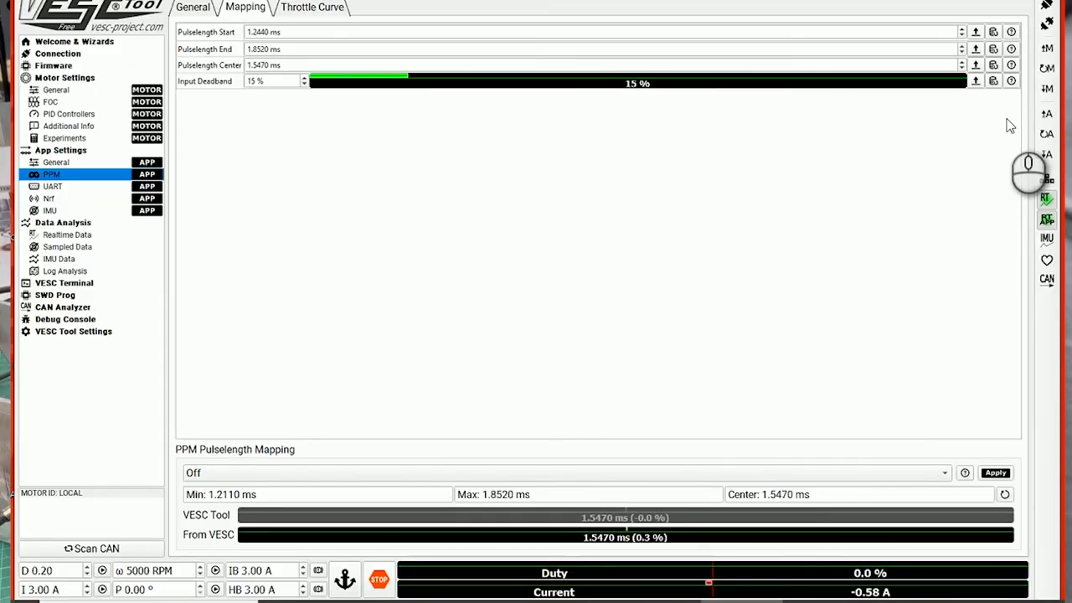
mouse_move(1044, 30)
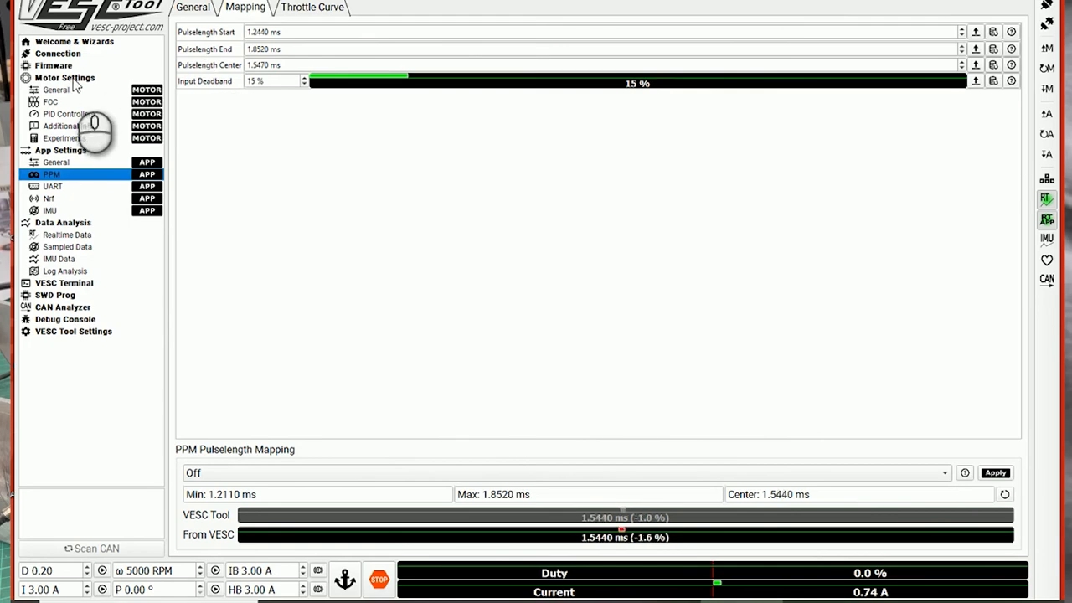
Relaunch the Motor Setup Wizard from Motor Settings, declining the default configuration.
left_click(63, 77)
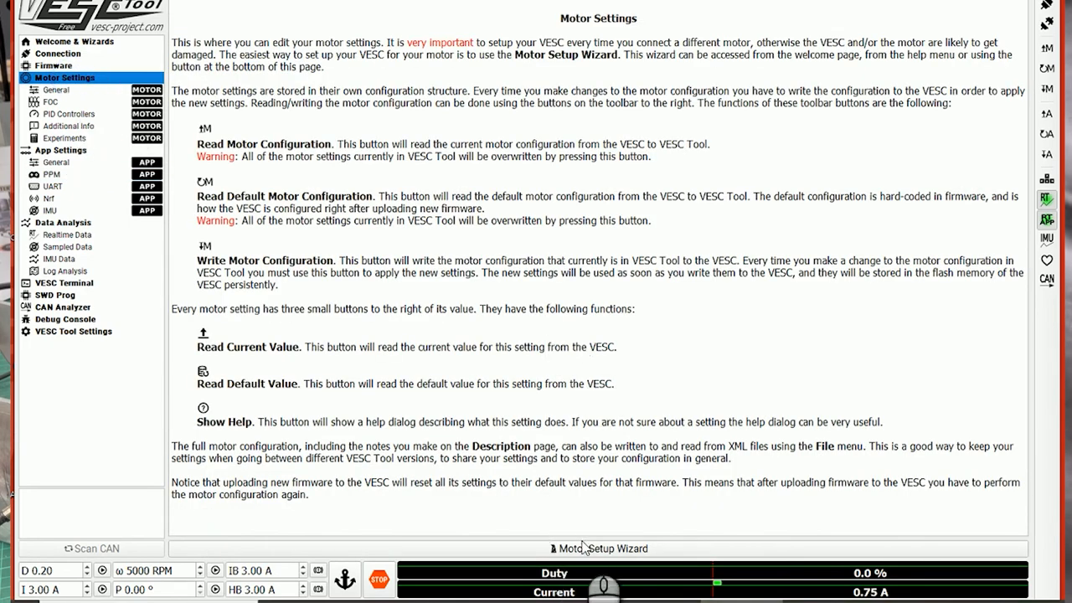
left_click(594, 548)
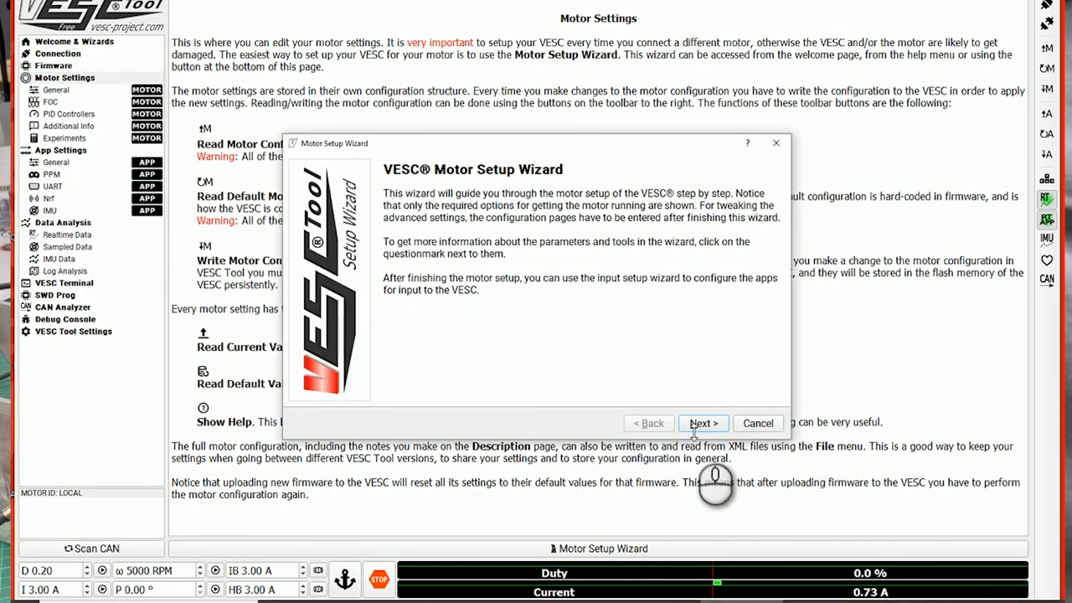
left_click(702, 423)
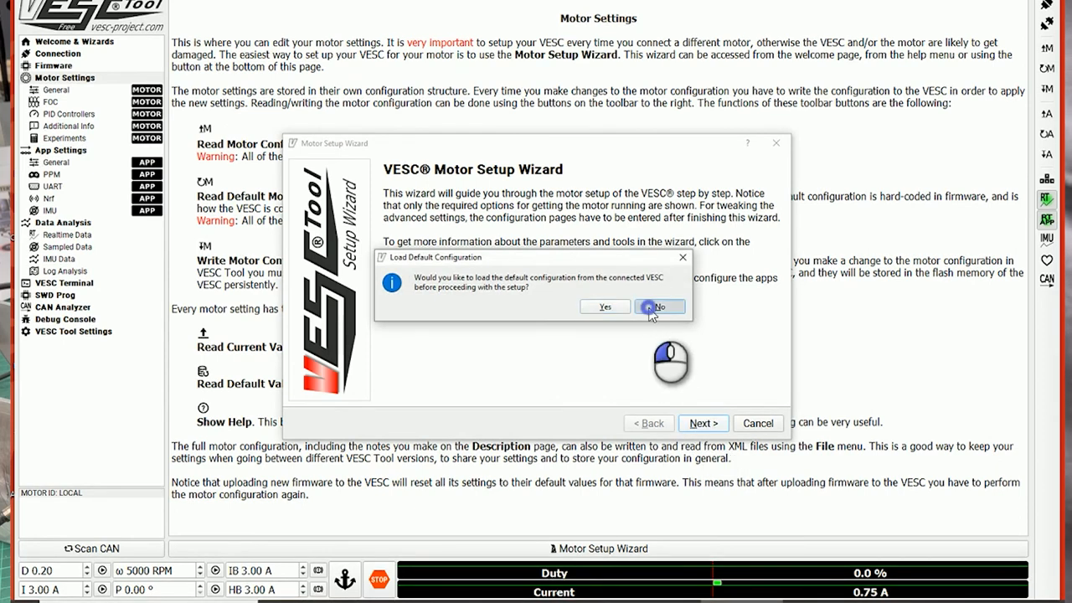
left_click(659, 306)
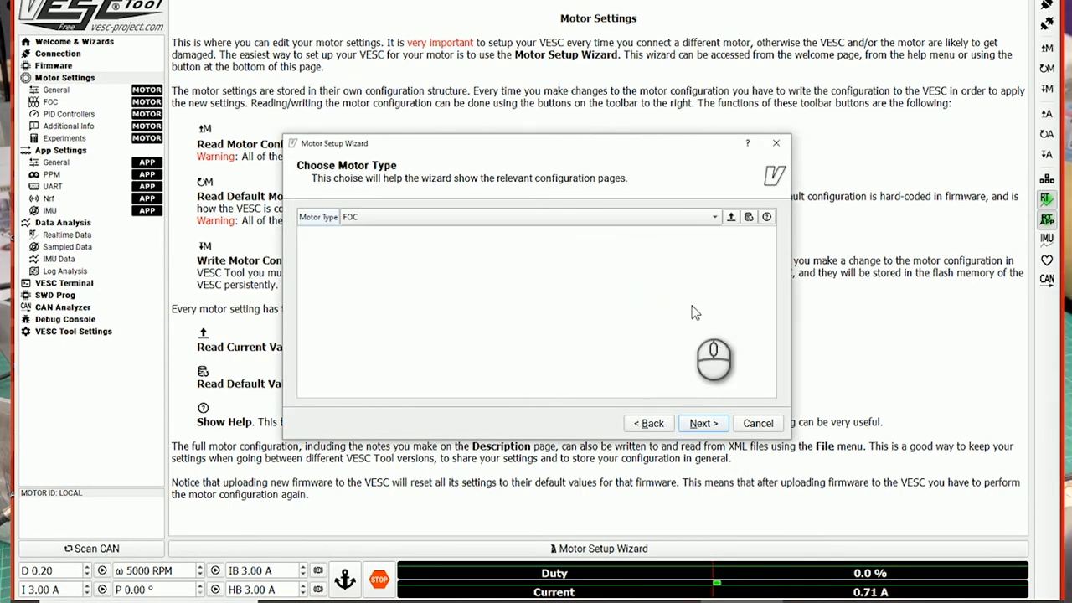
mouse_move(669, 304)
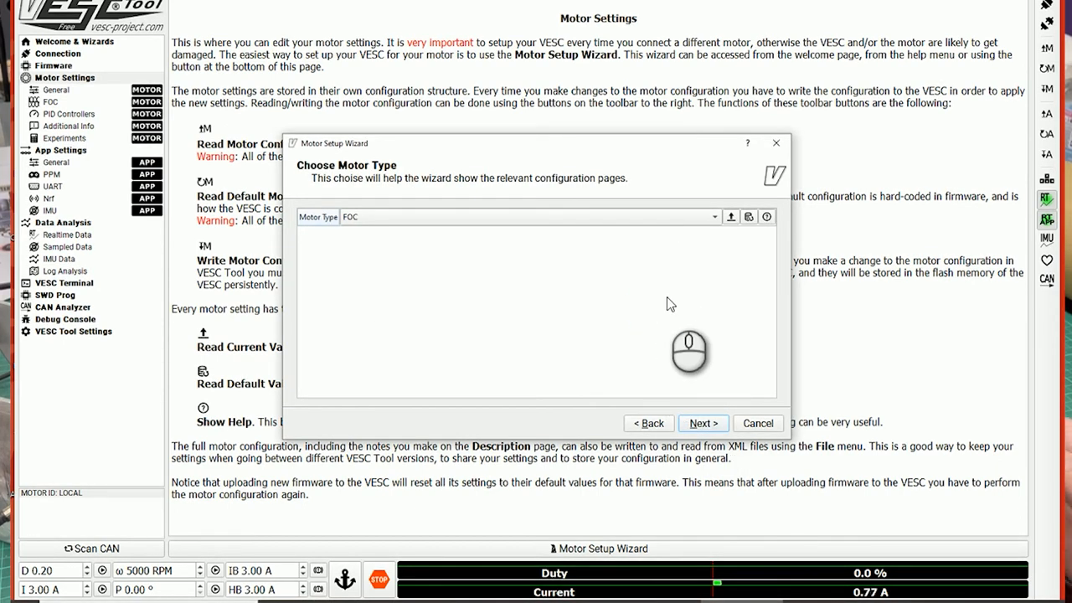